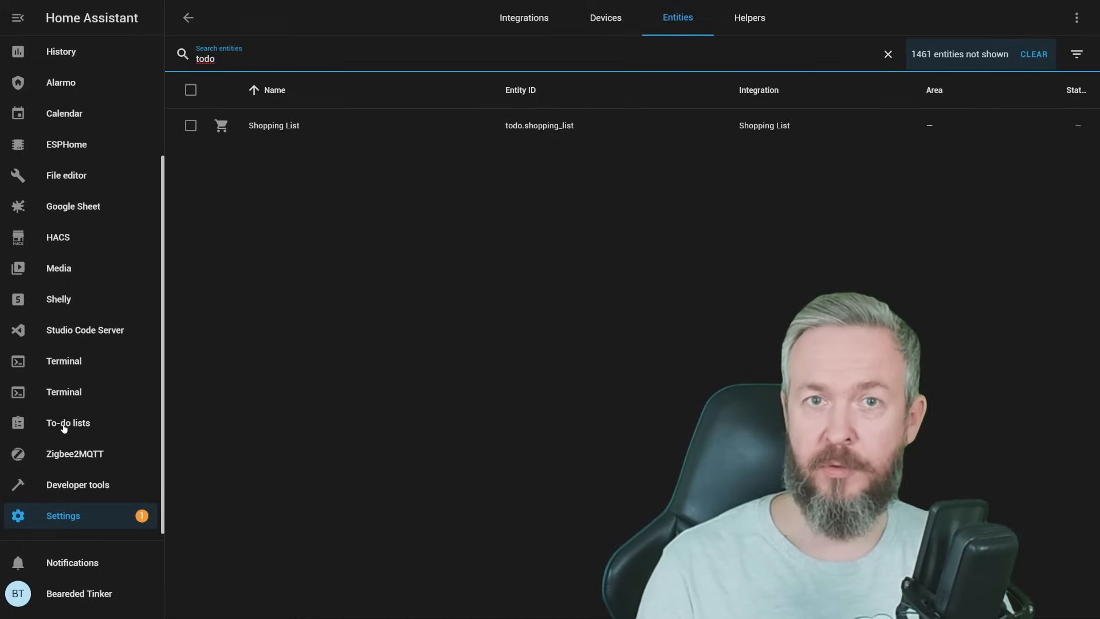
- Show the To-do lists dashboard with the Shopping List and its four unchecked items
{"action": "left_click", "coordinate": [69, 423]}
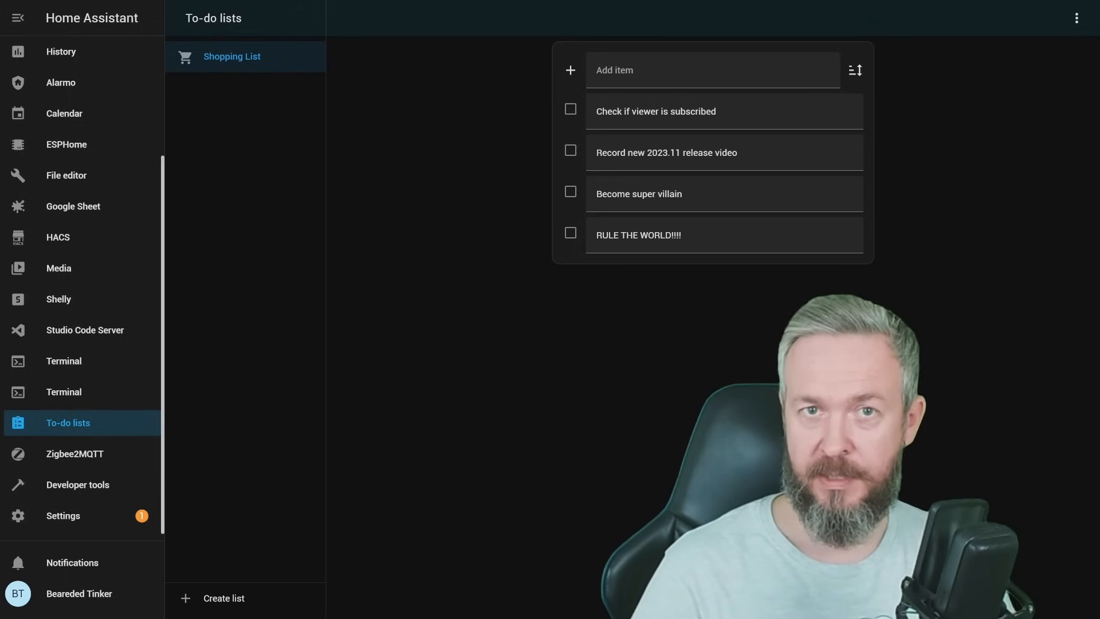
- Create a new local to-do list named To-do and open it, still empty
{"action": "left_click", "coordinate": [222, 599]}
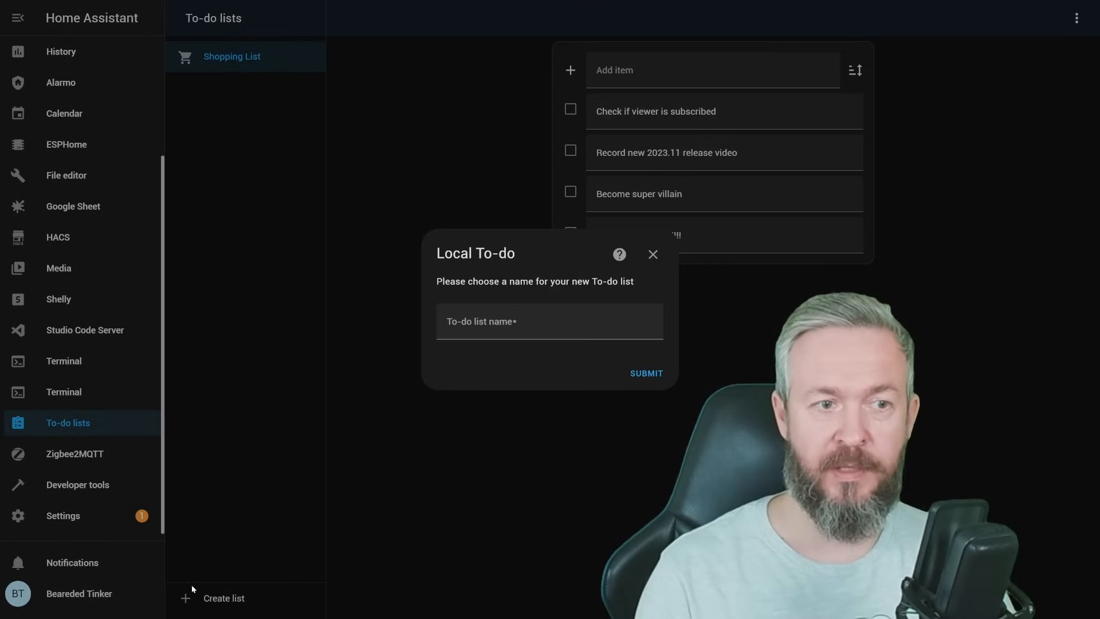
{"action": "type", "text": "To-do"}
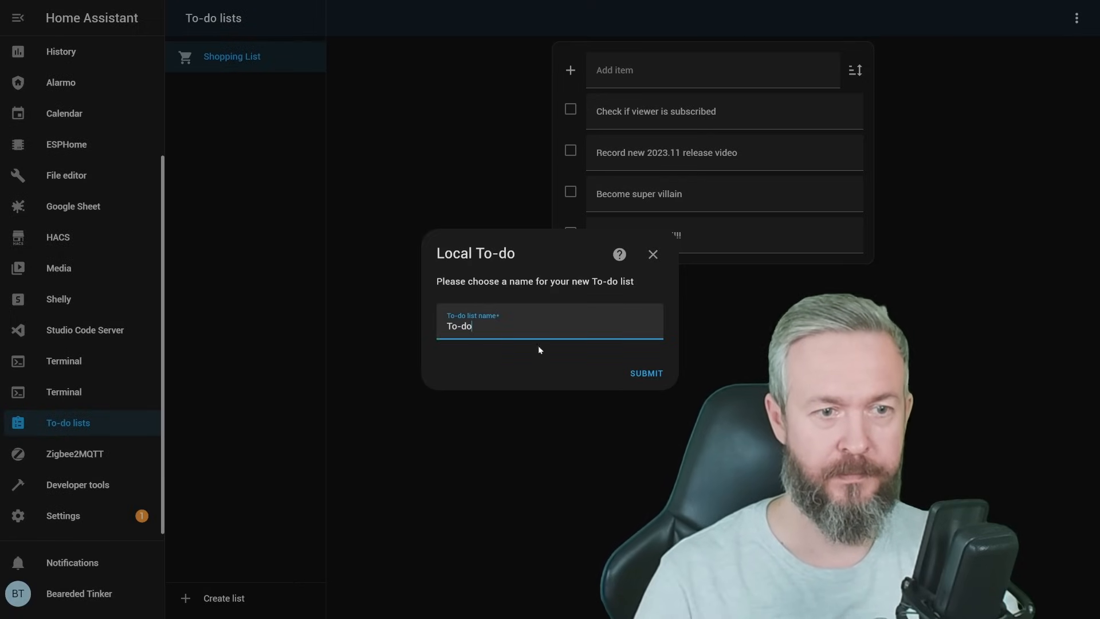
{"action": "left_click", "coordinate": [646, 374]}
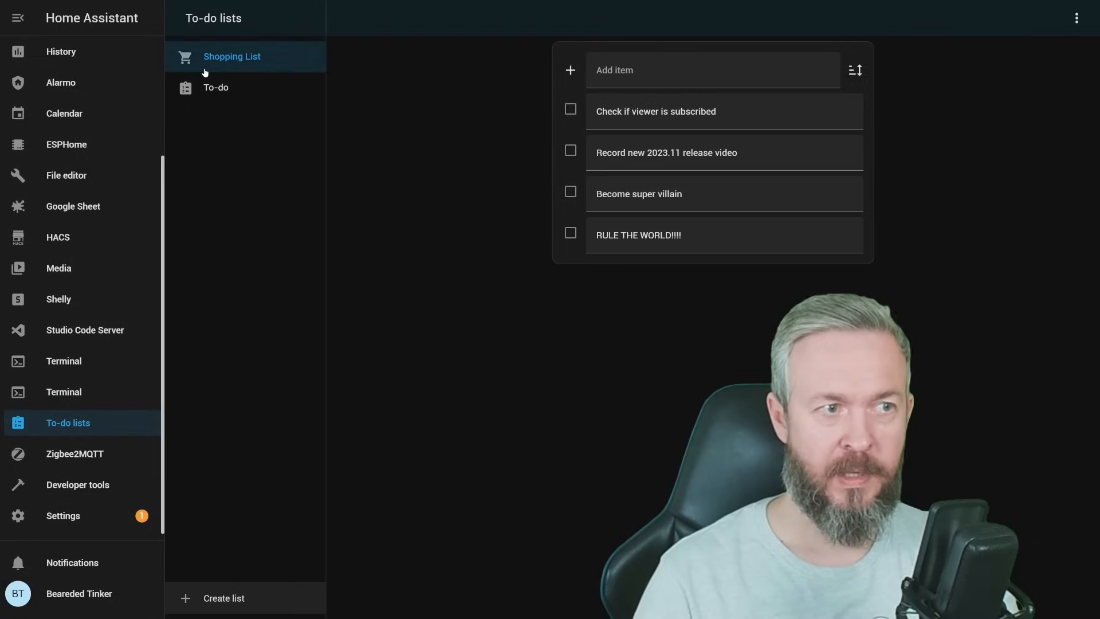
{"action": "left_click", "coordinate": [216, 87]}
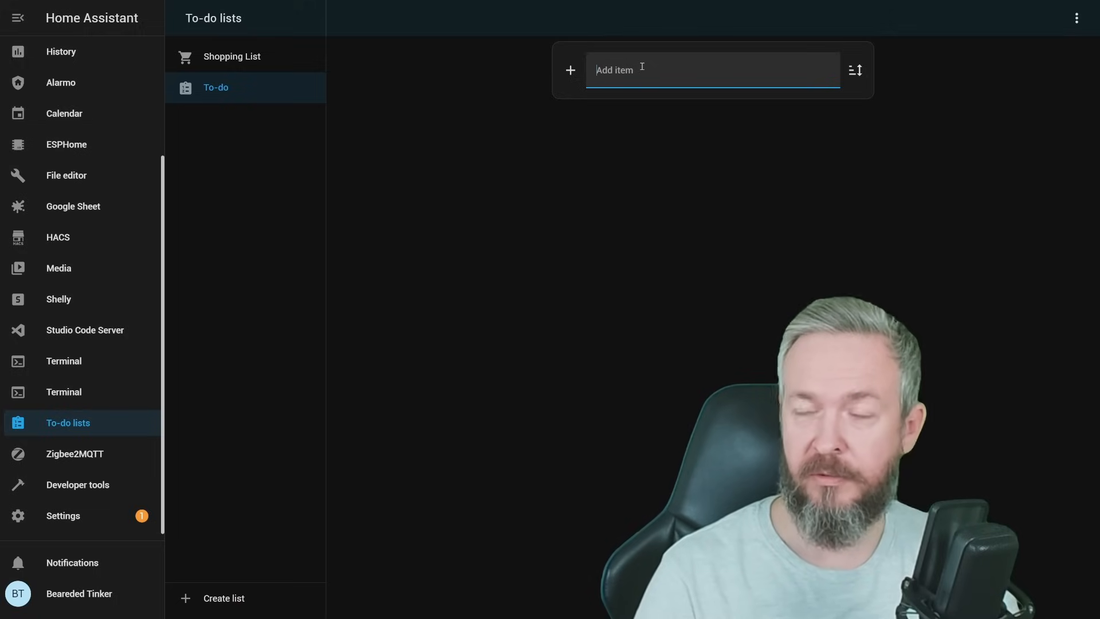
{"action": "mouse_move", "coordinate": [113, 486]}
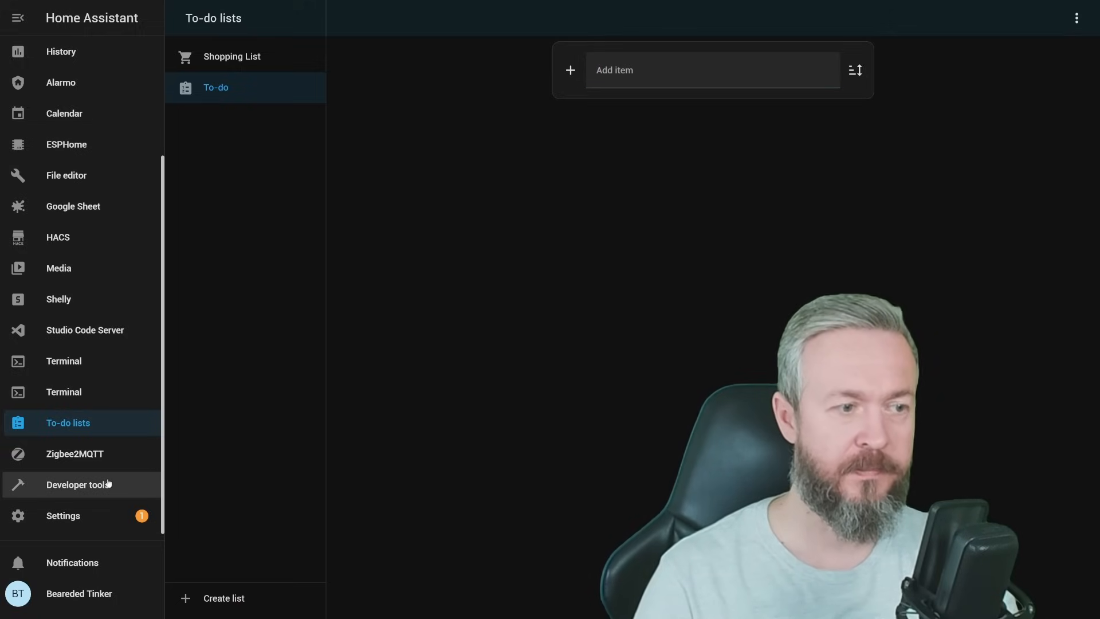
- Run the todo 'Create to-do list item' service on the To-do entity with summary Get haircut
{"action": "left_click", "coordinate": [78, 485]}
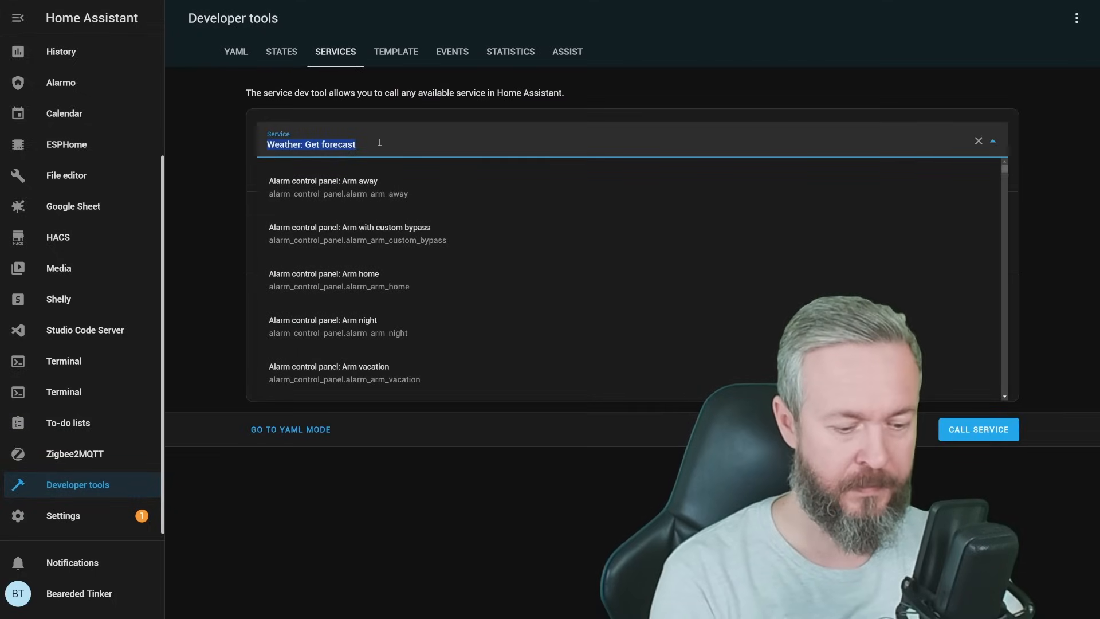
{"action": "type", "text": "todo"}
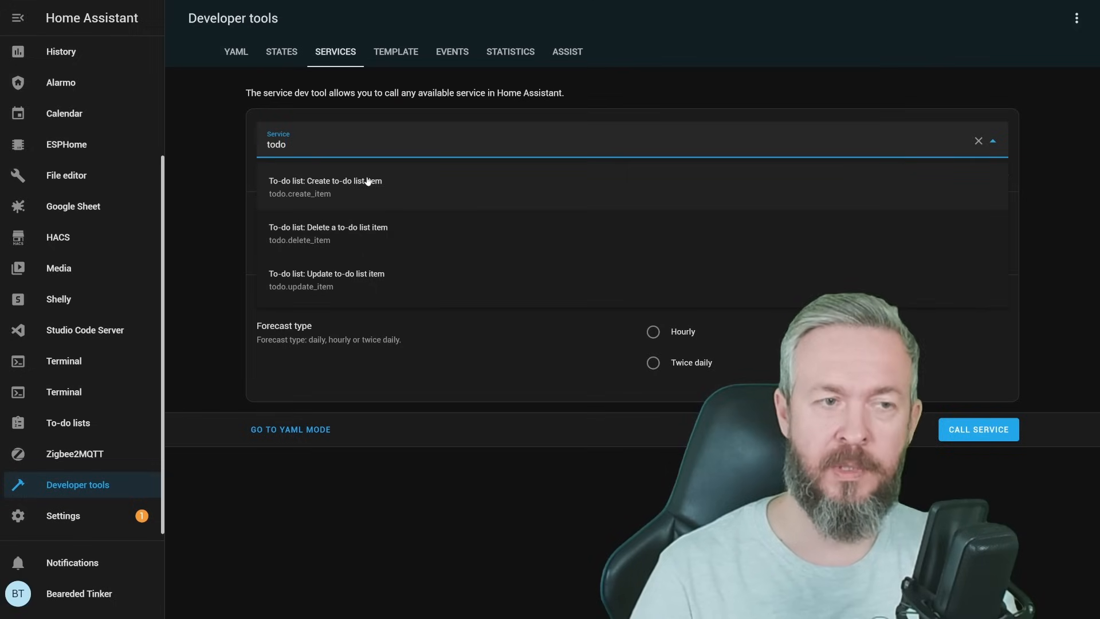
{"action": "mouse_move", "coordinate": [385, 232]}
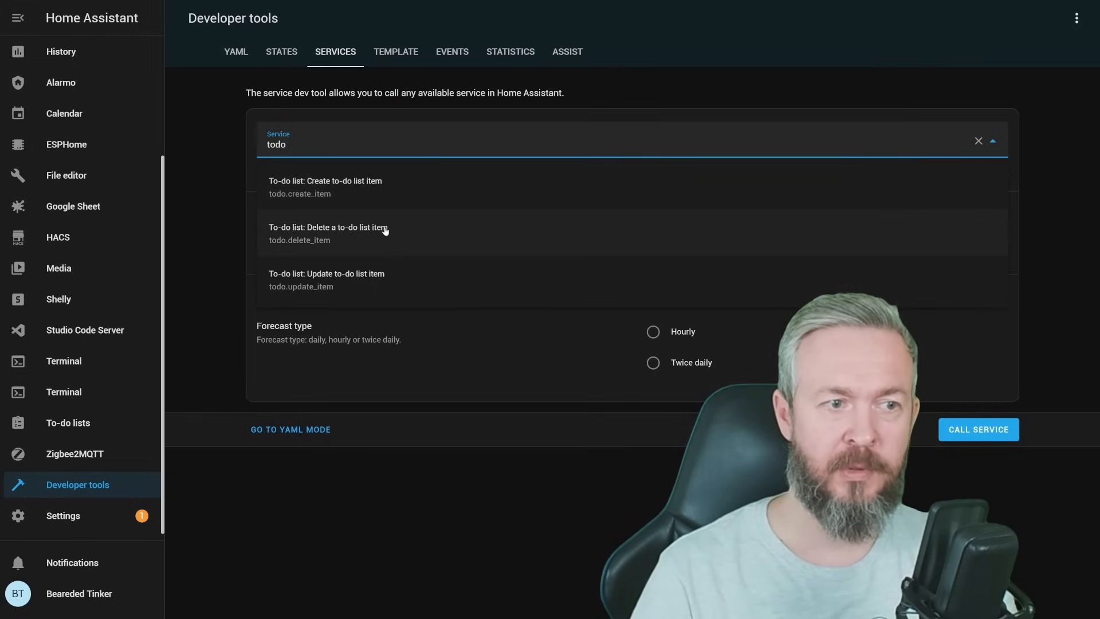
{"action": "mouse_move", "coordinate": [366, 288]}
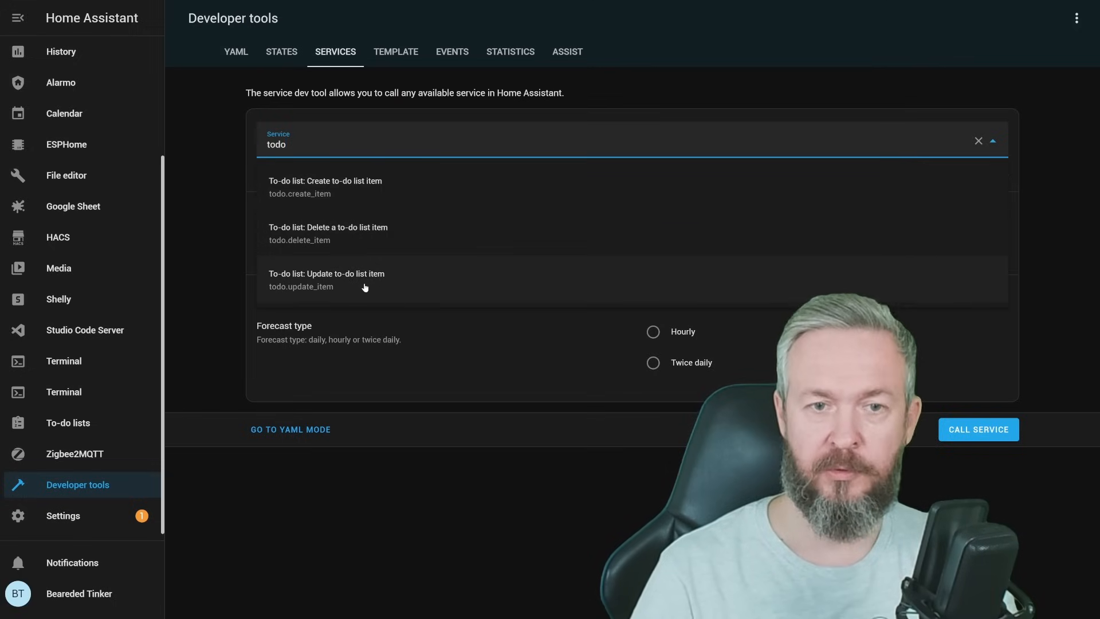
{"action": "left_click", "coordinate": [325, 181]}
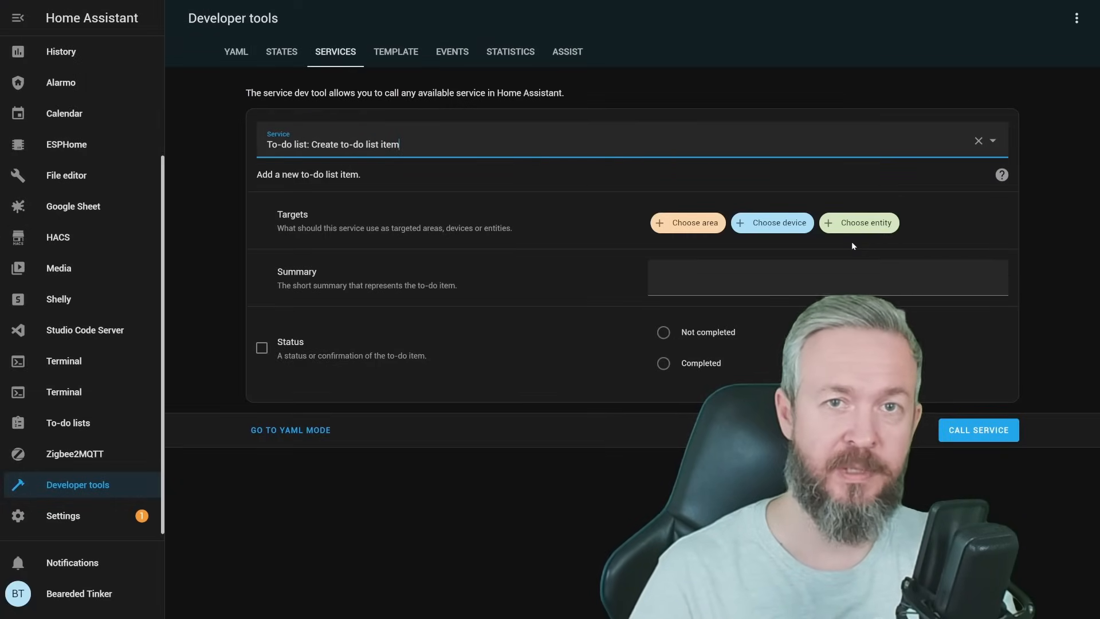
{"action": "mouse_move", "coordinate": [846, 226]}
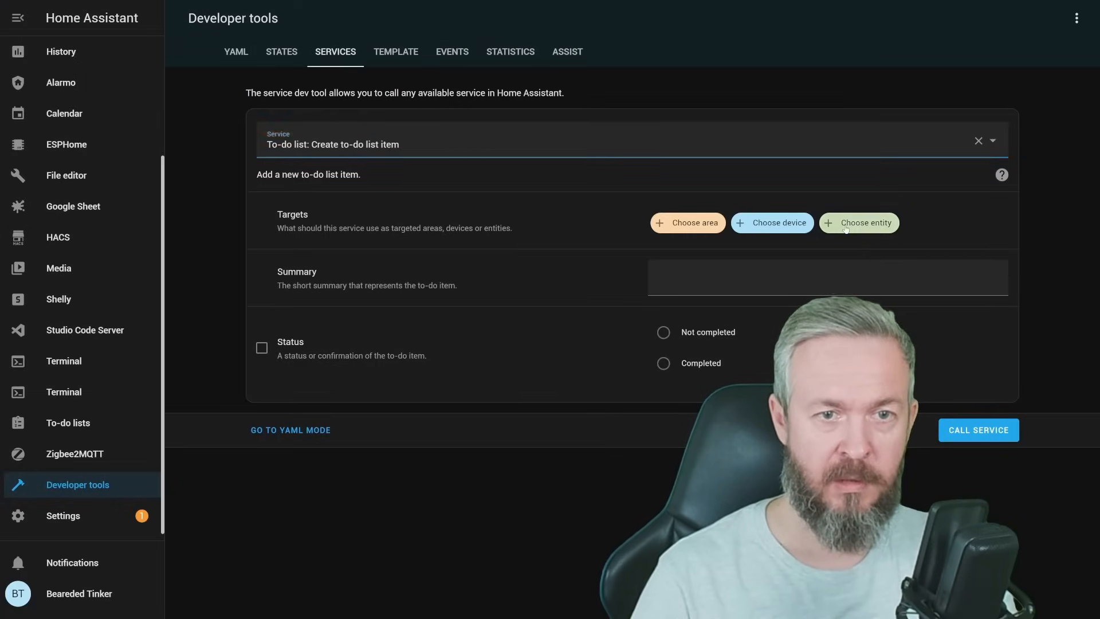
{"action": "left_click", "coordinate": [860, 222]}
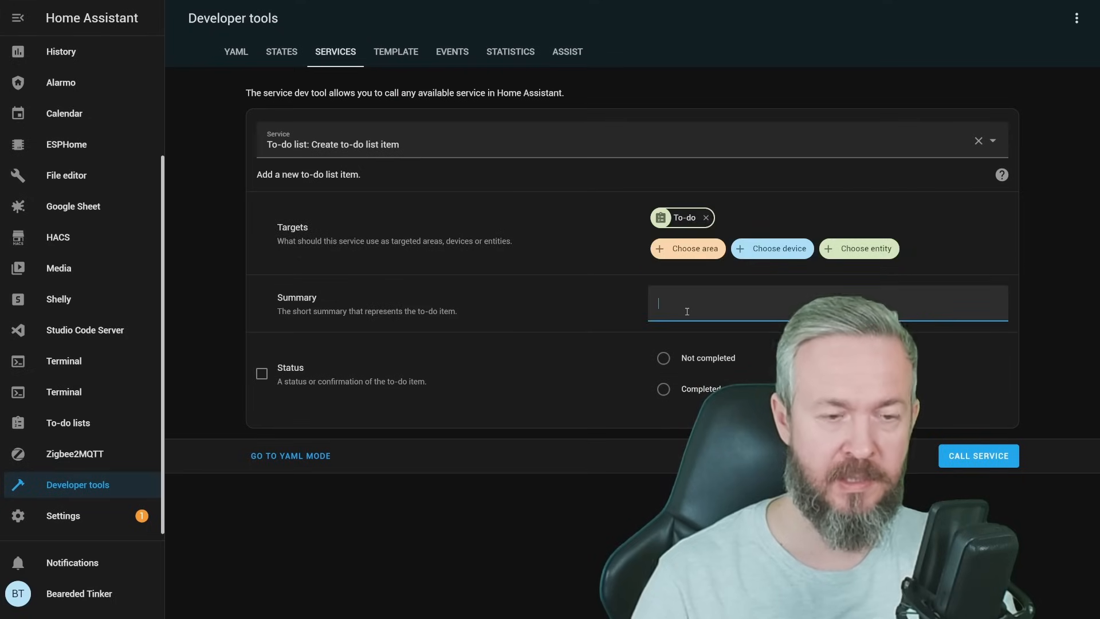
{"action": "type", "text": "Get haircut"}
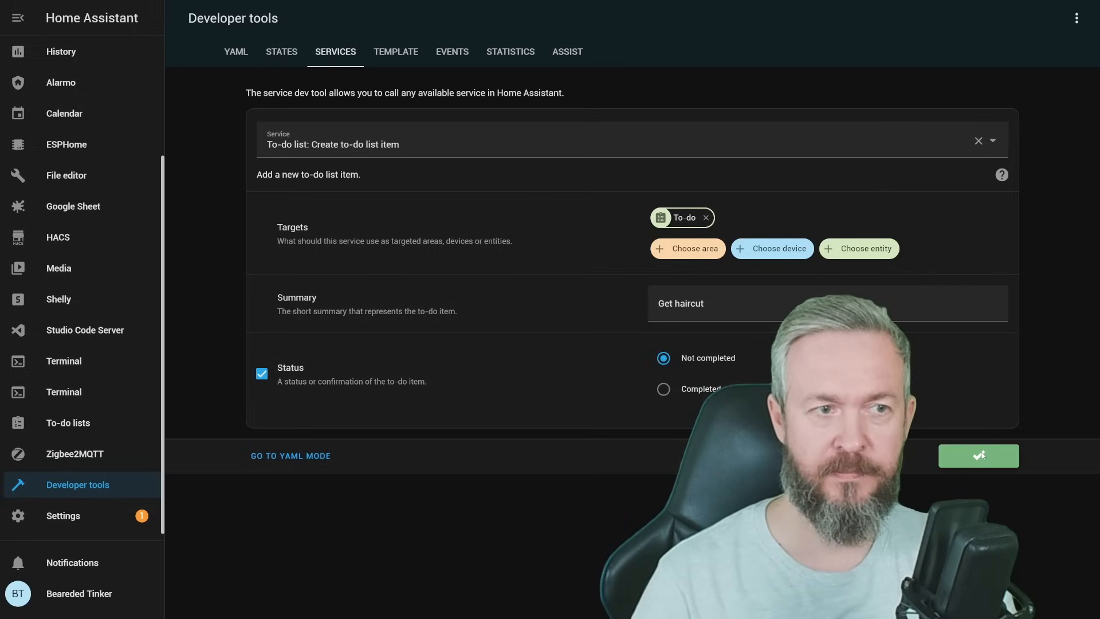
- Confirm Get haircut appears in the To-do list, then return to Developer tools Services
{"action": "left_click", "coordinate": [68, 423]}
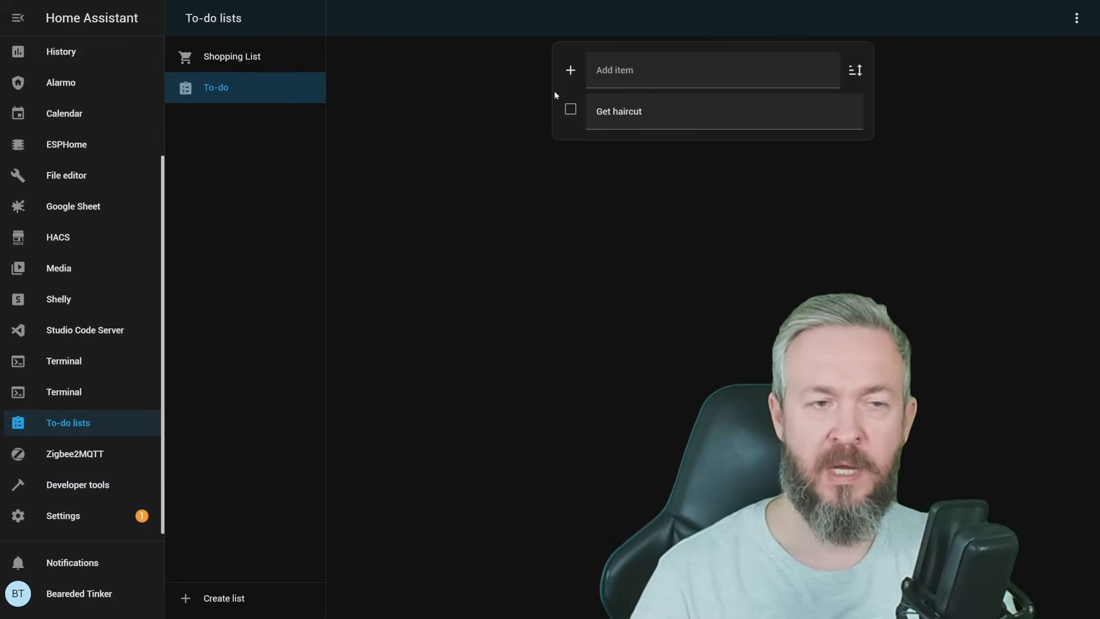
{"action": "mouse_move", "coordinate": [435, 188]}
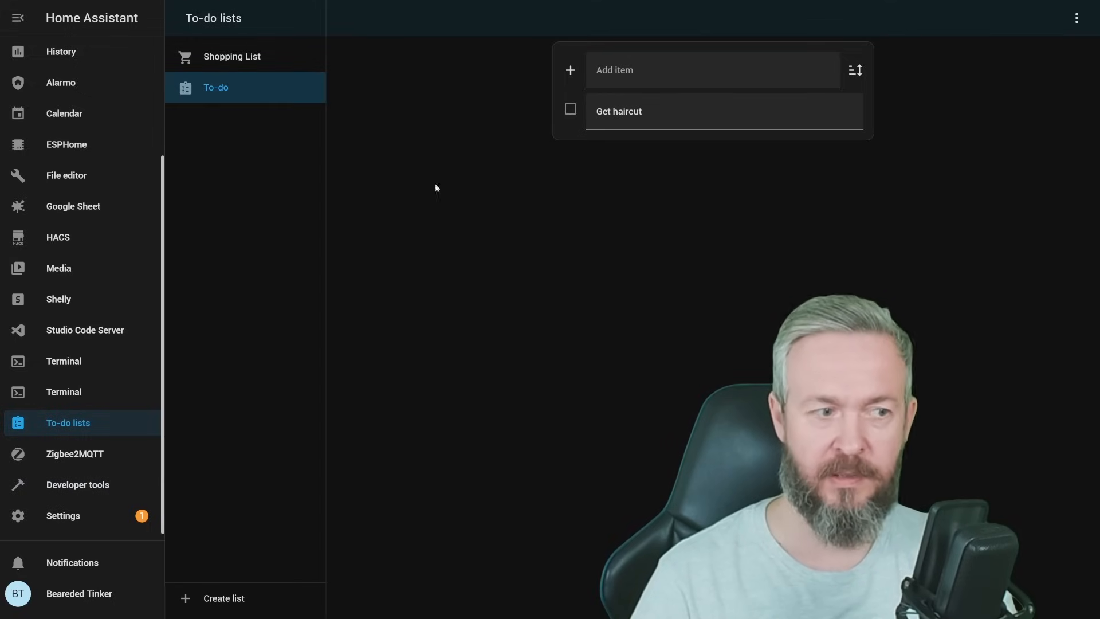
{"action": "left_click", "coordinate": [78, 484]}
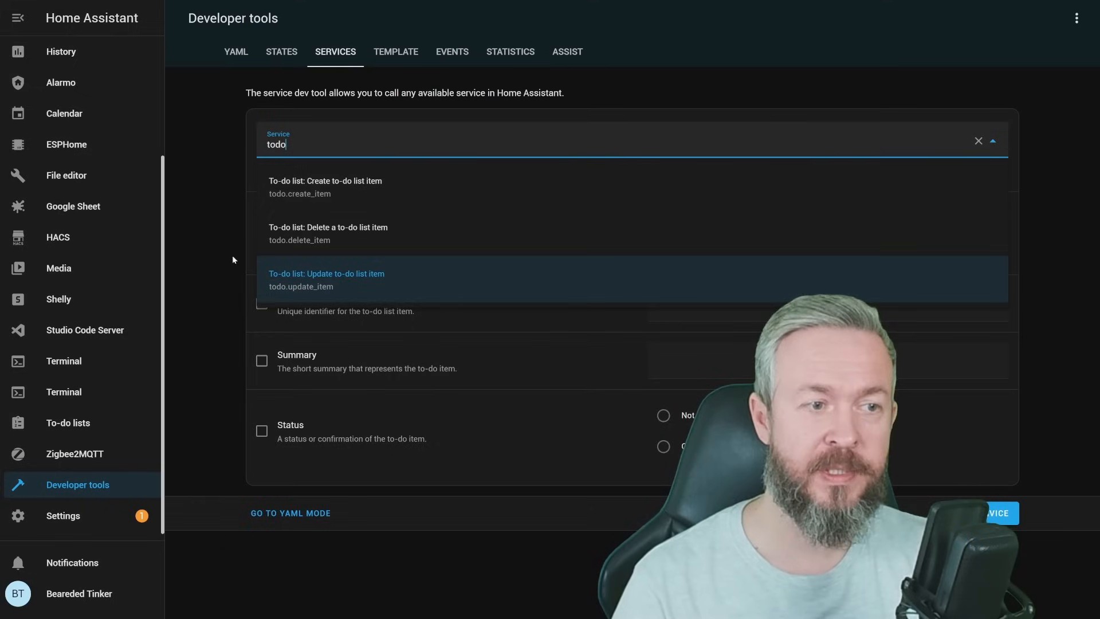
{"action": "mouse_move", "coordinate": [466, 248]}
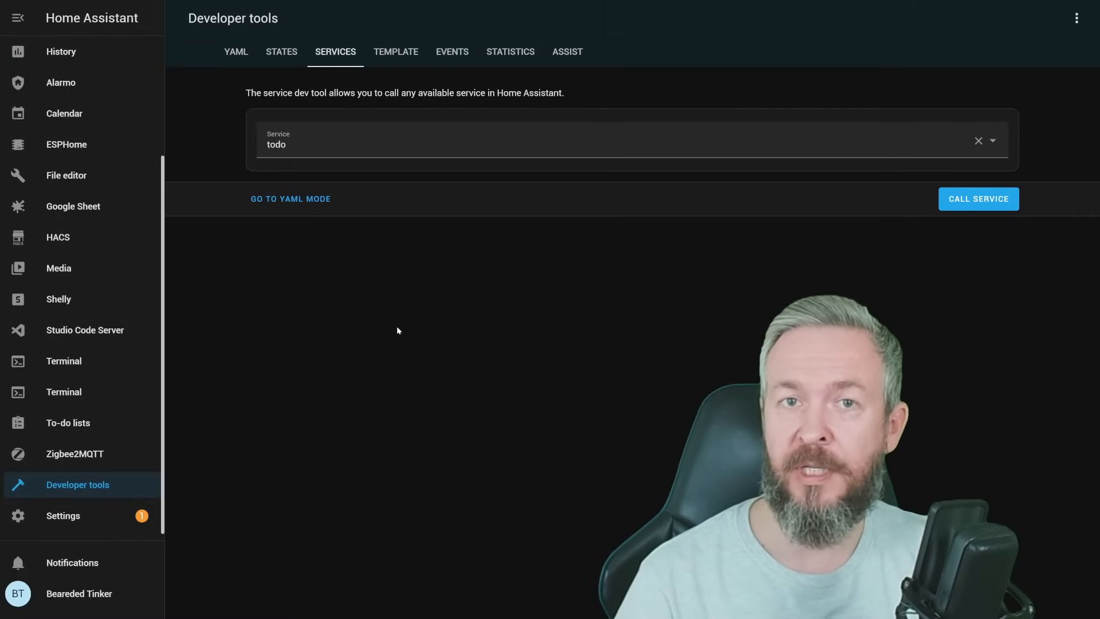
{"action": "mouse_move", "coordinate": [682, 326]}
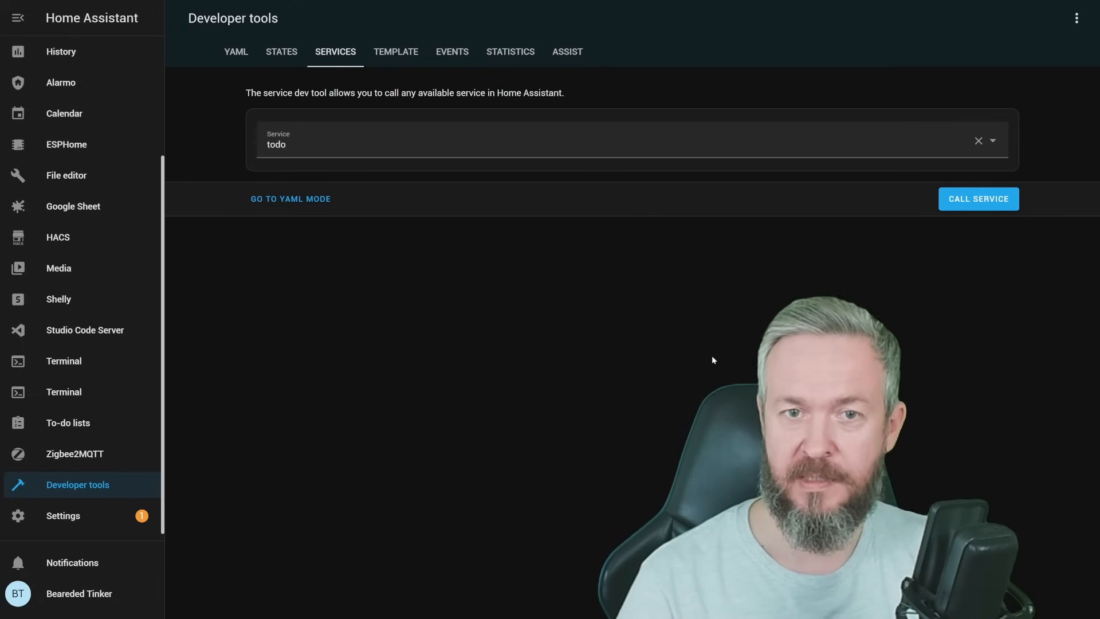
- Search the Add Integration picker for google and list the Google brand's integrations, including Google Tasks
{"action": "left_click", "coordinate": [61, 516]}
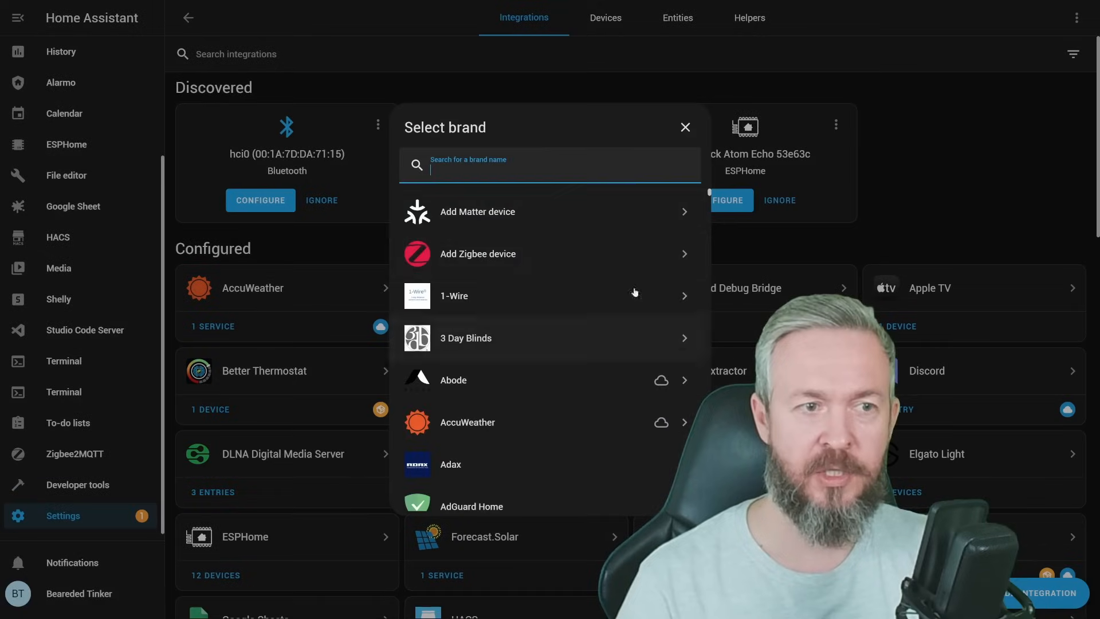
{"action": "type", "text": "google"}
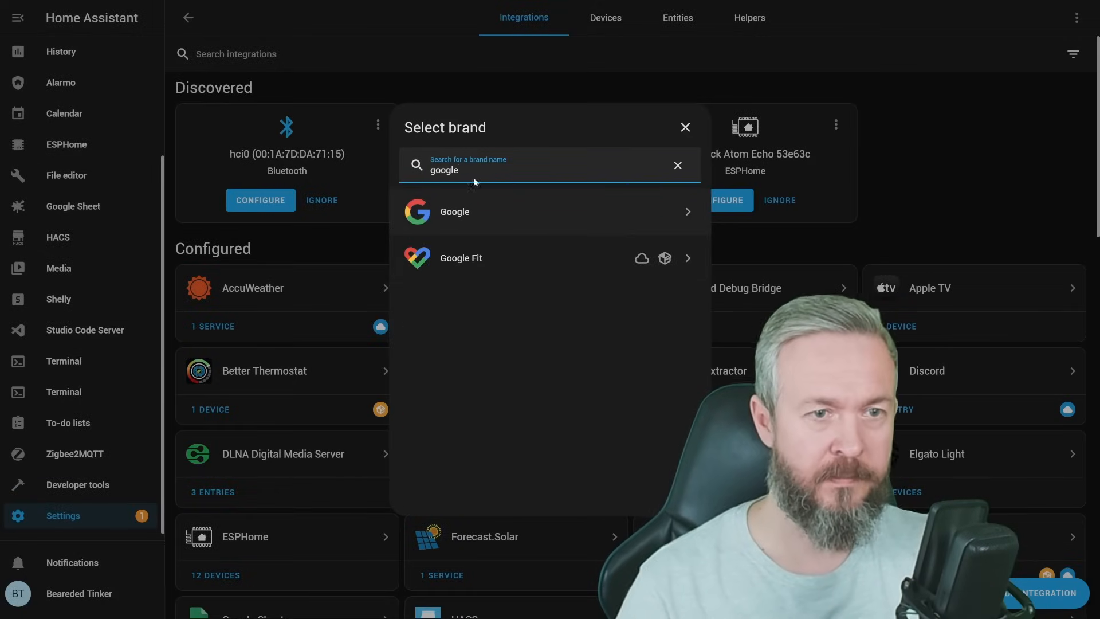
{"action": "left_click", "coordinate": [453, 211]}
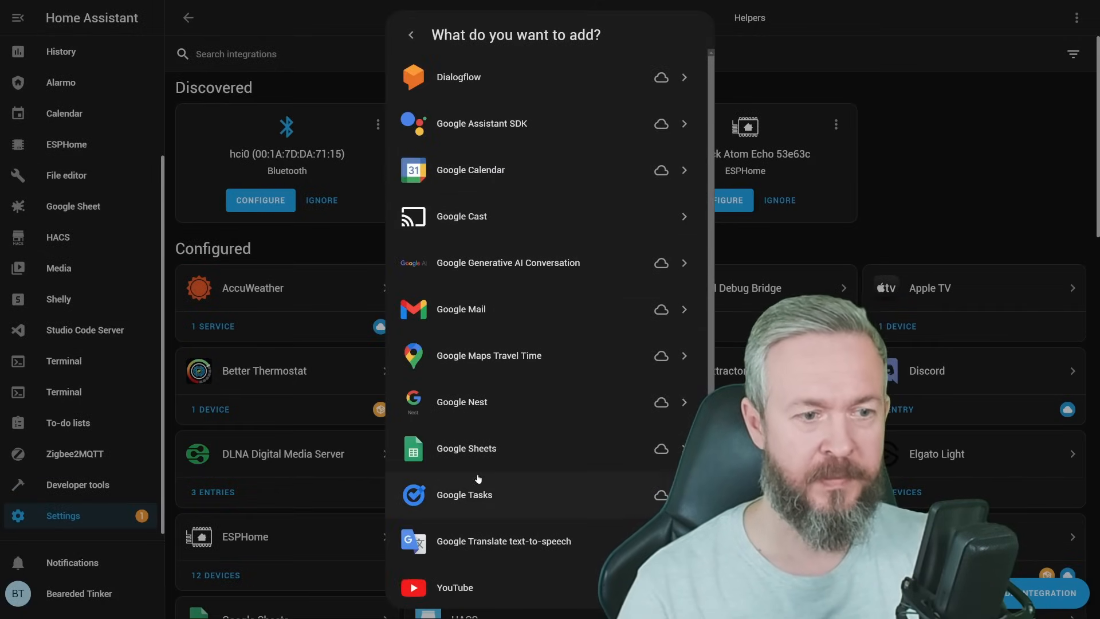
{"action": "left_click", "coordinate": [464, 495]}
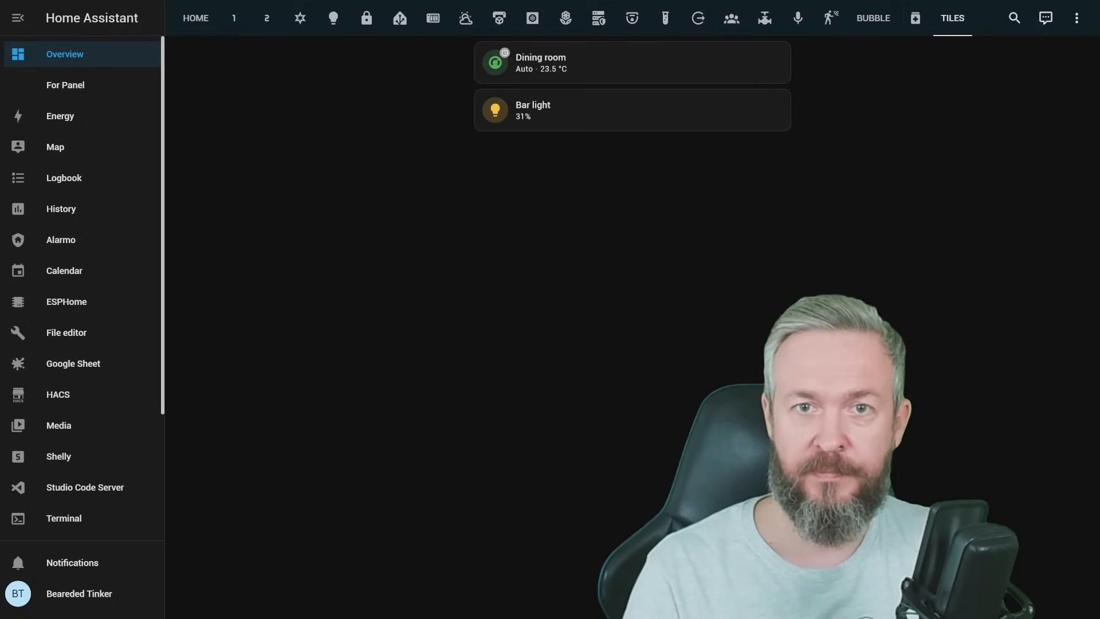
- Edit the dashboard and add Target temperature, Climate preset modes and HVAC modes features to the Dining room tile
{"action": "left_click", "coordinate": [1077, 18]}
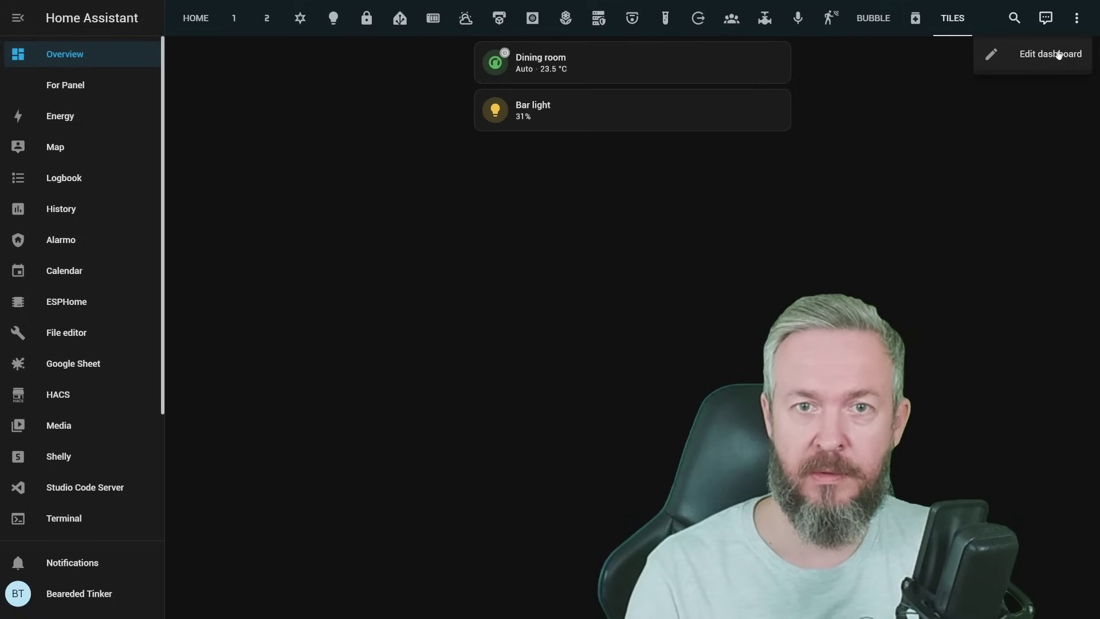
{"action": "left_click", "coordinate": [1050, 54]}
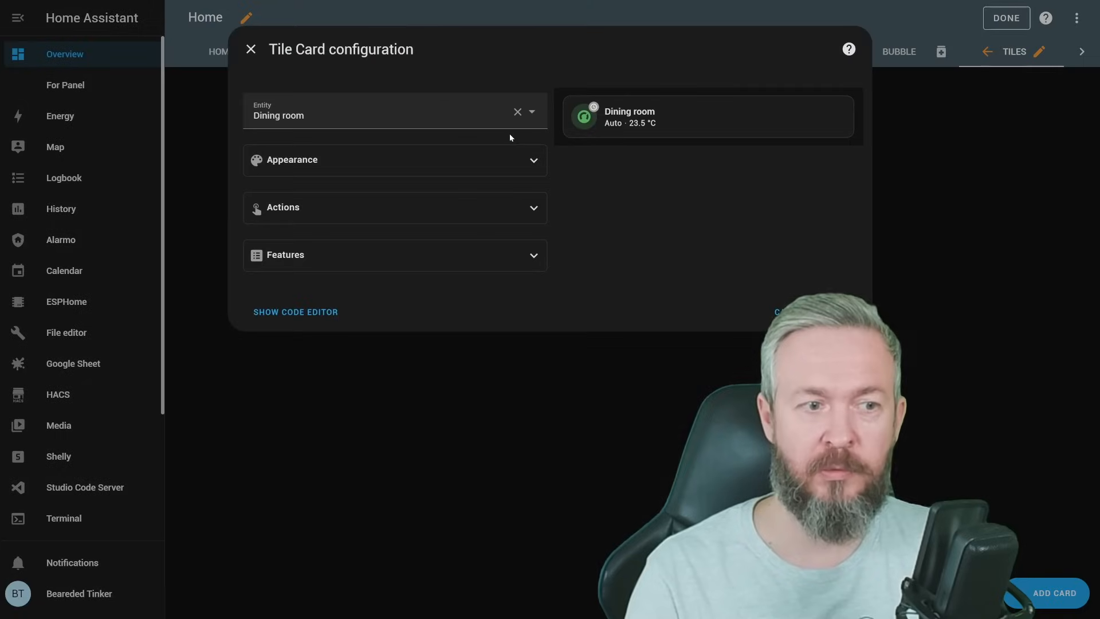
{"action": "left_click", "coordinate": [394, 254]}
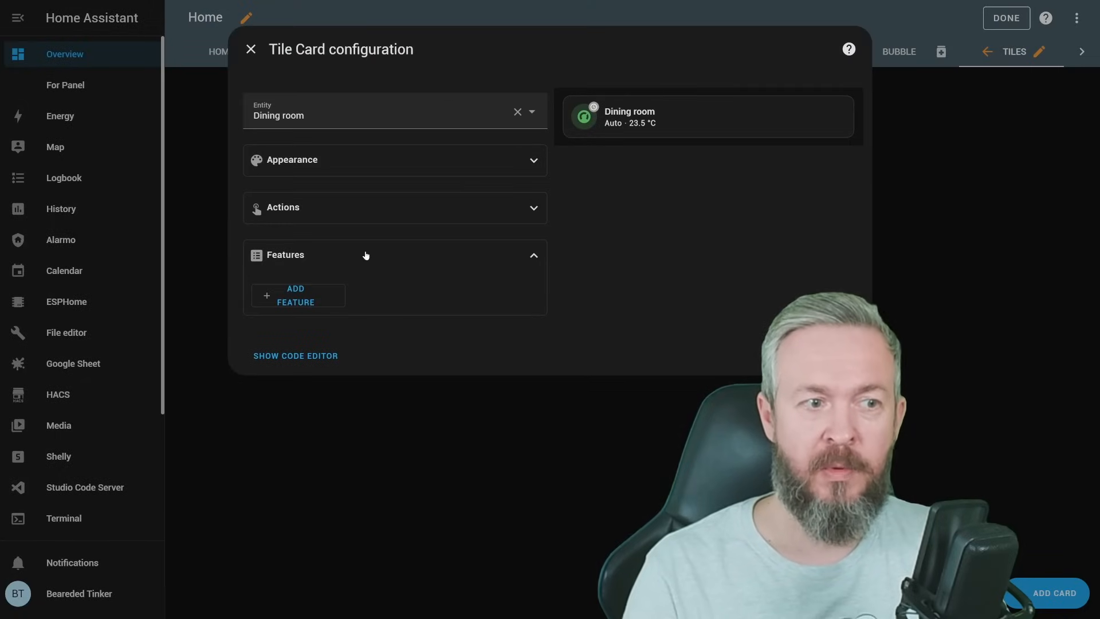
{"action": "left_click", "coordinate": [297, 296]}
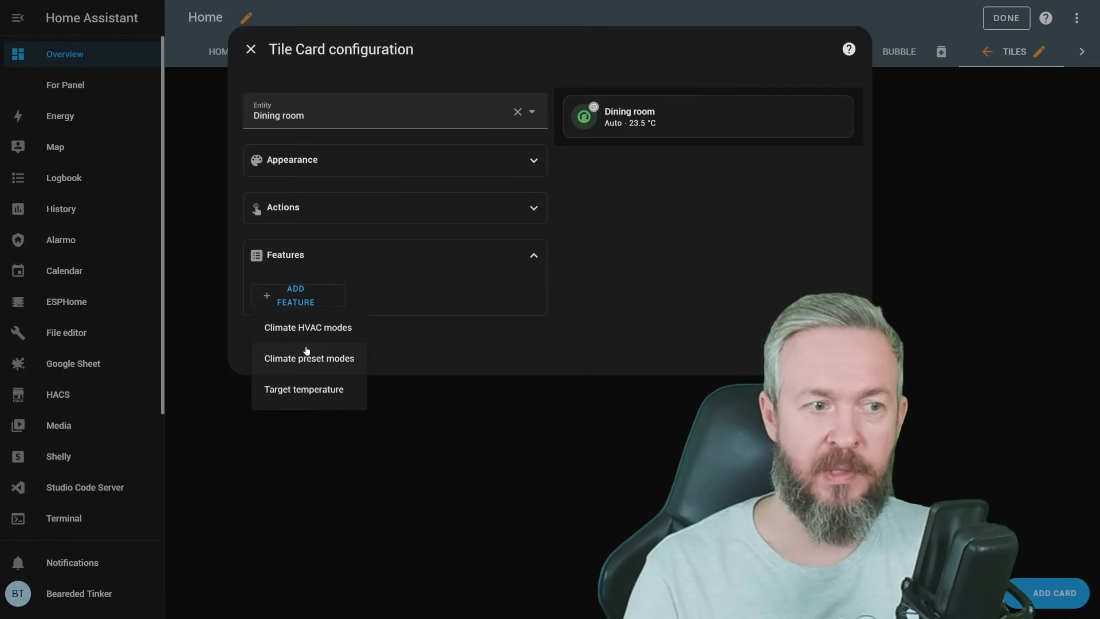
{"action": "left_click", "coordinate": [303, 390]}
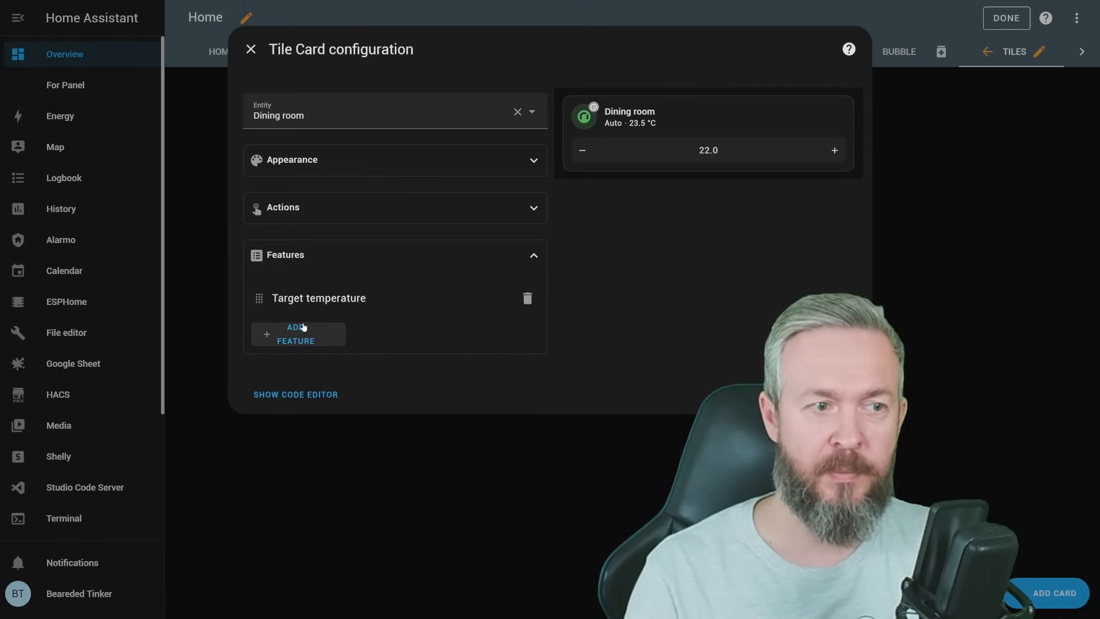
{"action": "left_click", "coordinate": [298, 335]}
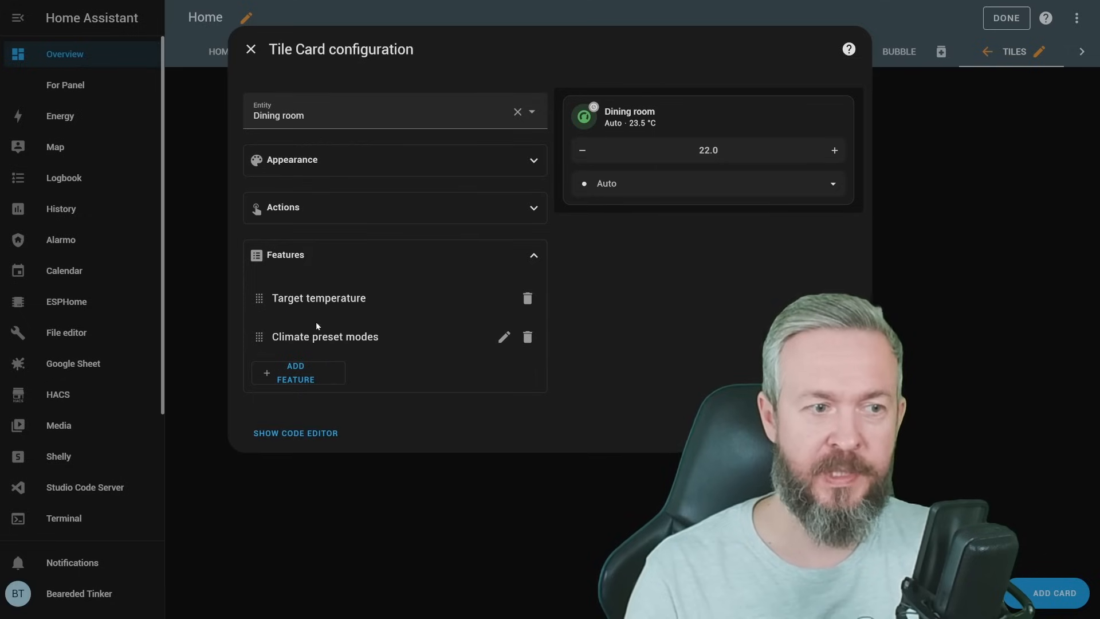
{"action": "left_click", "coordinate": [297, 372]}
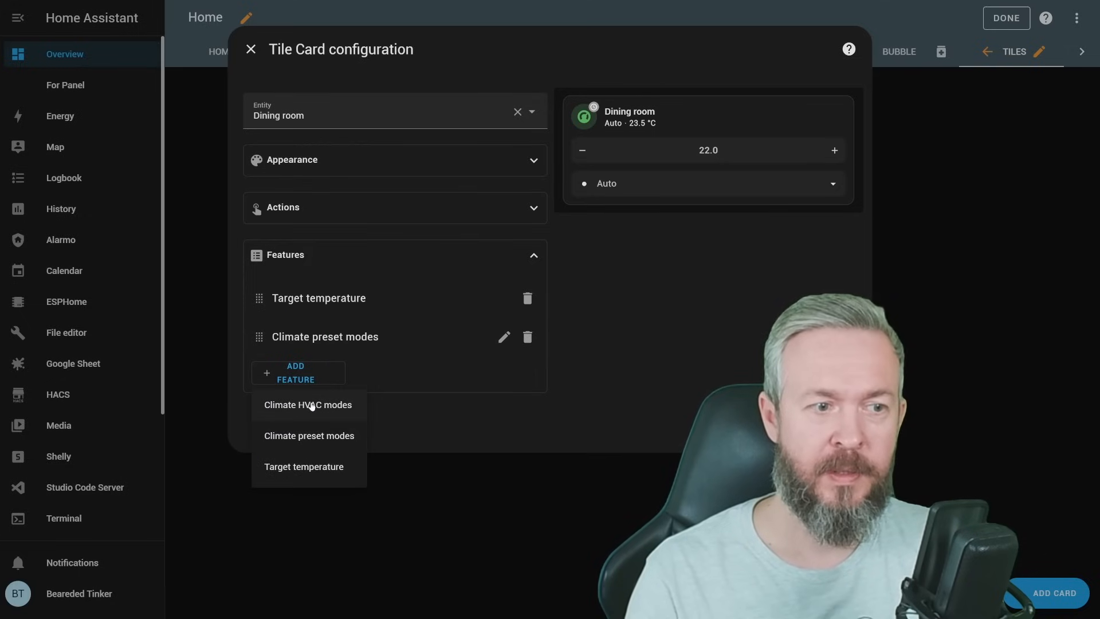
{"action": "left_click", "coordinate": [308, 405]}
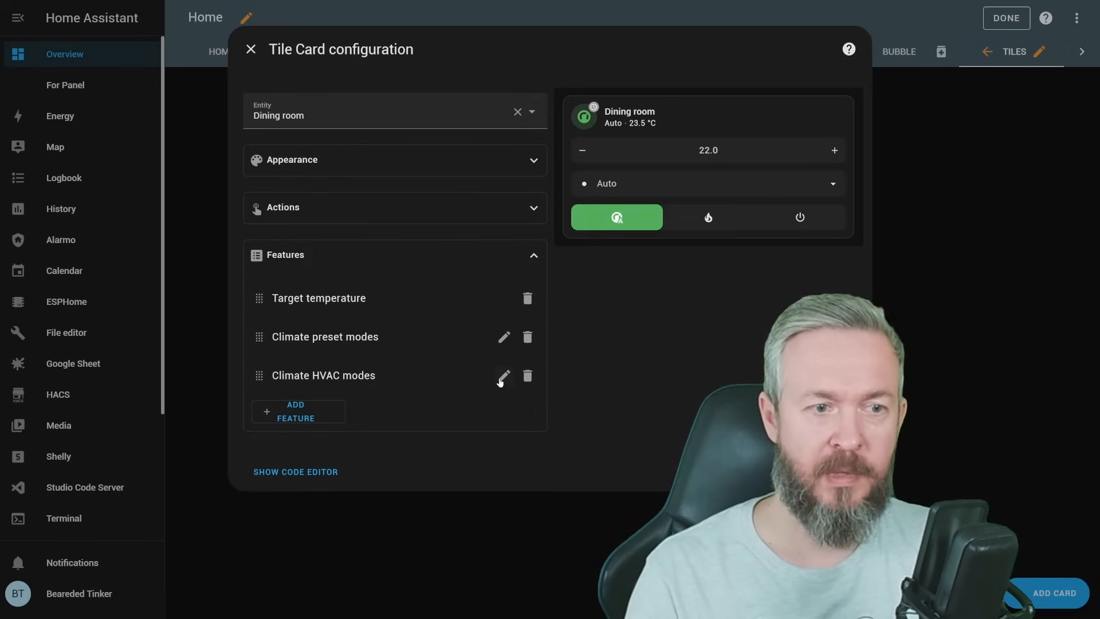
- Review the HVAC modes settings and switch preset modes to show as icons instead of a dropdown
{"action": "left_click", "coordinate": [503, 376]}
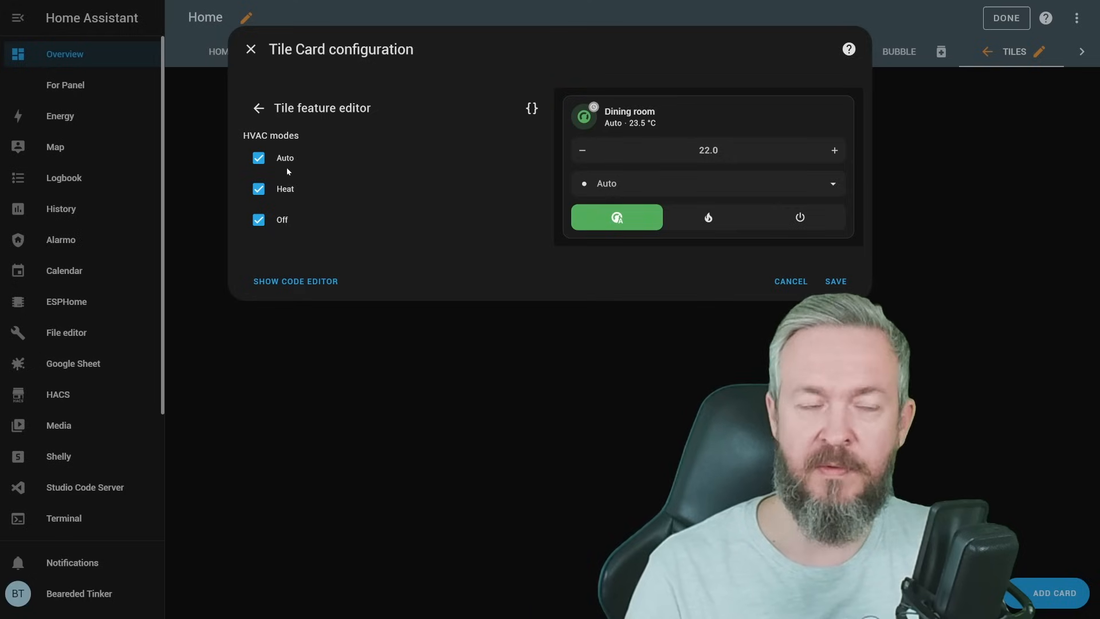
{"action": "left_click", "coordinate": [259, 108]}
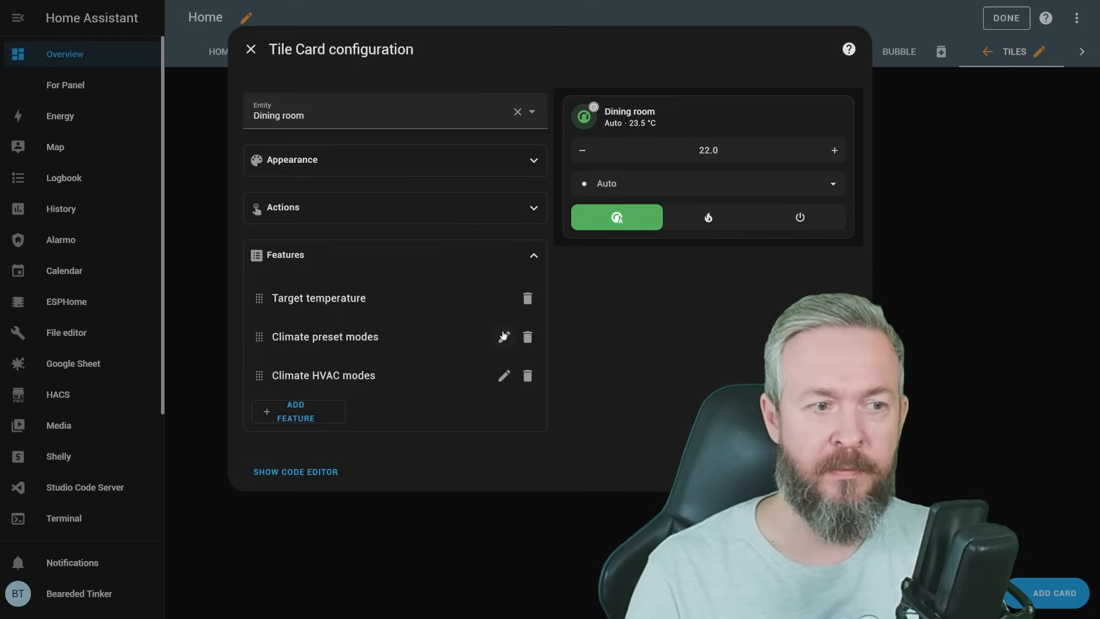
{"action": "left_click", "coordinate": [505, 336]}
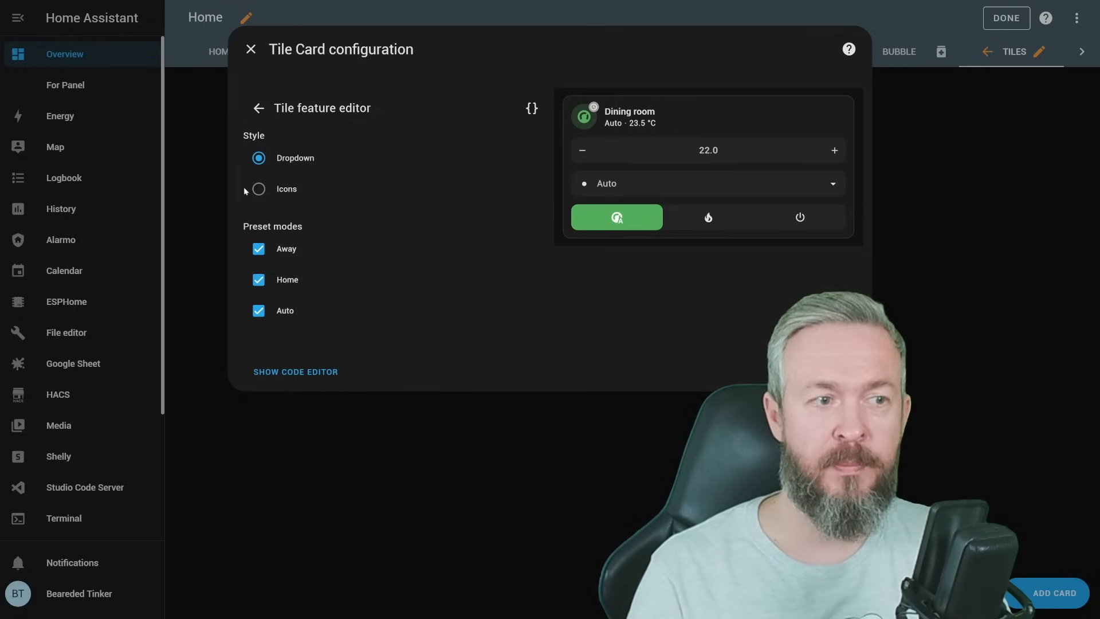
{"action": "left_click", "coordinate": [259, 189]}
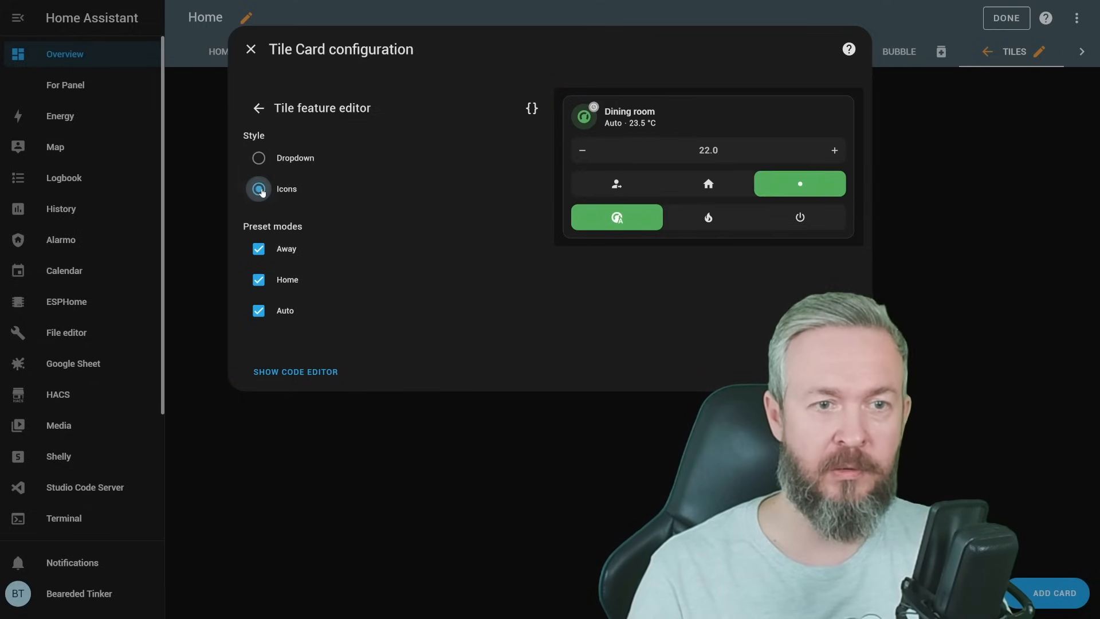
- Under Appearance add last changed, offset celsius and preset to the tile's state content
{"action": "left_click", "coordinate": [261, 108]}
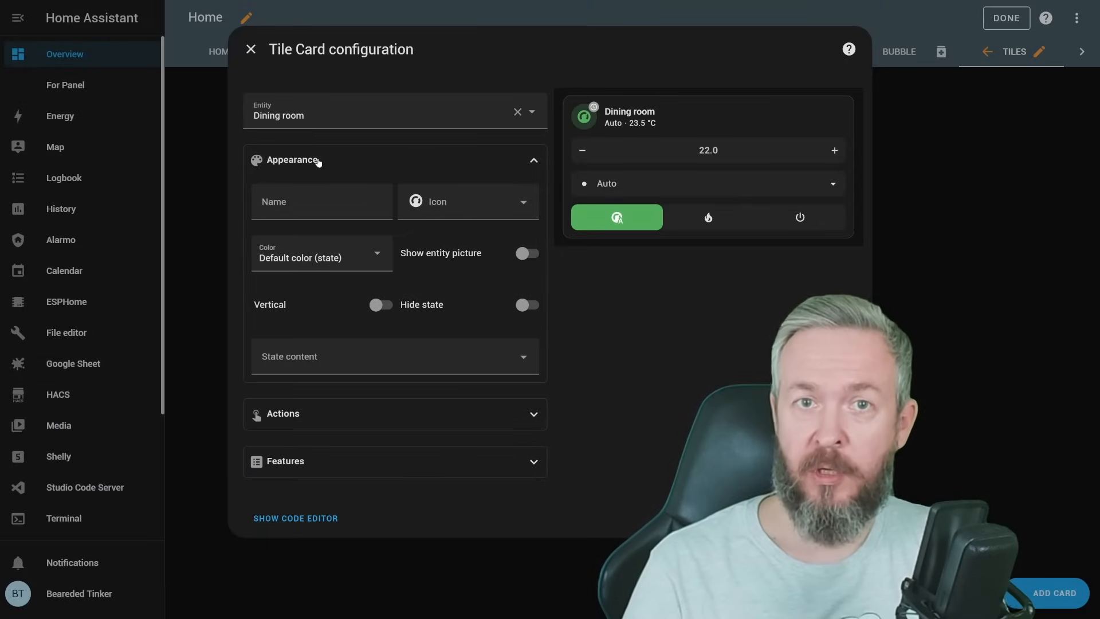
{"action": "left_click", "coordinate": [395, 357]}
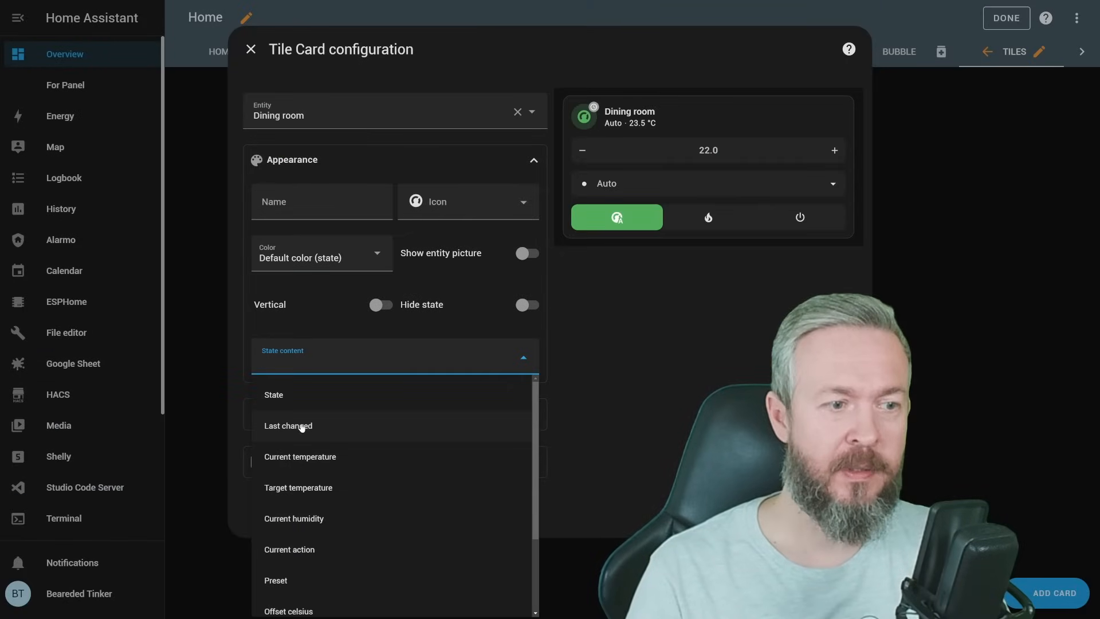
{"action": "left_click", "coordinate": [288, 425]}
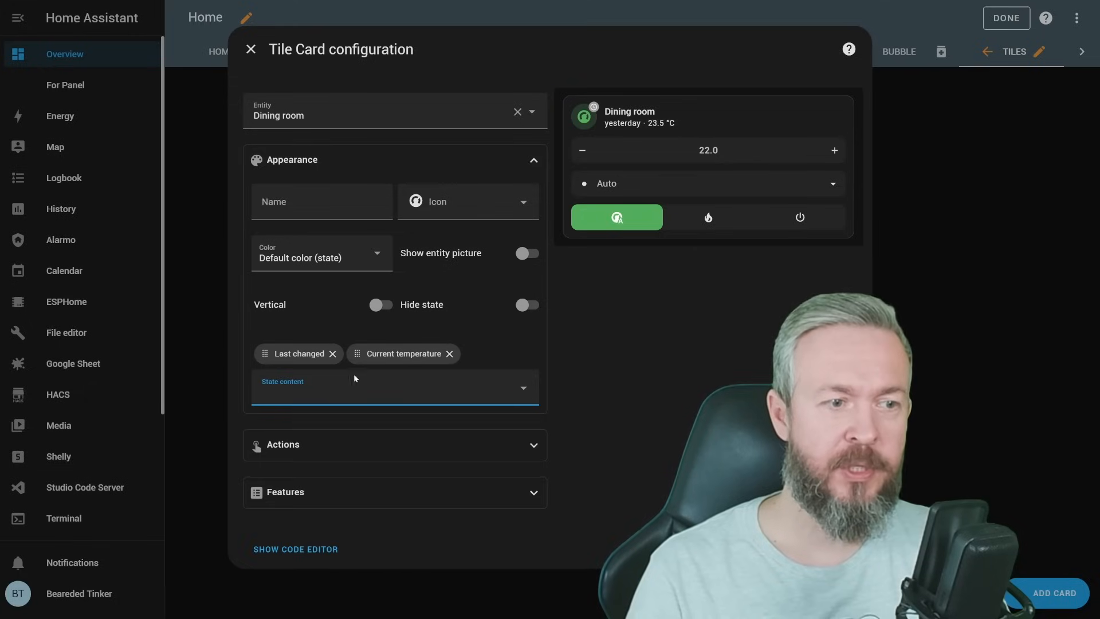
{"action": "left_click", "coordinate": [396, 387]}
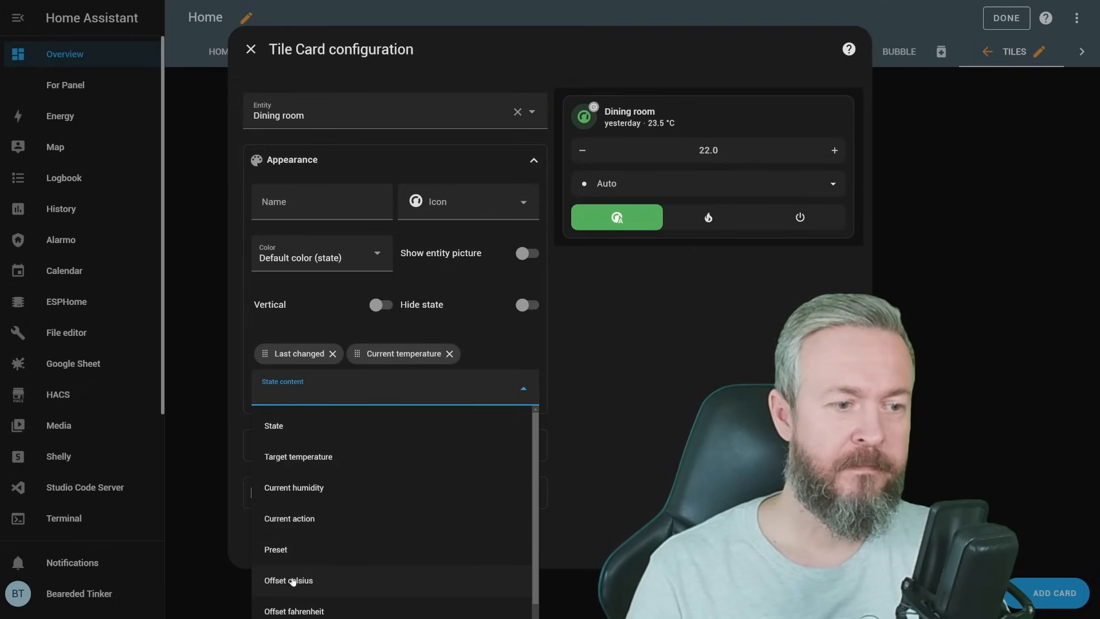
{"action": "left_click", "coordinate": [289, 580]}
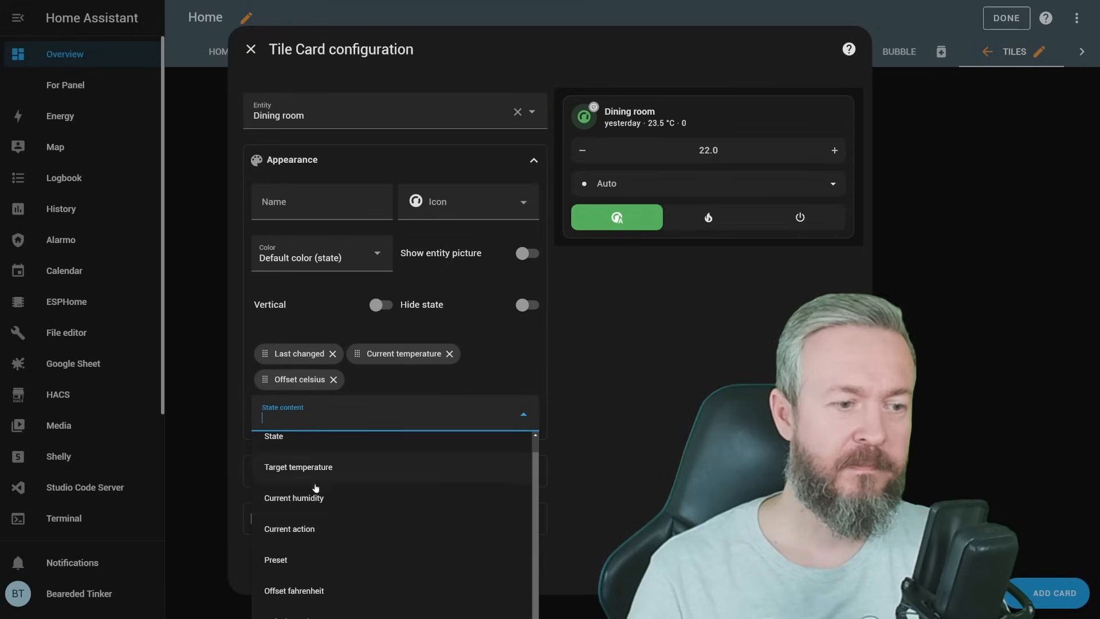
{"action": "left_click", "coordinate": [275, 559]}
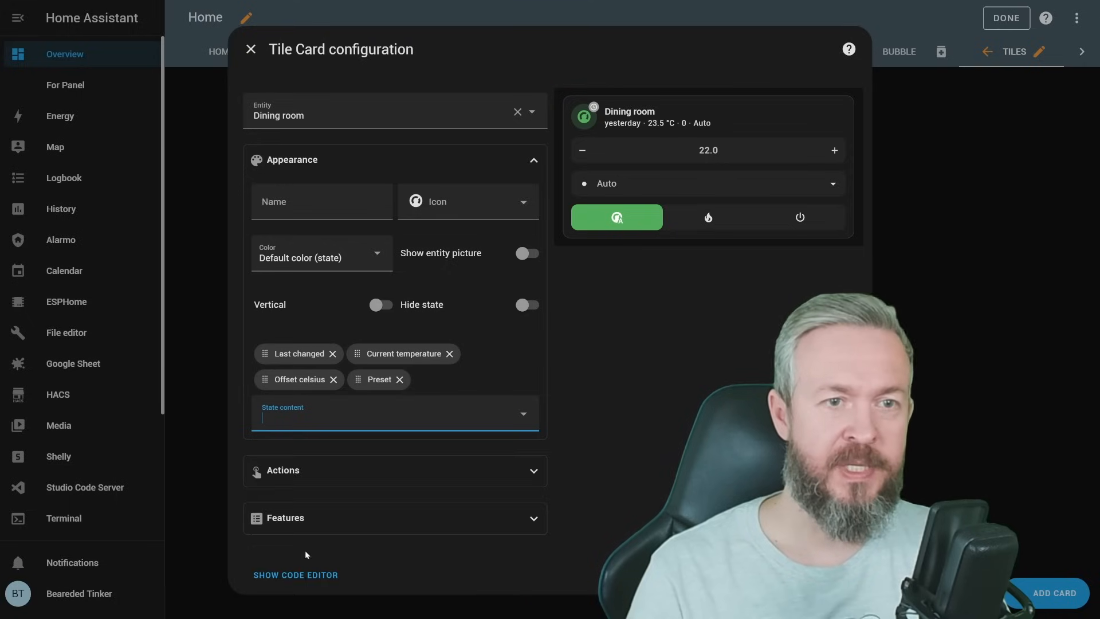
{"action": "mouse_move", "coordinate": [328, 473]}
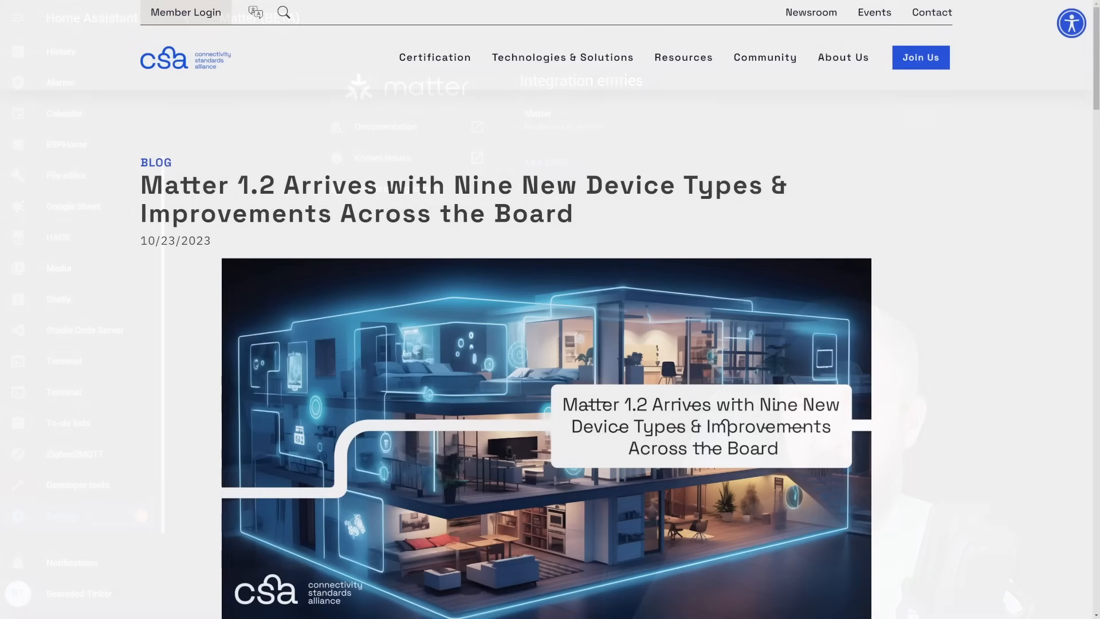
- Scroll the Matter 1.2 announcement down to the Nine New Device Types section
{"action": "scroll", "scroll_direction": "down", "scroll_amount": 3}
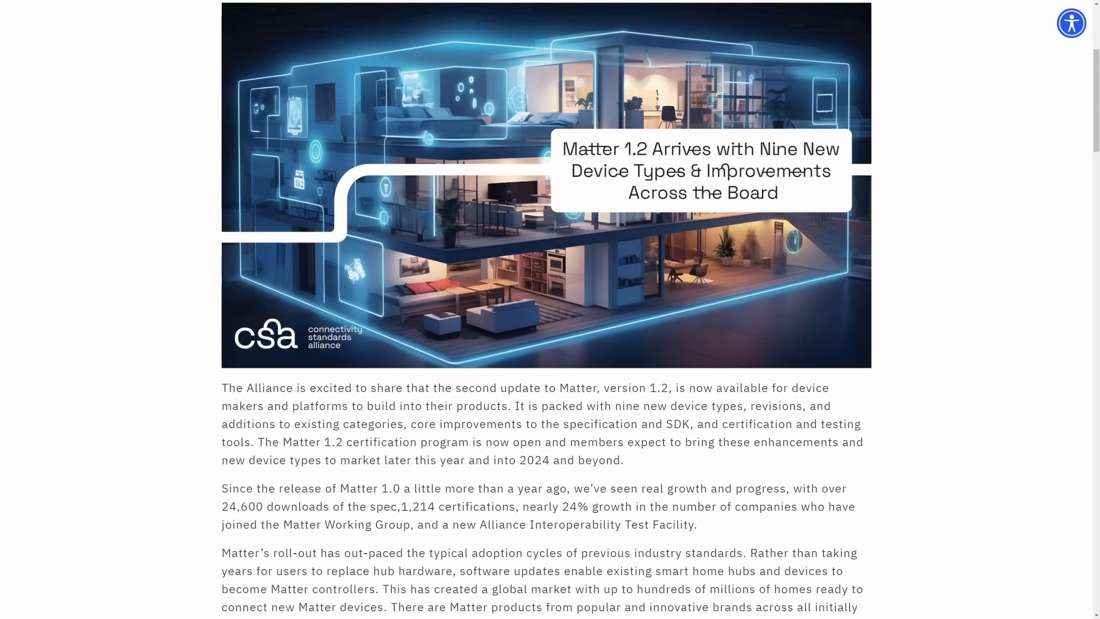
{"action": "scroll", "scroll_direction": "down", "scroll_amount": 3}
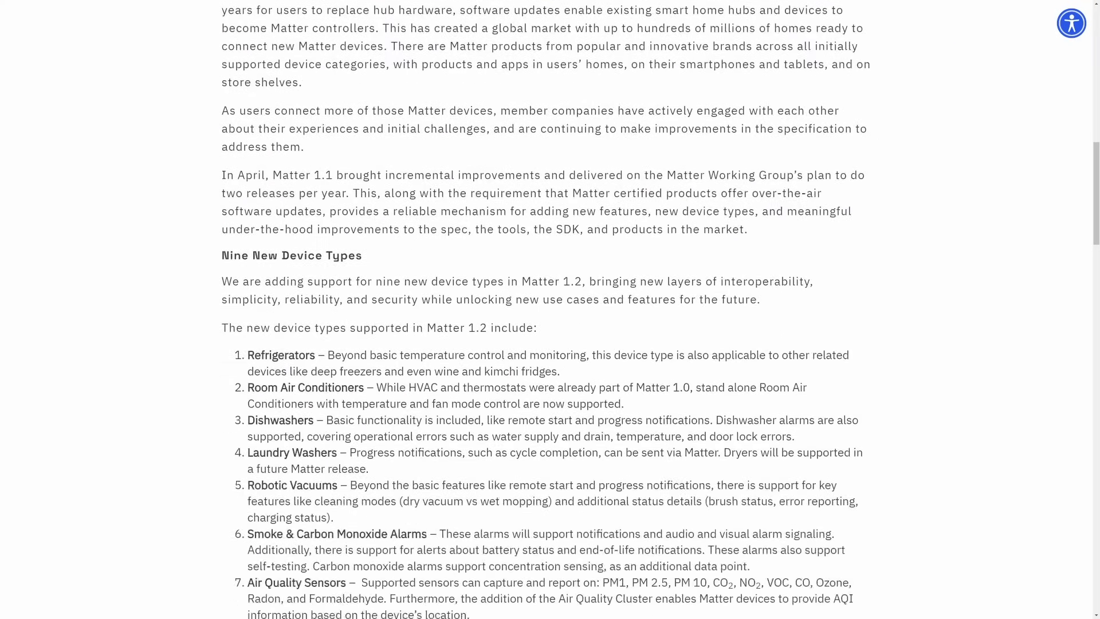
{"action": "scroll", "scroll_direction": "down", "scroll_amount": 3}
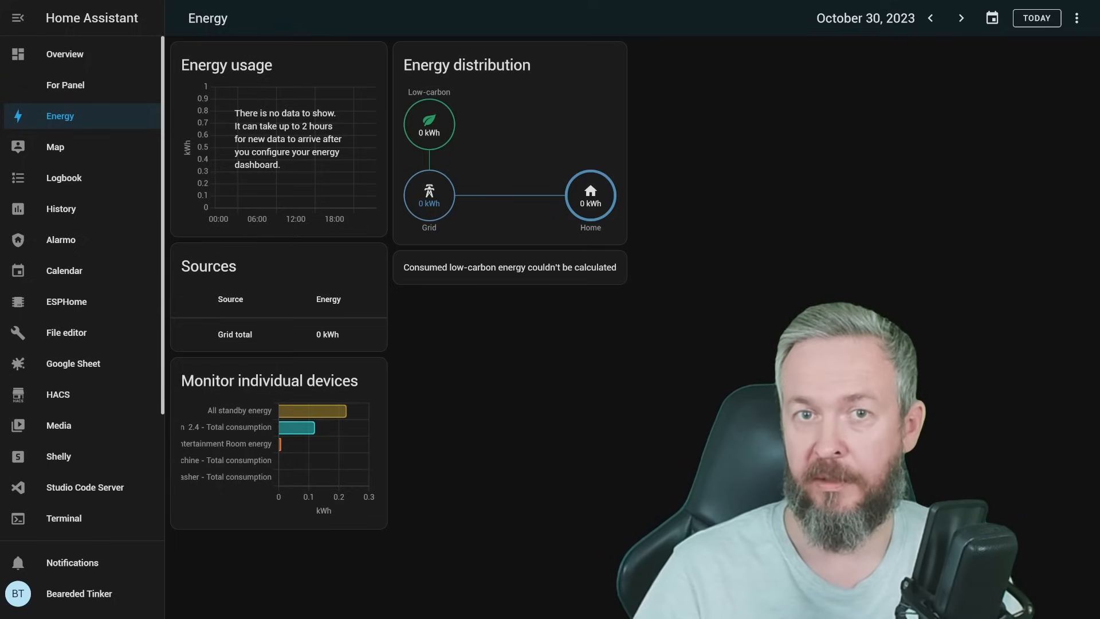
- Change the Energy dashboard's date range using the date range picker
{"action": "left_click", "coordinate": [991, 18]}
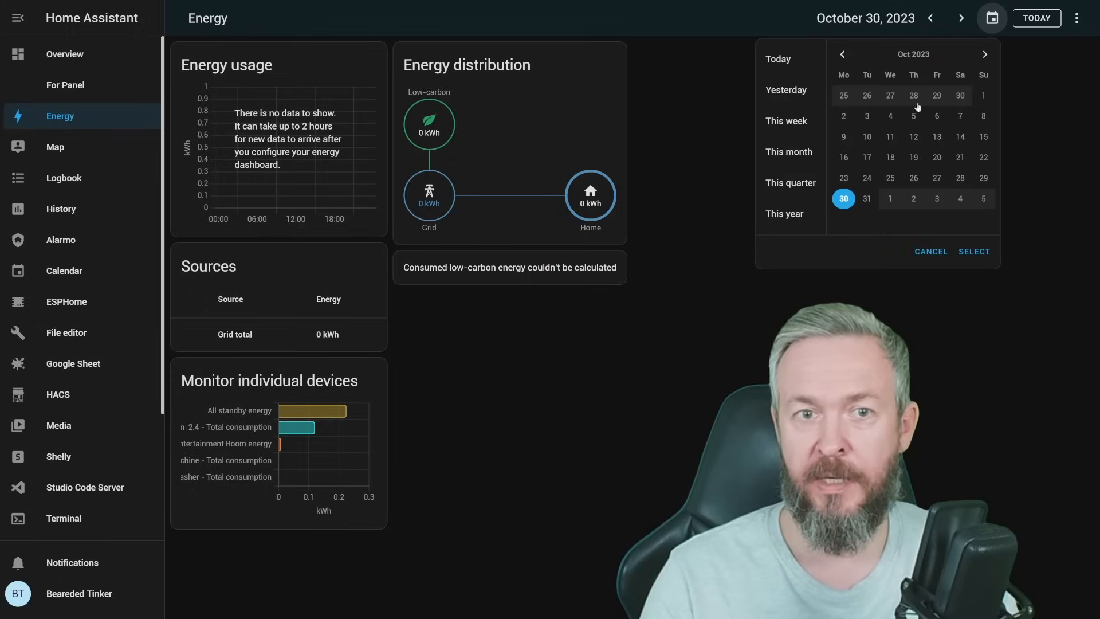
{"action": "left_click", "coordinate": [915, 157]}
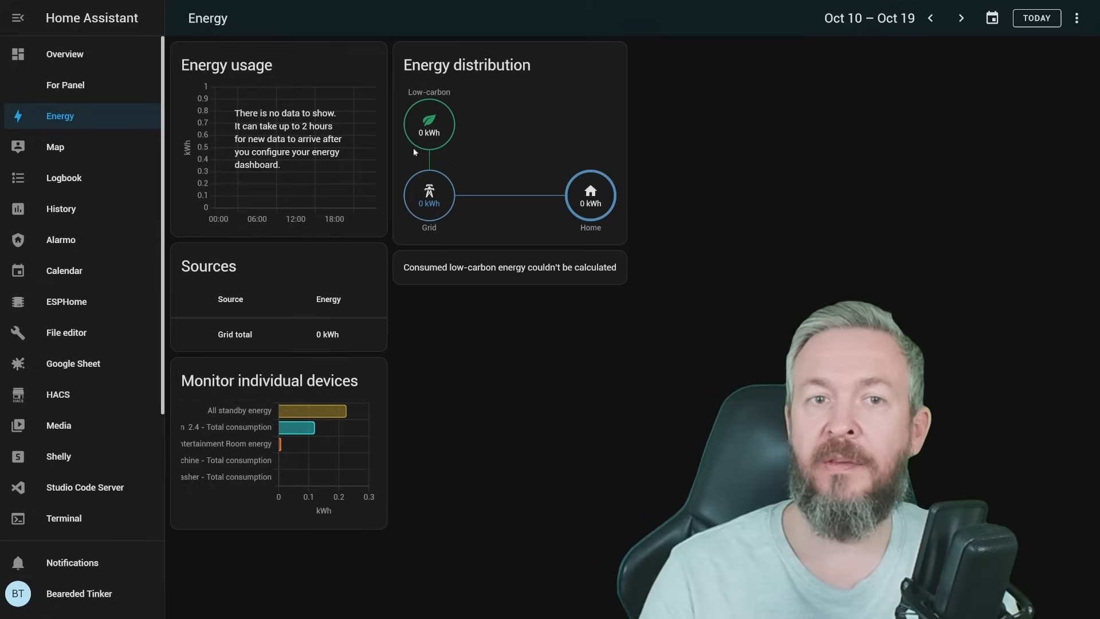
{"action": "mouse_move", "coordinate": [814, 33]}
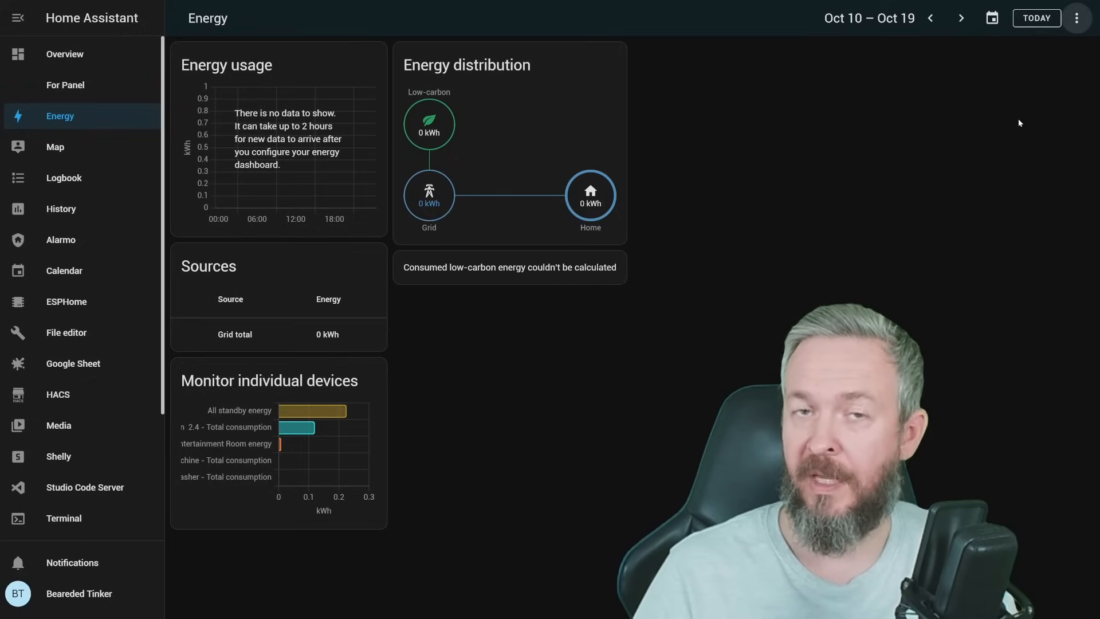
{"action": "mouse_move", "coordinate": [1092, 93]}
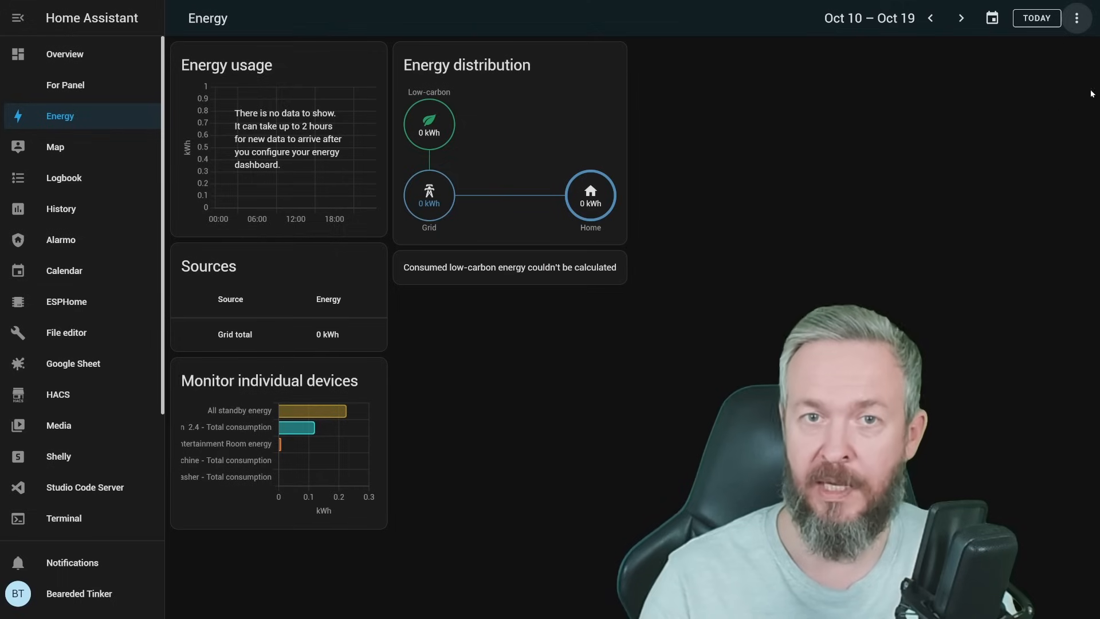
{"action": "left_click", "coordinate": [991, 18]}
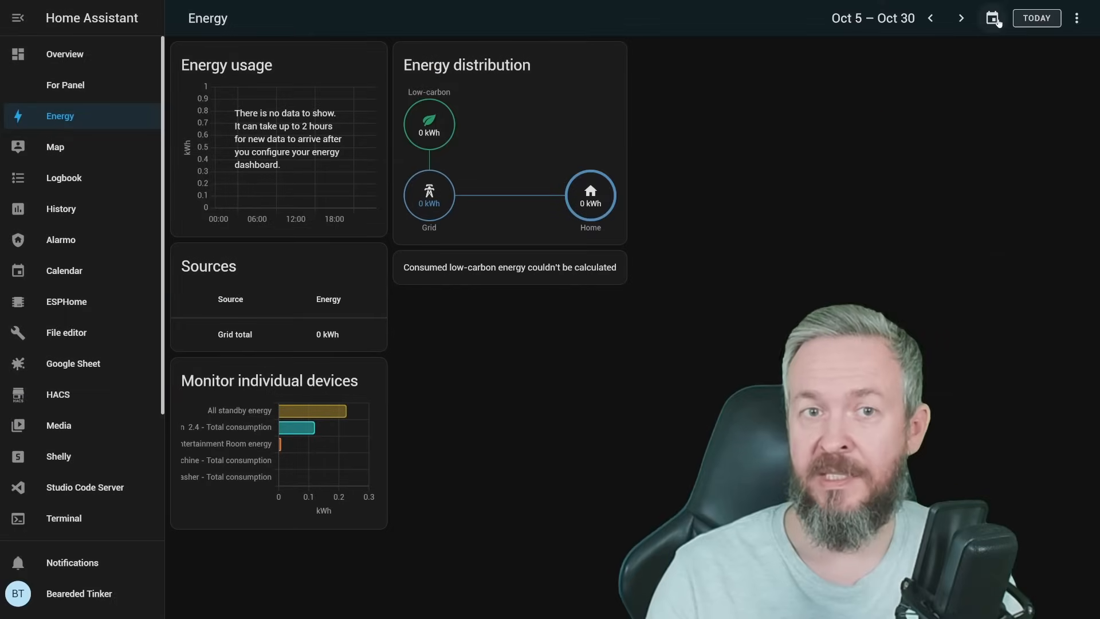
{"action": "left_click", "coordinate": [992, 18]}
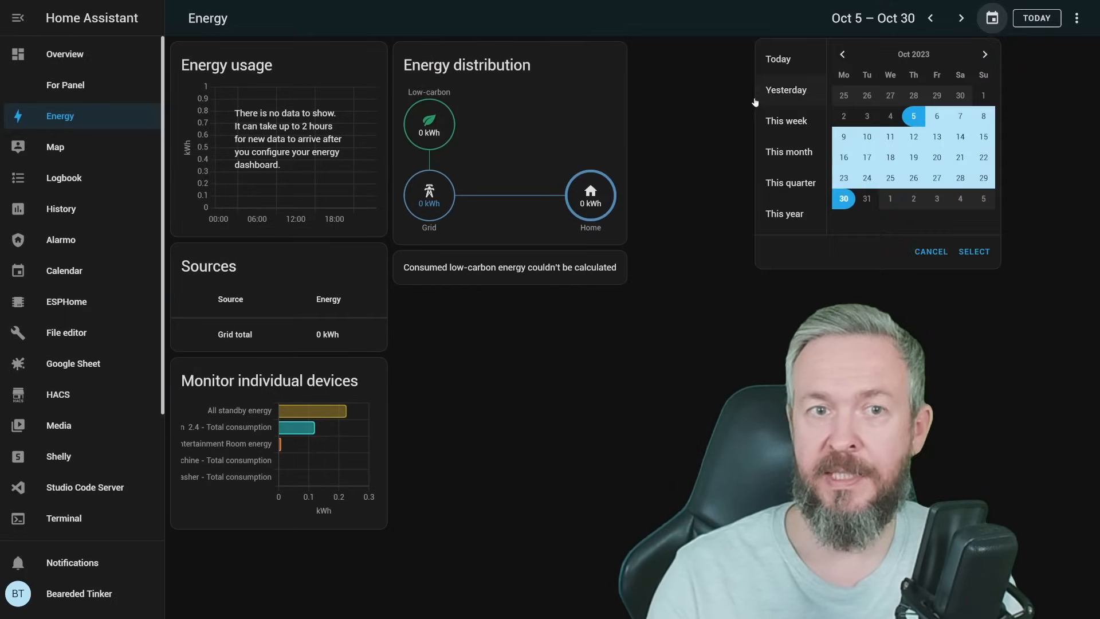
{"action": "left_click", "coordinate": [778, 59]}
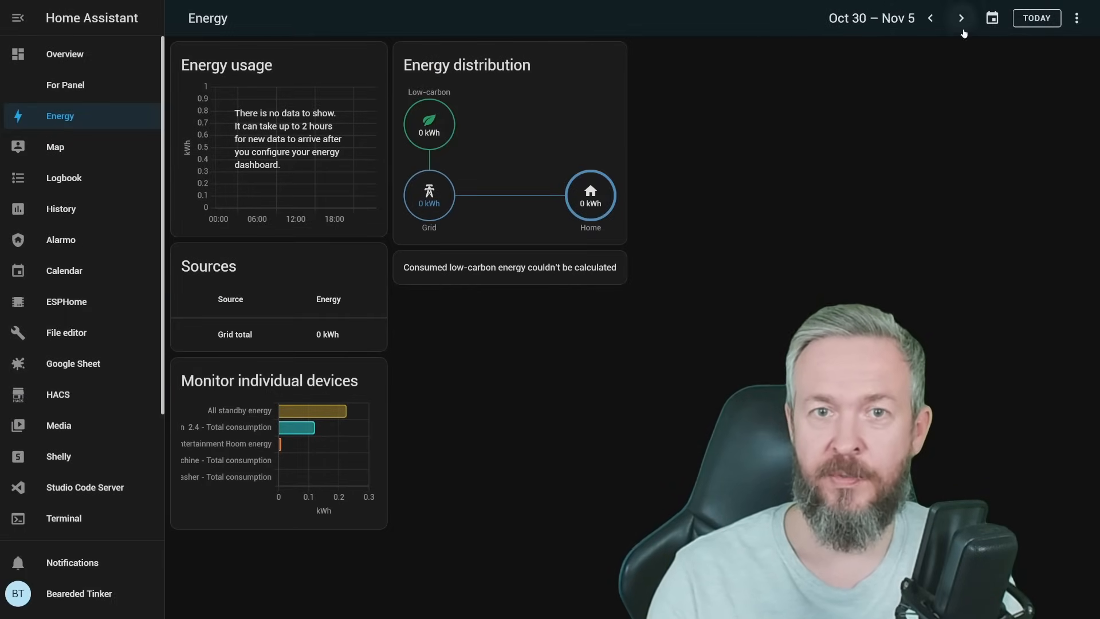
{"action": "left_click", "coordinate": [992, 18]}
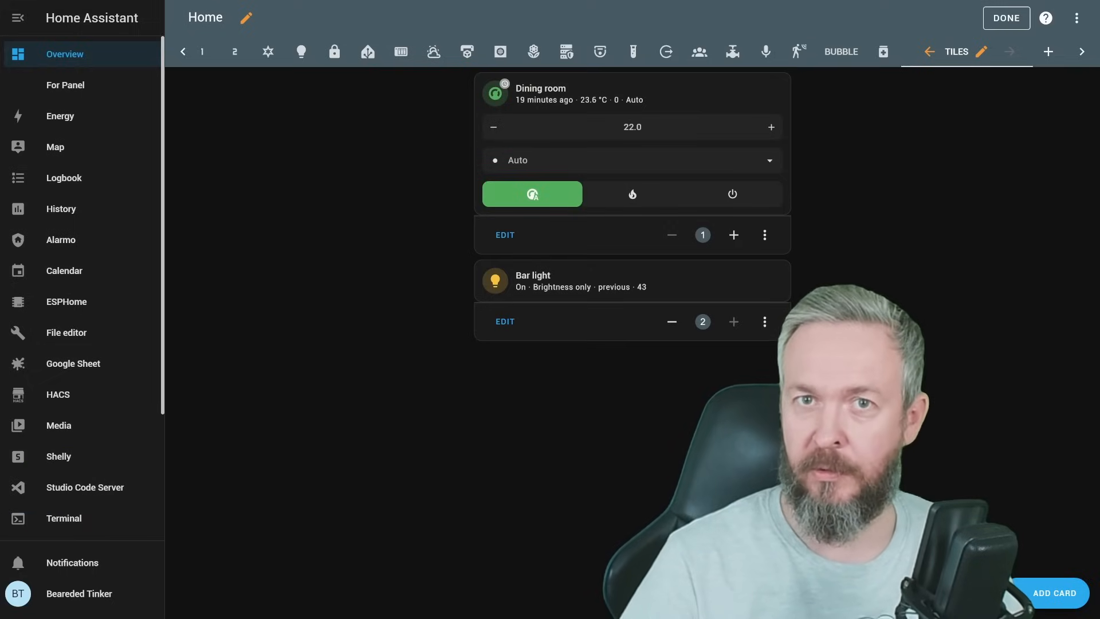
- Add a Conditional card with an entity numeric state condition on Balcony Temperature above 15
{"action": "left_click", "coordinate": [1055, 593]}
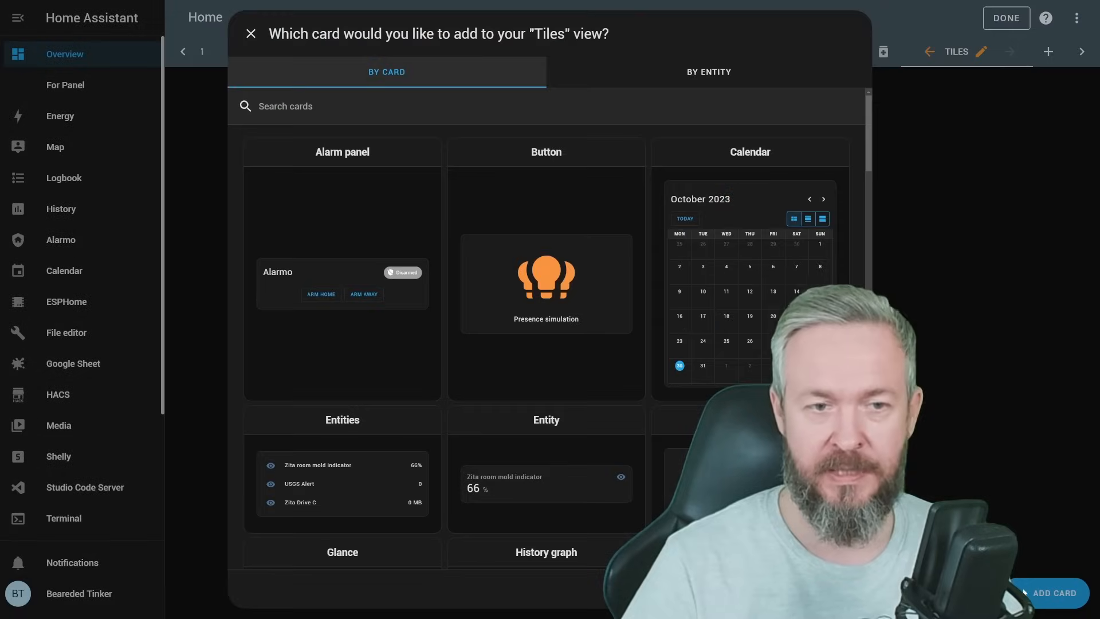
{"action": "type", "text": "con"}
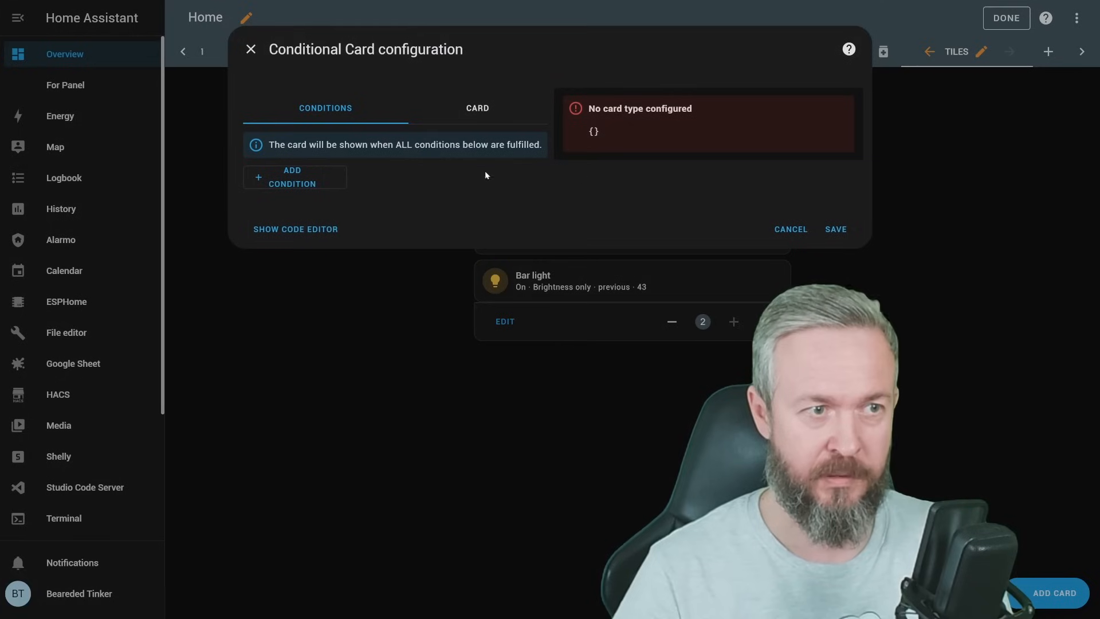
{"action": "left_click", "coordinate": [295, 176]}
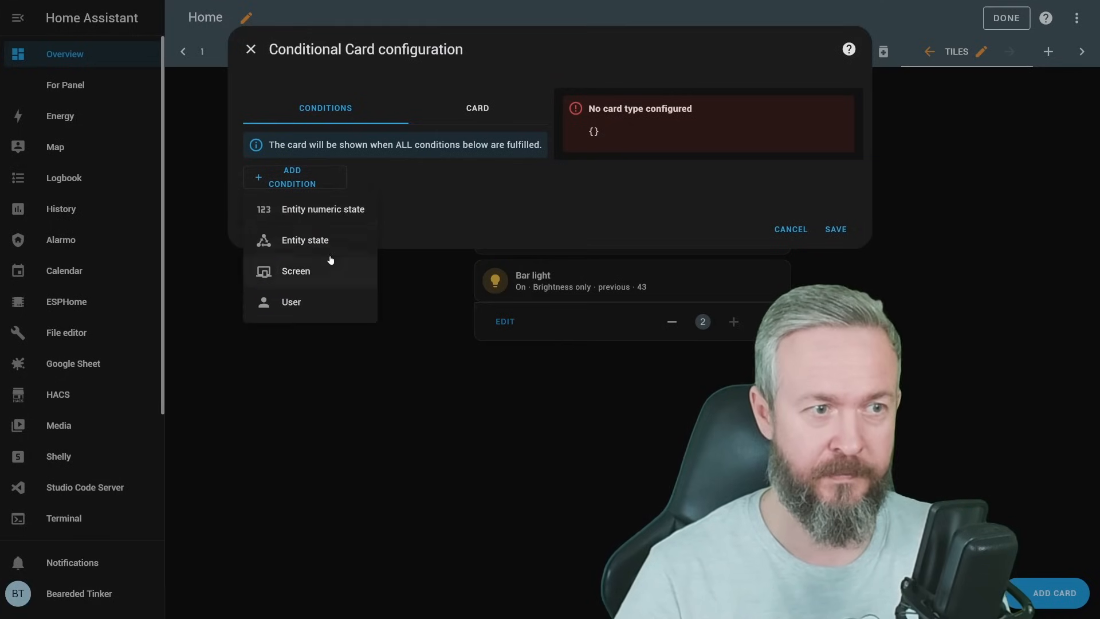
{"action": "left_click", "coordinate": [324, 209]}
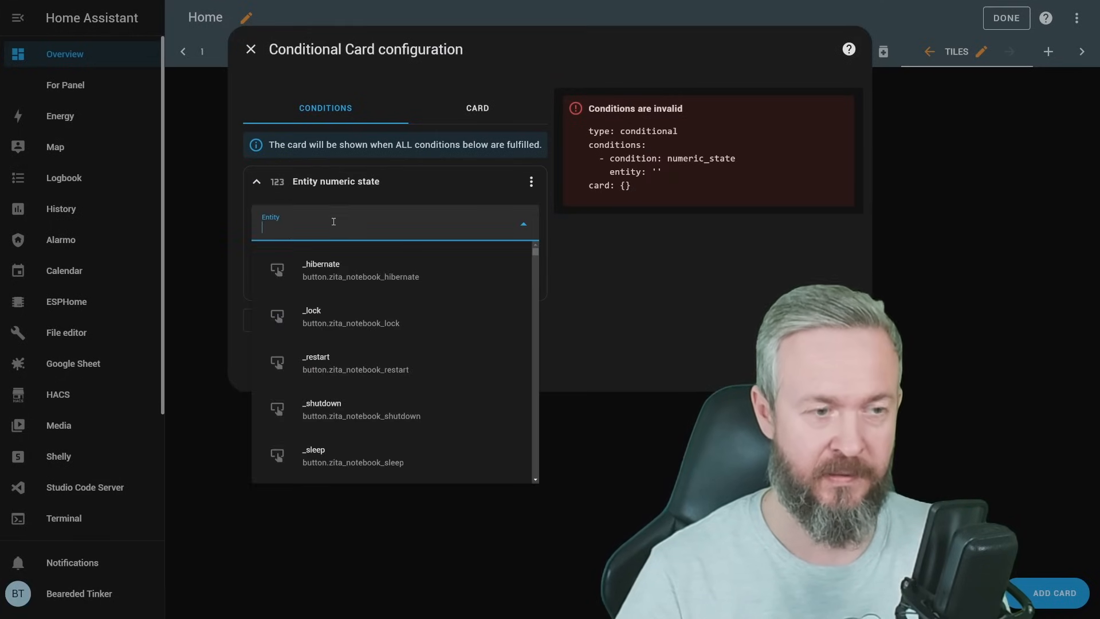
{"action": "type", "text": "balc"}
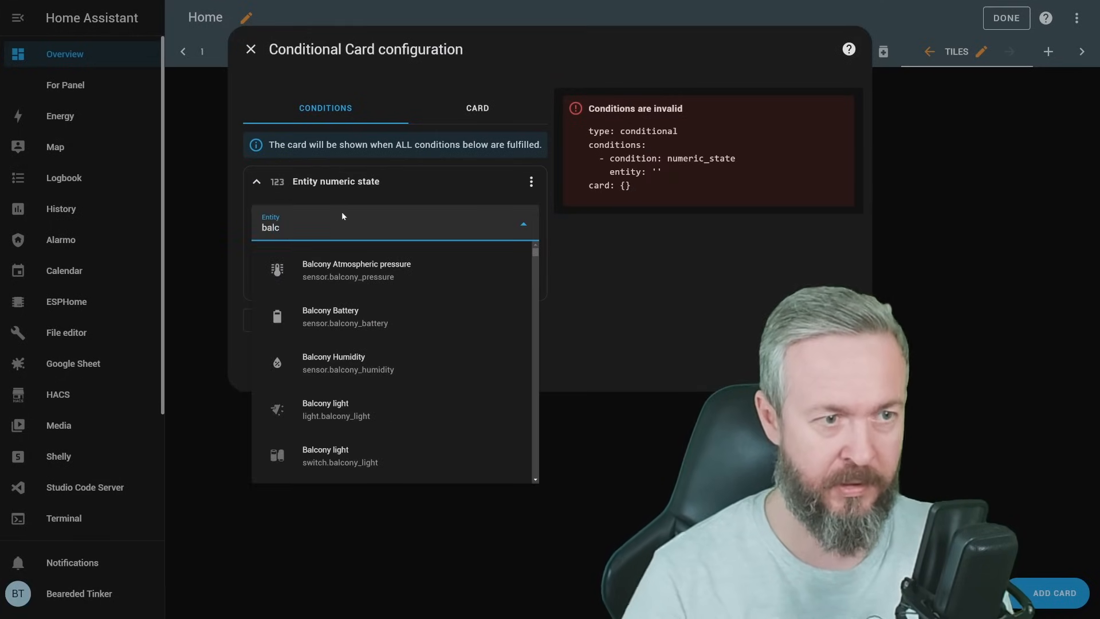
{"action": "left_click", "coordinate": [356, 269]}
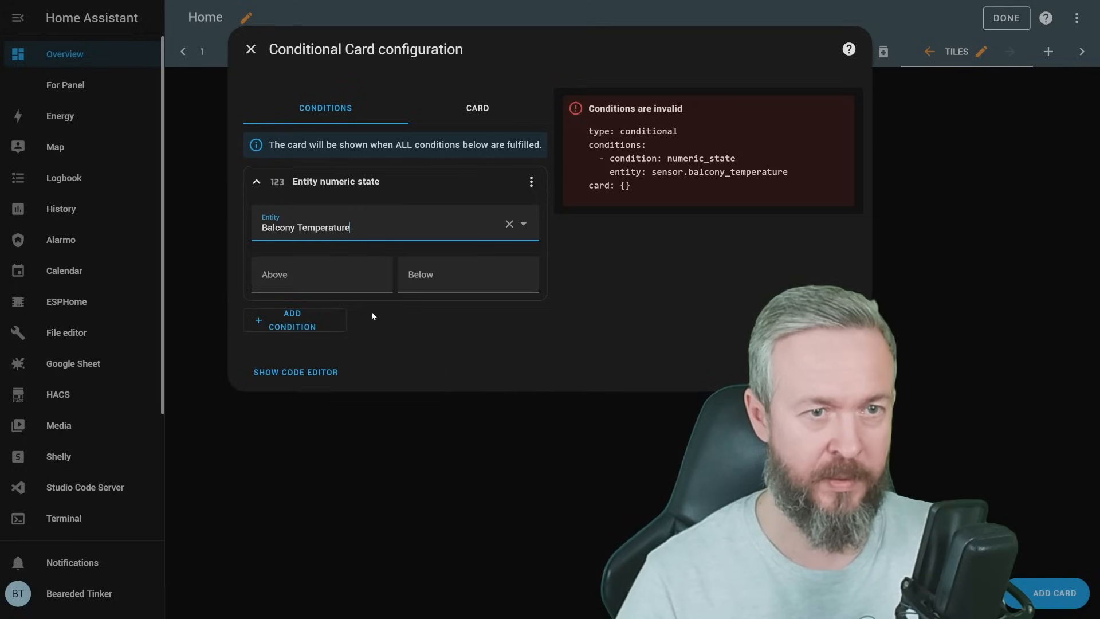
{"action": "type", "text": "1"}
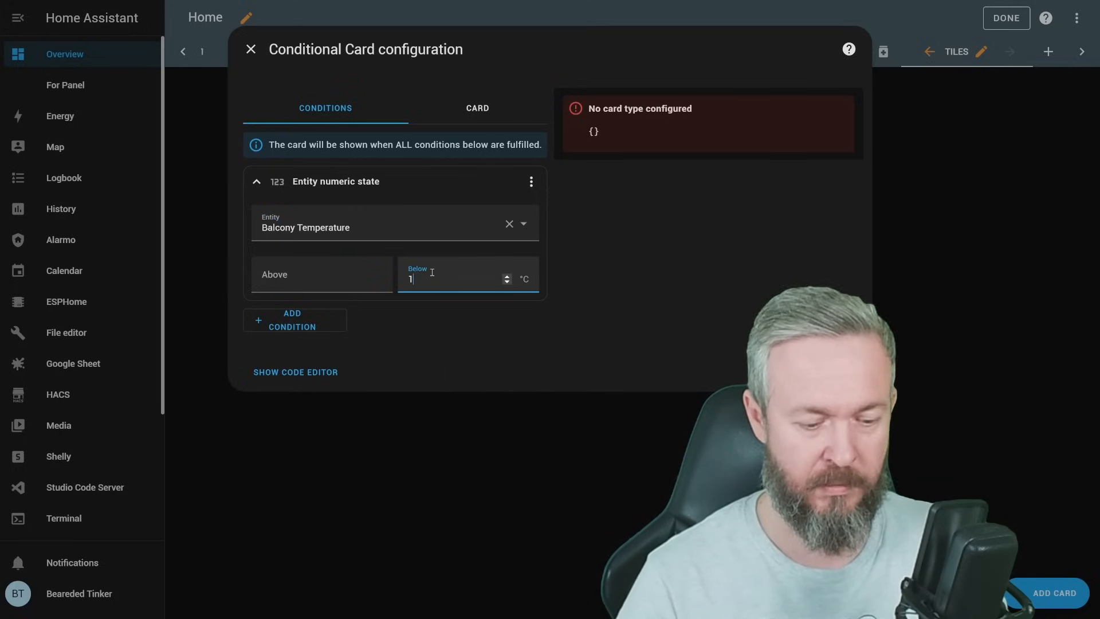
- Set the shown card to a Dining room tile with climate preset modes and target temperature features
{"action": "left_click", "coordinate": [477, 107]}
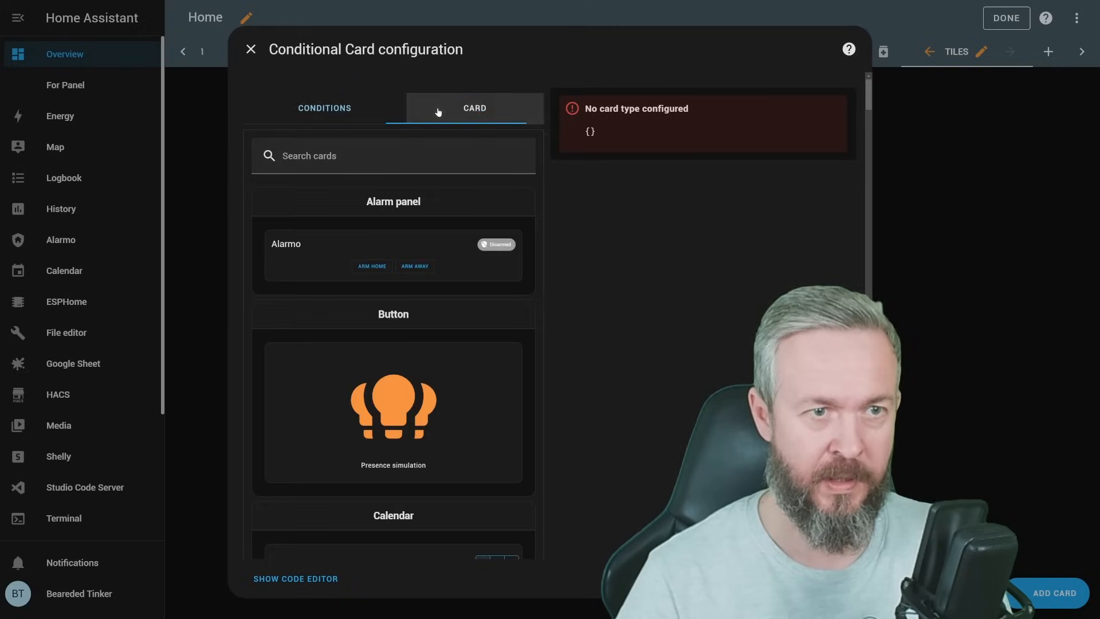
{"action": "type", "text": "tile"}
{"action": "type", "text": "clima"}
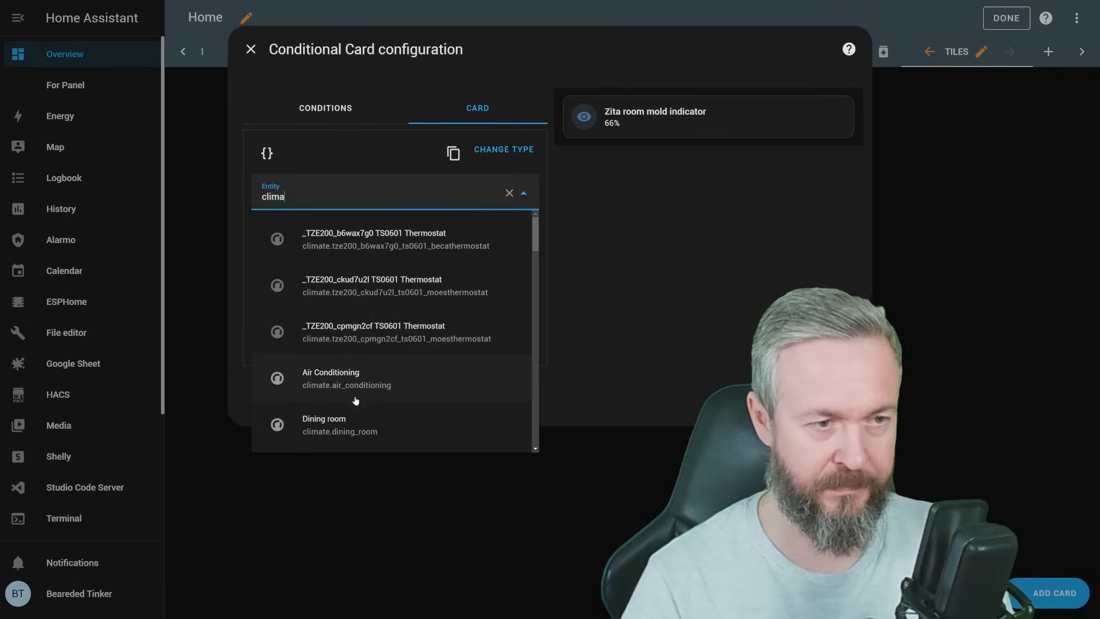
{"action": "left_click", "coordinate": [323, 425]}
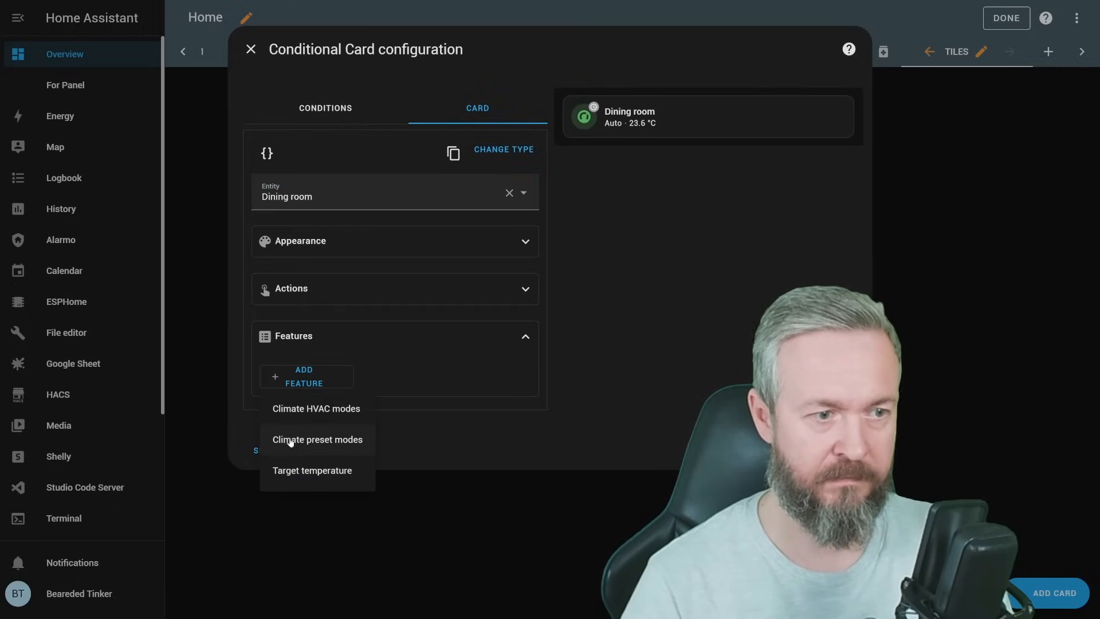
{"action": "left_click", "coordinate": [317, 440]}
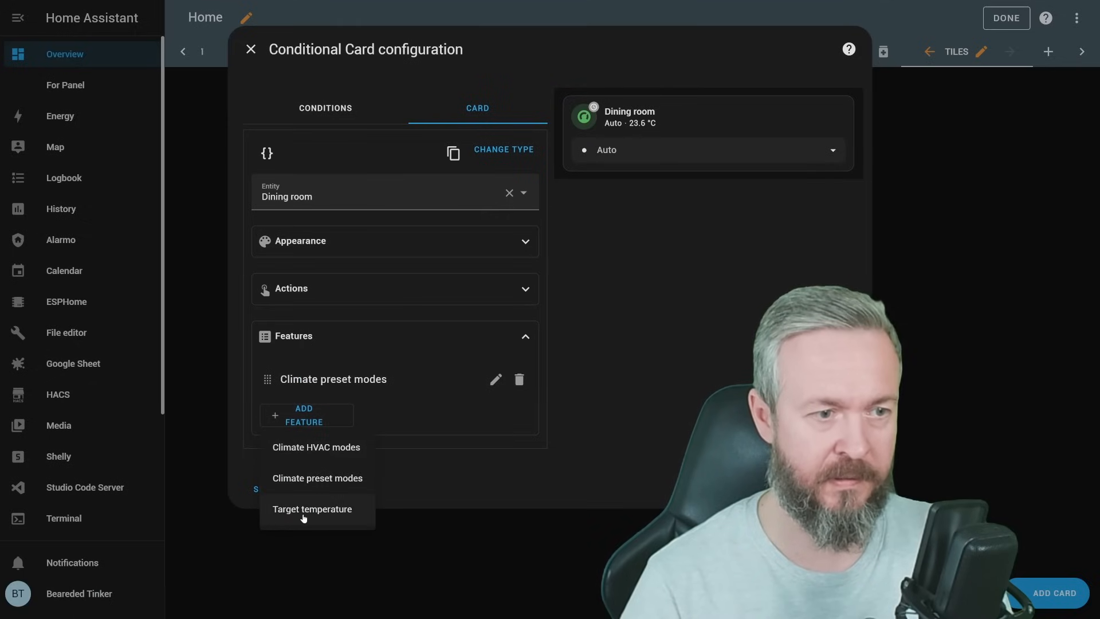
{"action": "left_click", "coordinate": [312, 509]}
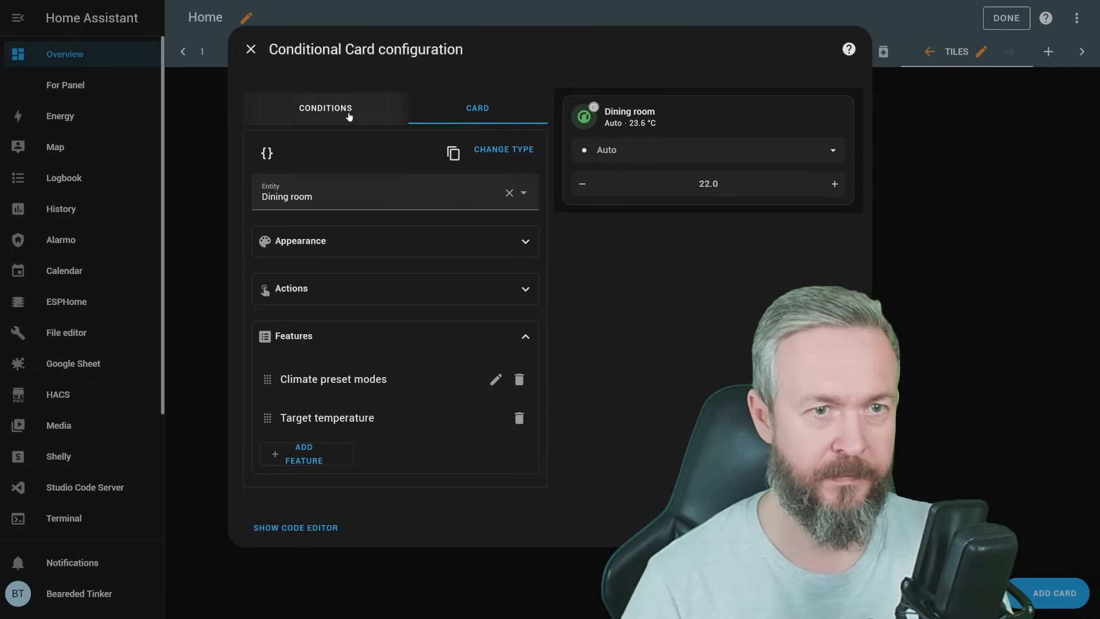
{"action": "left_click", "coordinate": [326, 107]}
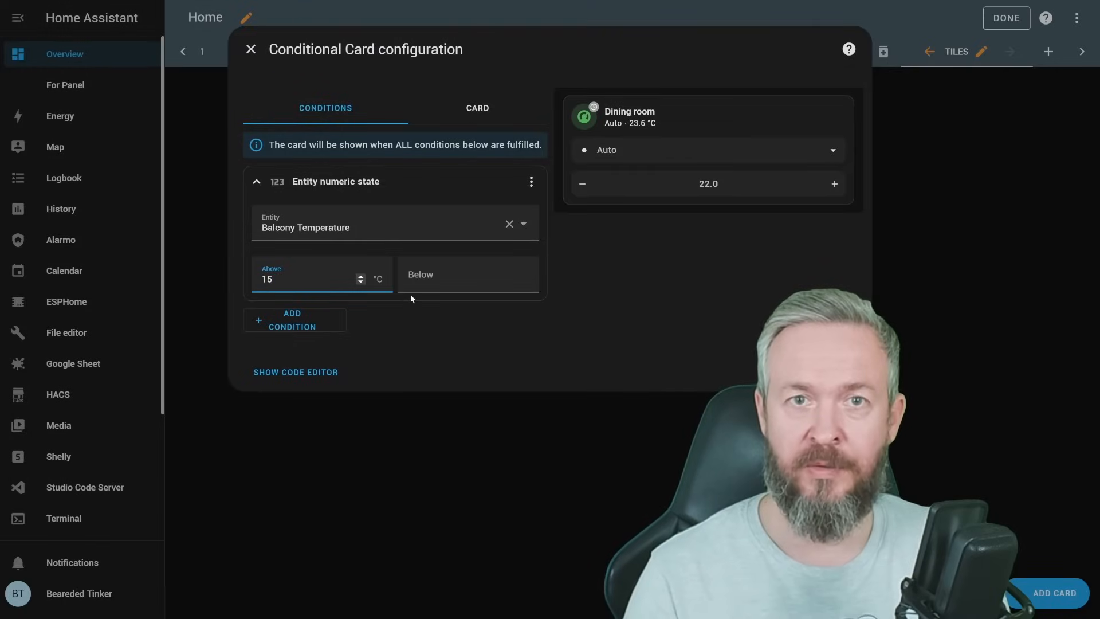
{"action": "mouse_move", "coordinate": [724, 143]}
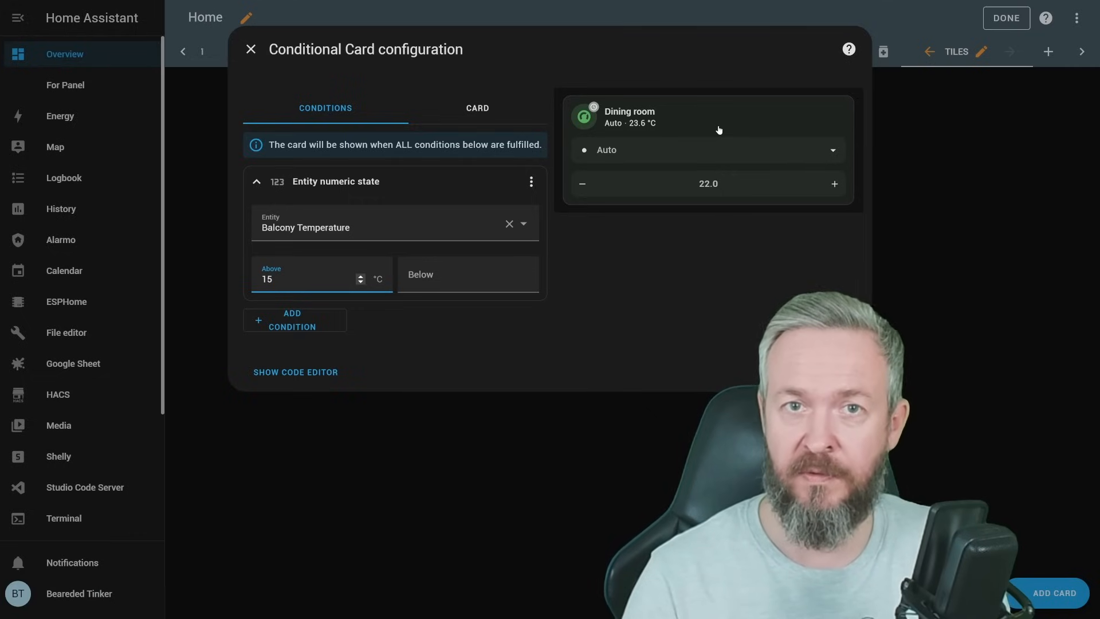
- Save the card, then add a User condition and adjust the temperature Above/Below limits
{"action": "left_click", "coordinate": [251, 48]}
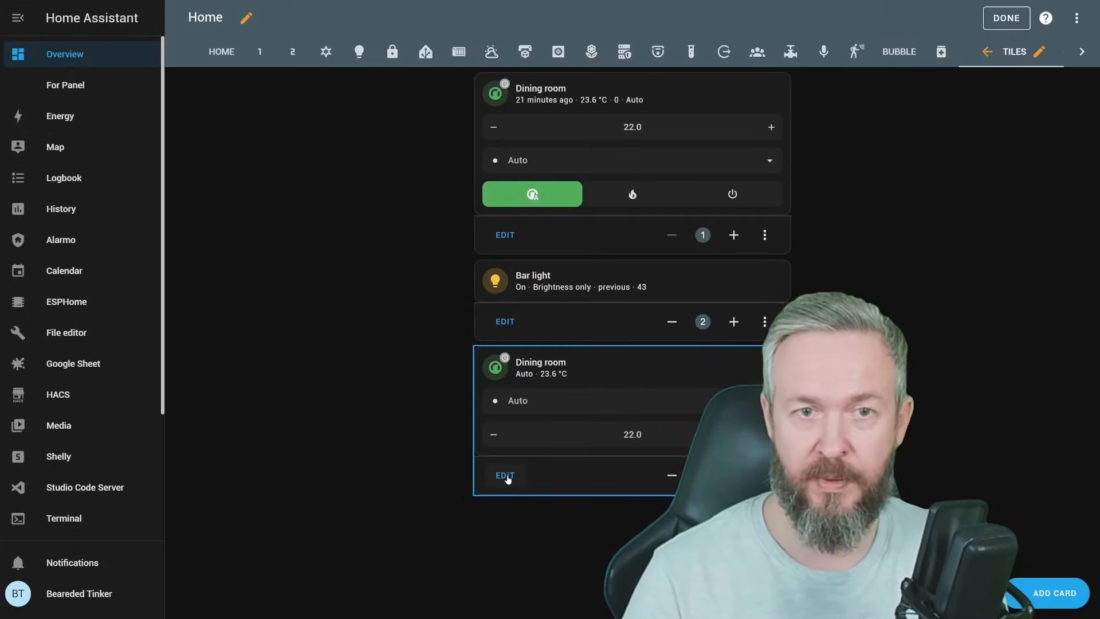
{"action": "left_click", "coordinate": [504, 476]}
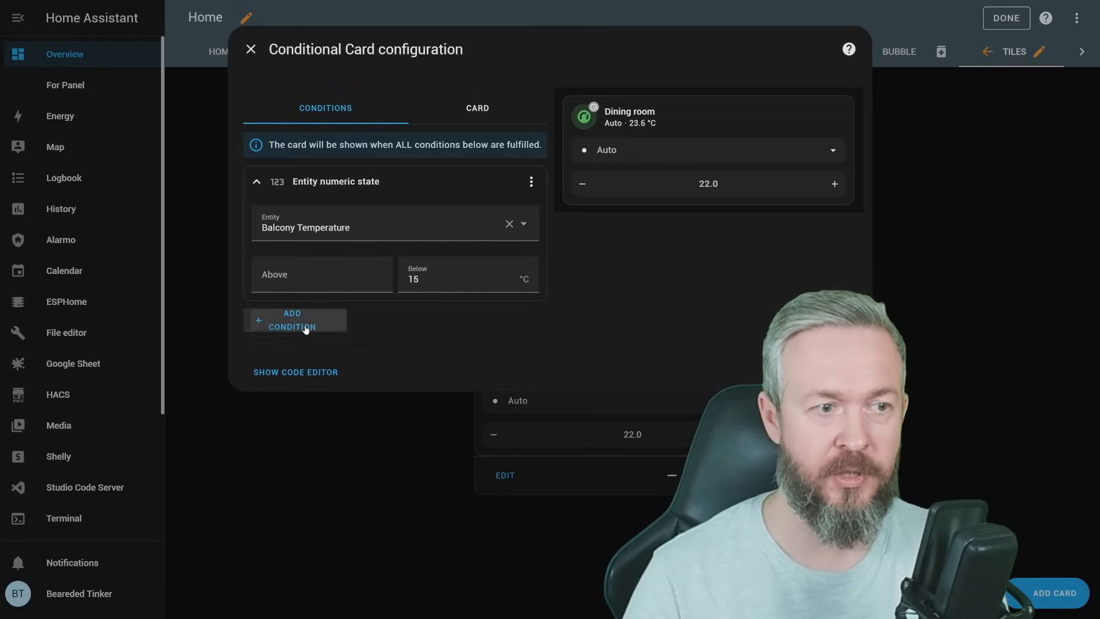
{"action": "left_click", "coordinate": [294, 320]}
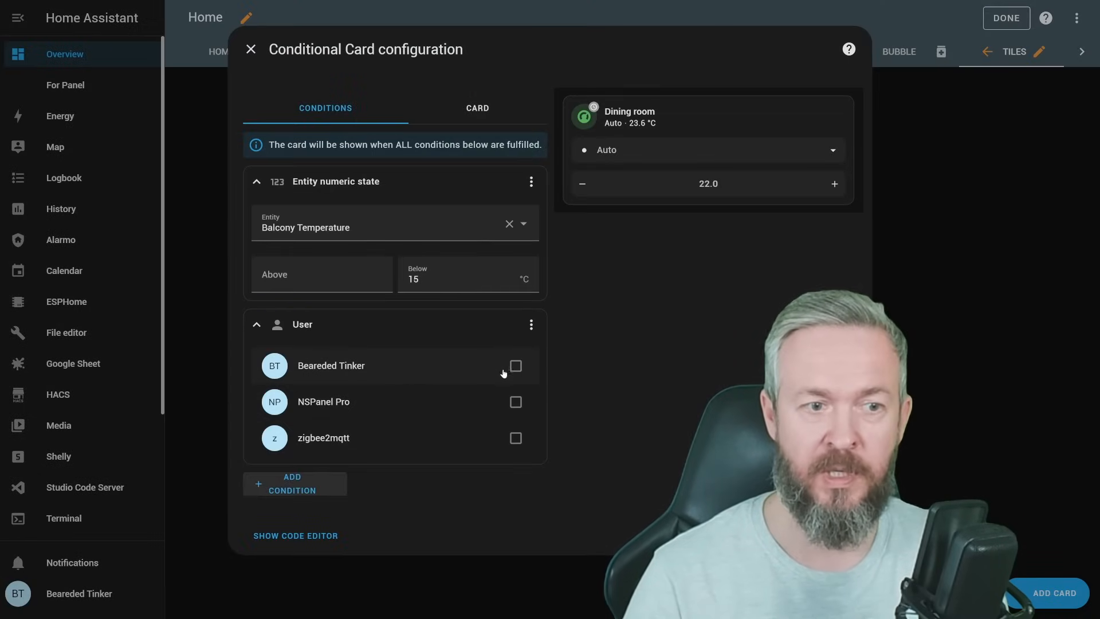
{"action": "left_click", "coordinate": [257, 324]}
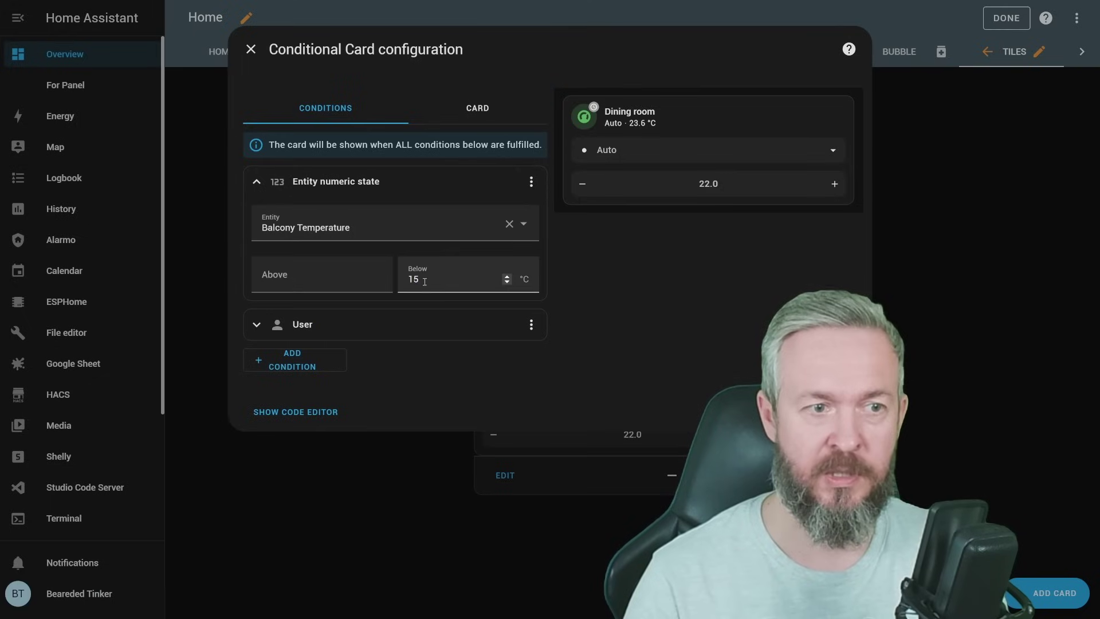
{"action": "left_click", "coordinate": [322, 275]}
{"action": "type", "text": "15"}
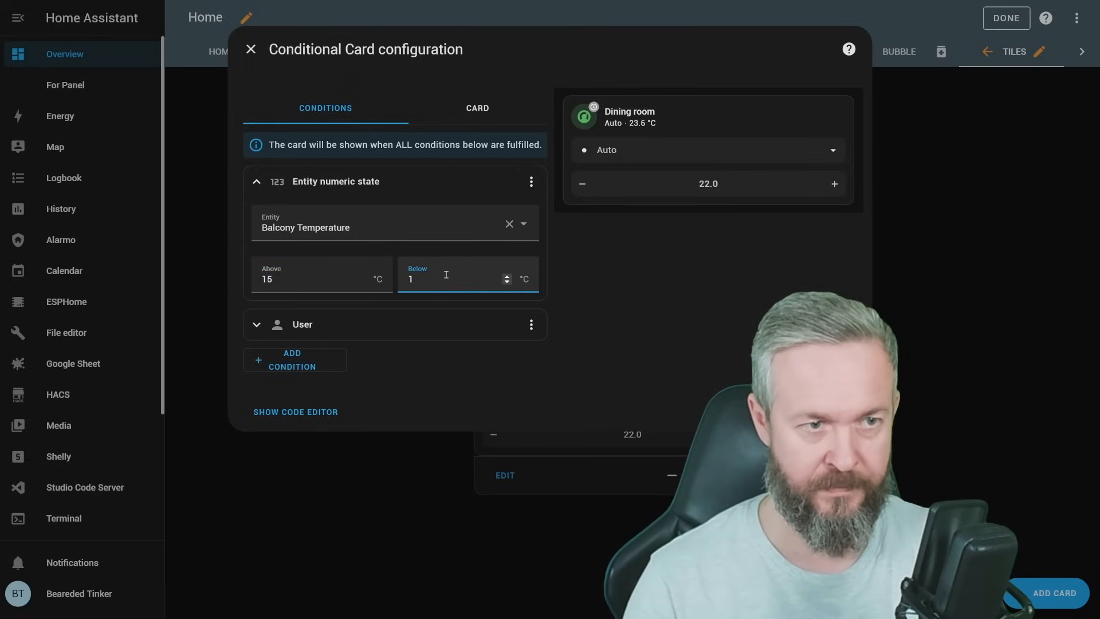
- Save the updated conditions and finish editing the Tiles view
{"action": "left_click", "coordinate": [253, 48]}
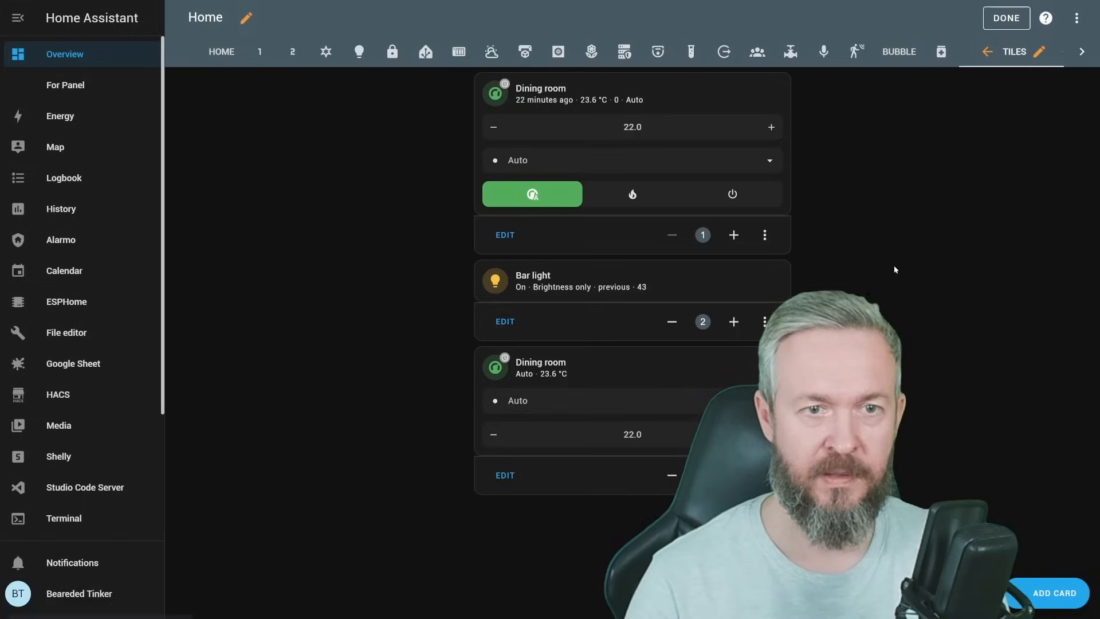
{"action": "left_click", "coordinate": [1006, 18]}
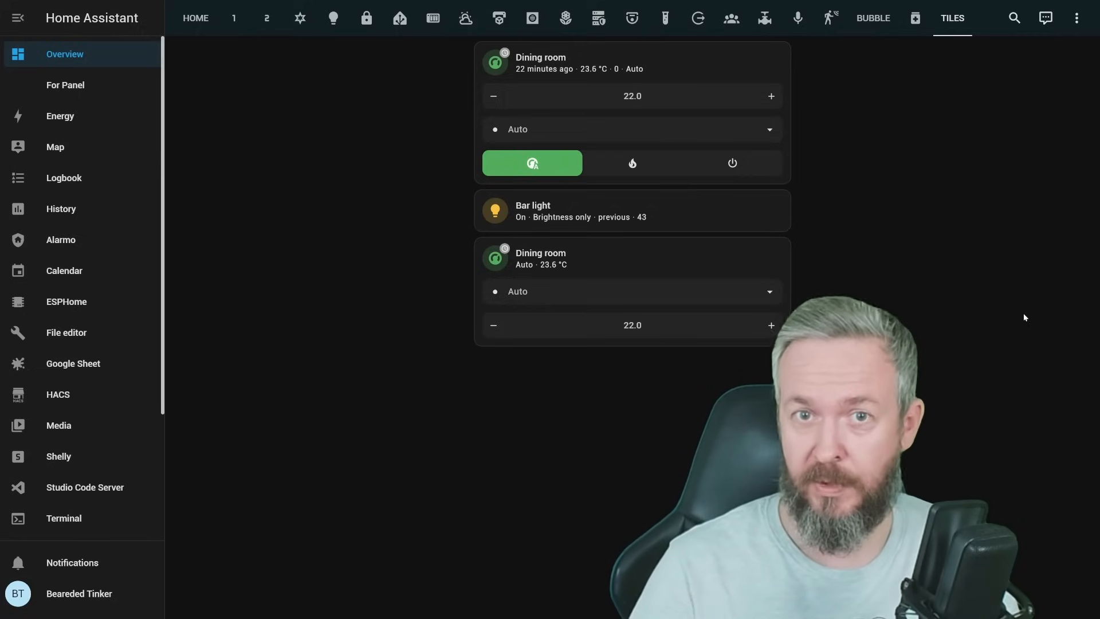
- Add a screen-size condition to the Dining room conditional card
{"action": "left_click", "coordinate": [1078, 18]}
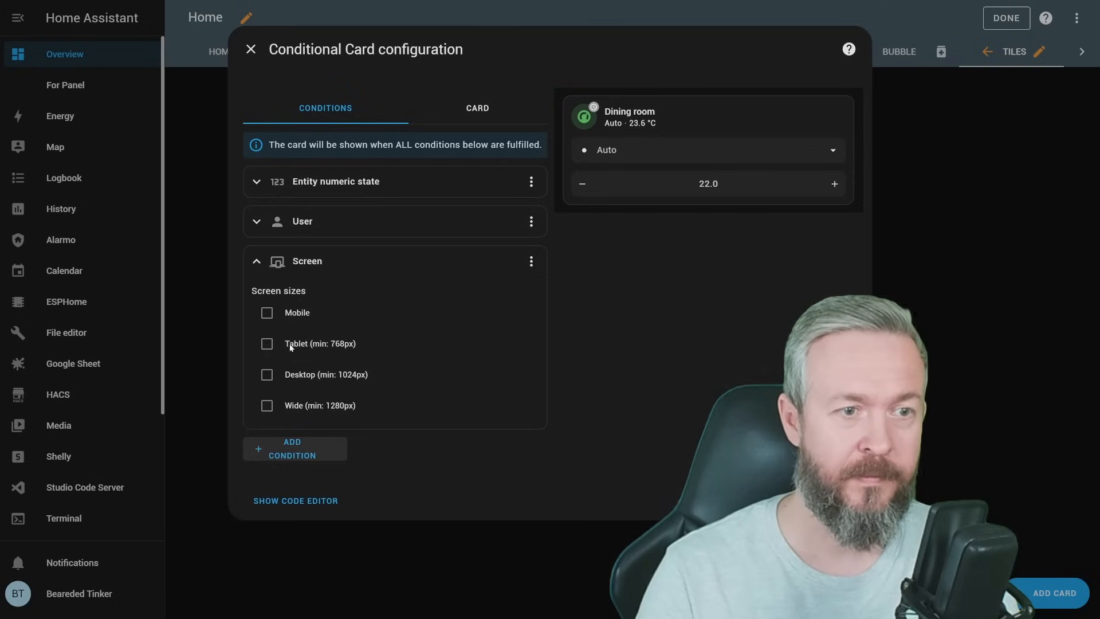
{"action": "left_click", "coordinate": [265, 313]}
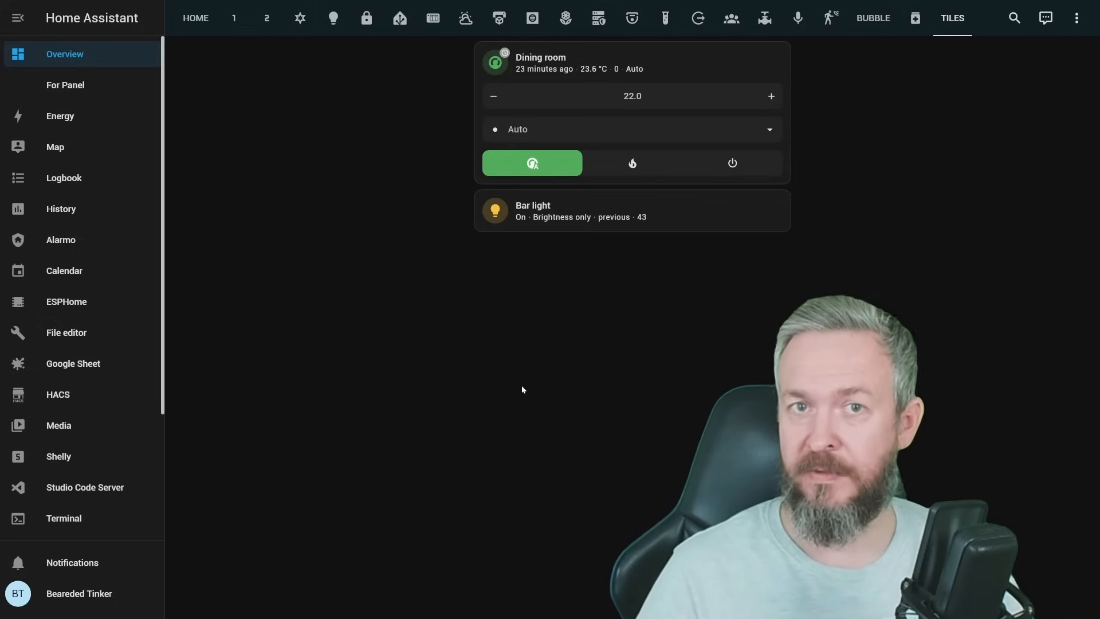
{"action": "mouse_move", "coordinate": [988, 52]}
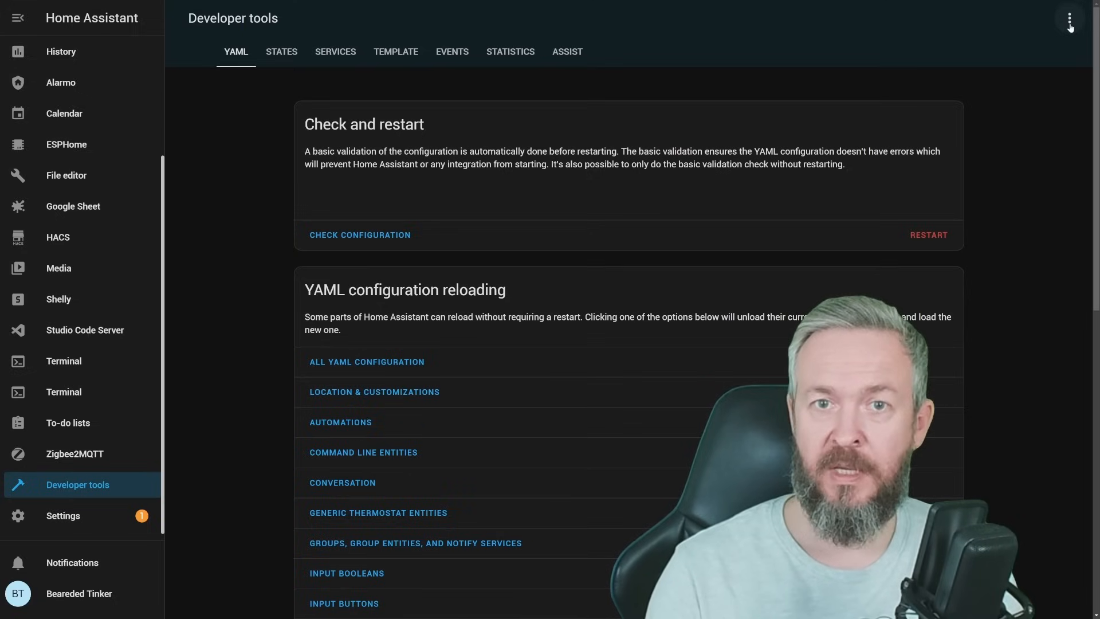
- Bring up the Restart Home Assistant dialog from Developer tools' YAML section
{"action": "left_click", "coordinate": [928, 235]}
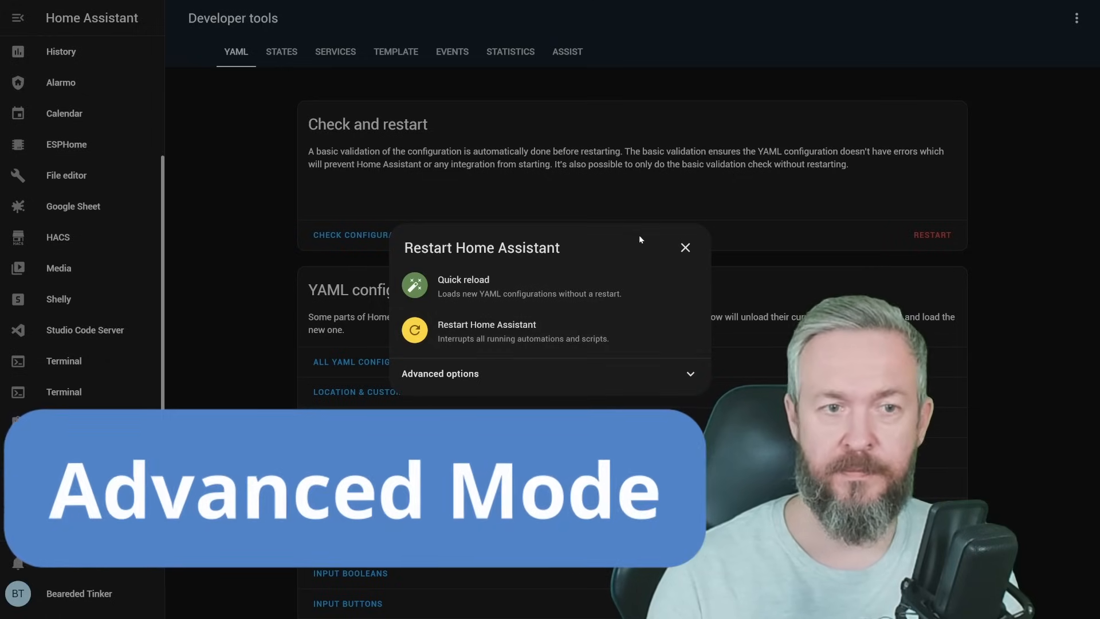
{"action": "left_click", "coordinate": [686, 248]}
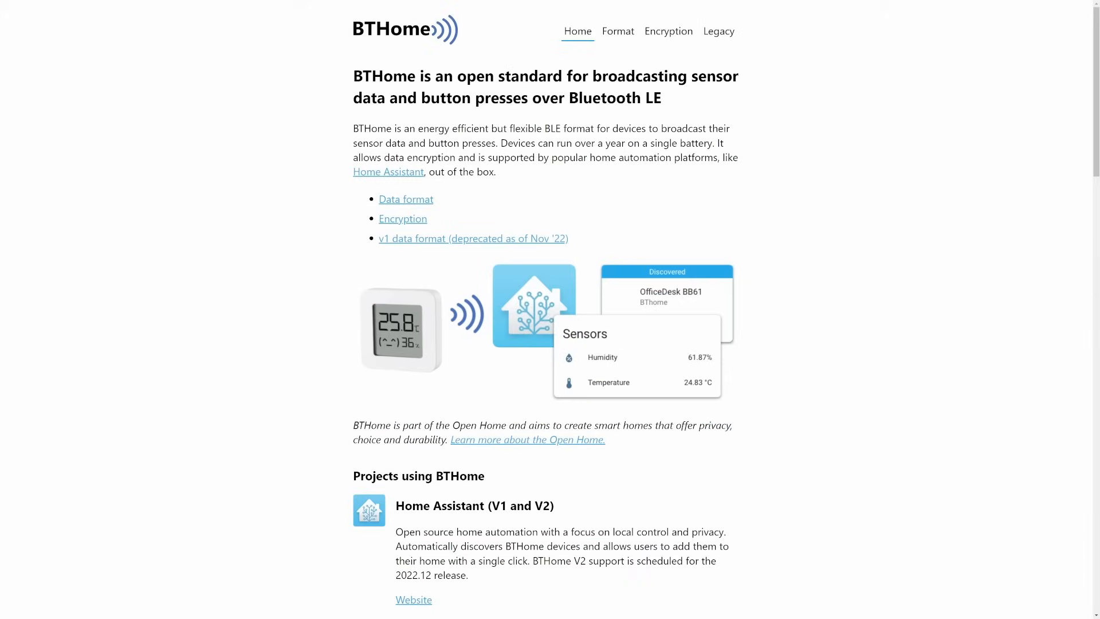
- Scroll through bthome.io down to the Projects using BTHome list
{"action": "scroll", "scroll_direction": "down", "scroll_amount": 3}
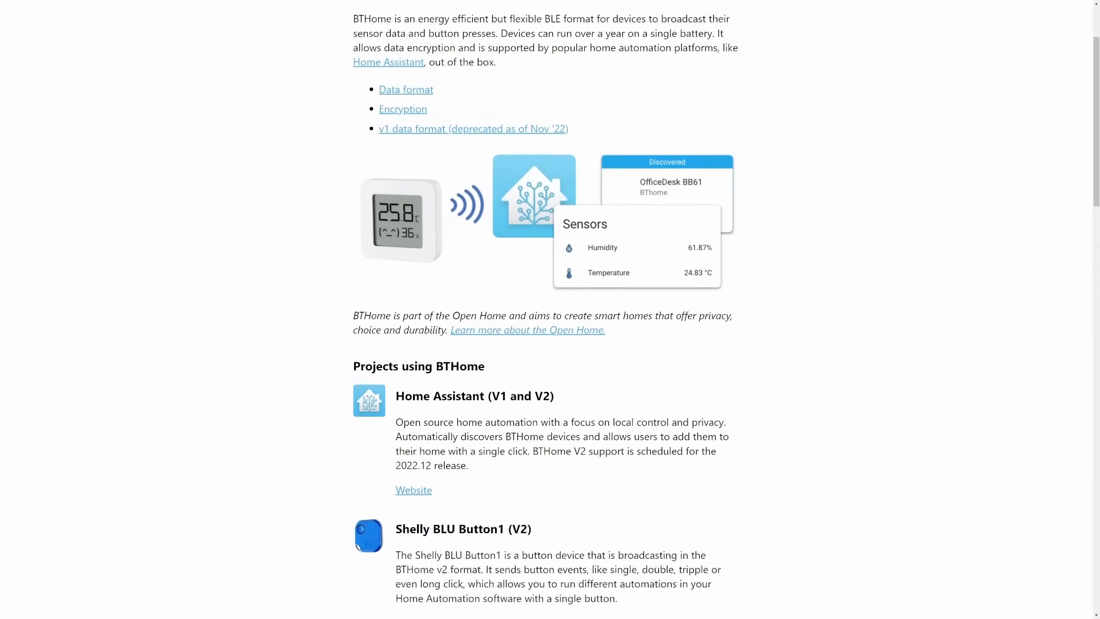
{"action": "scroll", "scroll_direction": "down", "scroll_amount": 3}
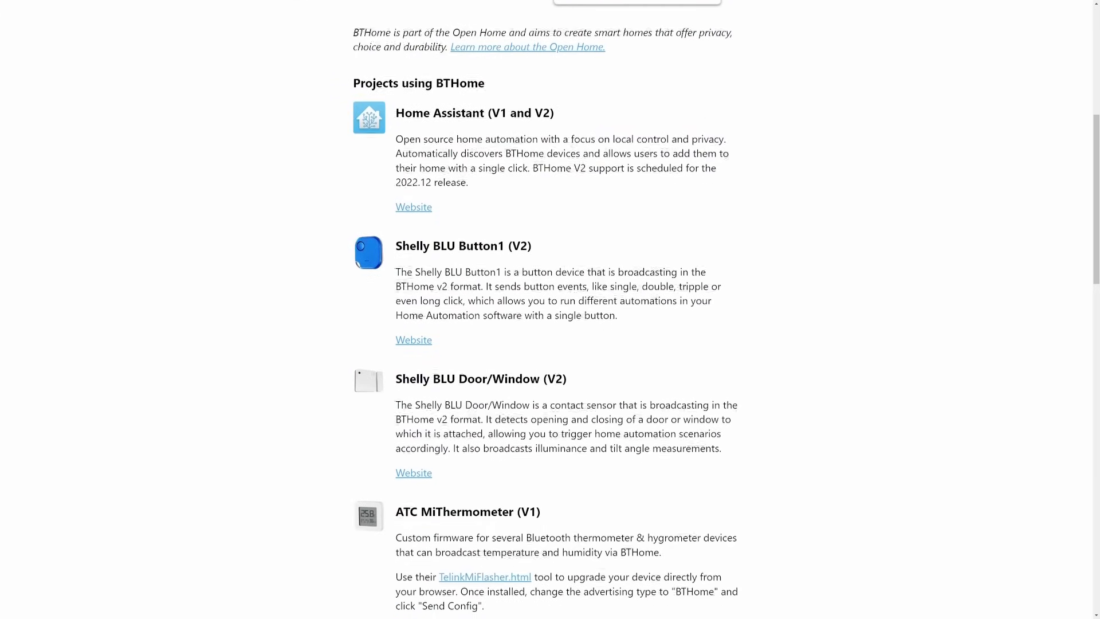
{"action": "scroll", "scroll_direction": "down", "scroll_amount": 3}
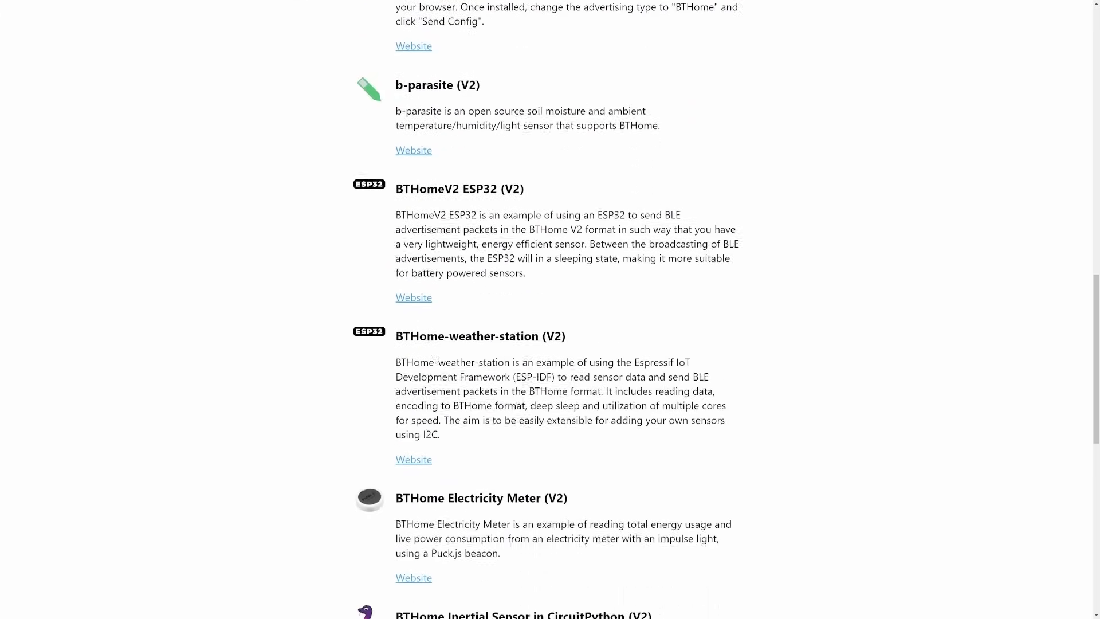
{"action": "scroll", "scroll_direction": "down", "scroll_amount": 3}
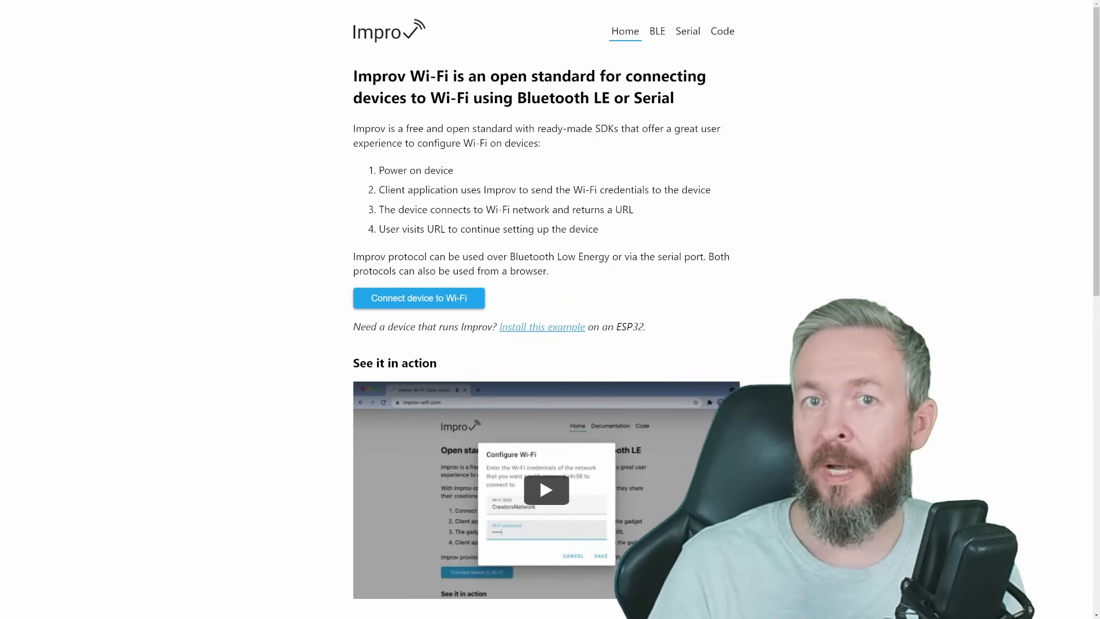
- Browse the Improv Wi-Fi BLE page, then the Serial protocol and code pages
{"action": "scroll", "scroll_direction": "down", "scroll_amount": 3}
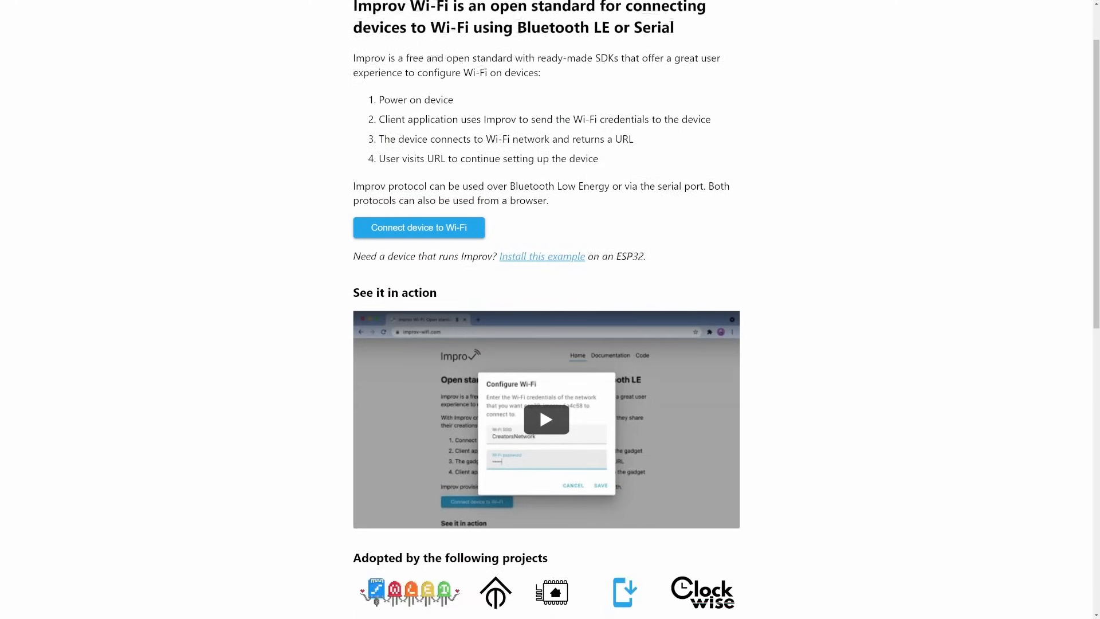
{"action": "scroll", "scroll_direction": "down", "scroll_amount": 3}
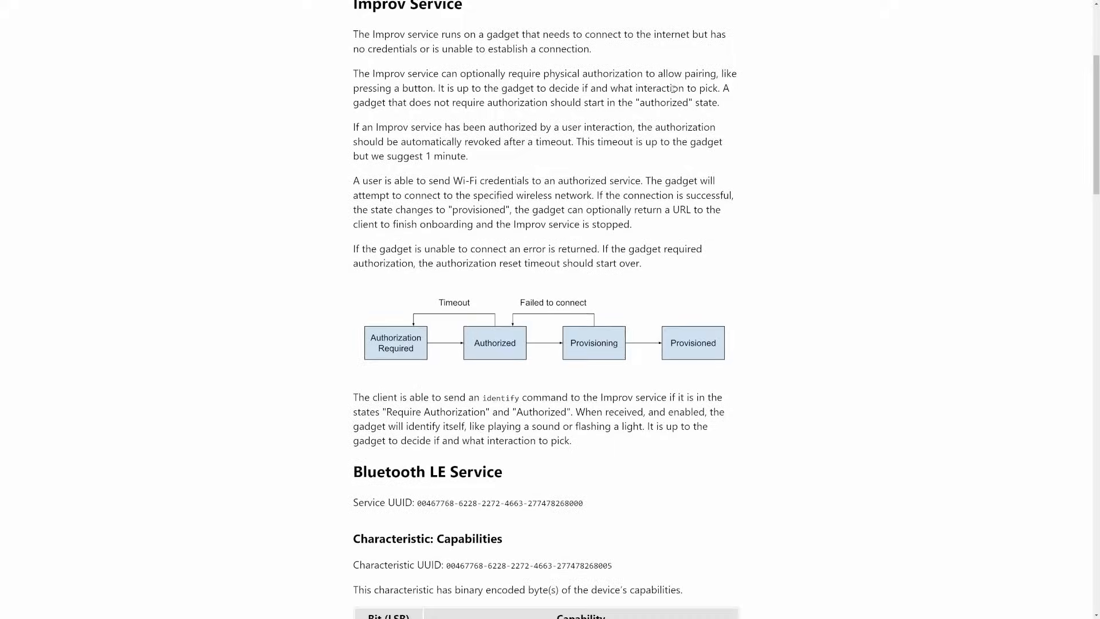
{"action": "left_click", "coordinate": [688, 31]}
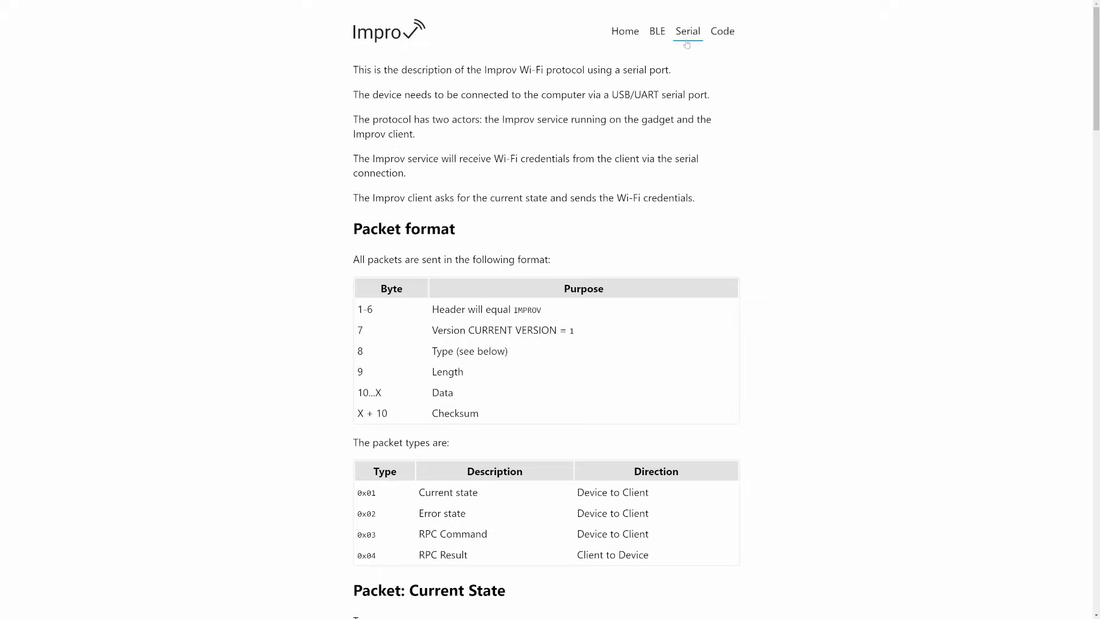
{"action": "scroll", "scroll_direction": "down", "scroll_amount": 3}
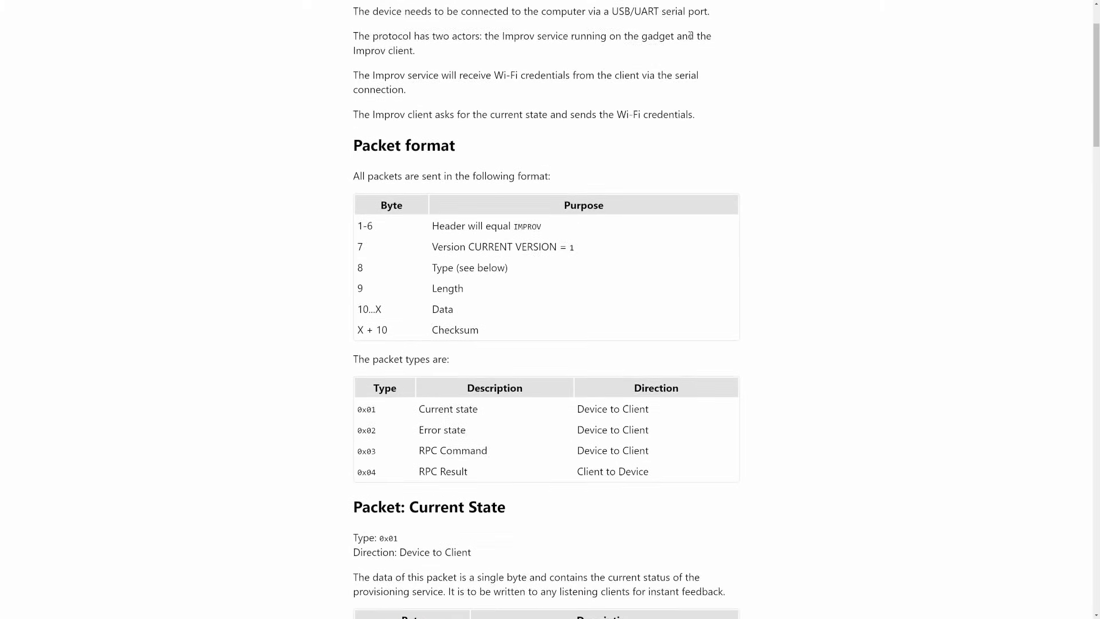
{"action": "scroll", "scroll_direction": "down", "scroll_amount": 3}
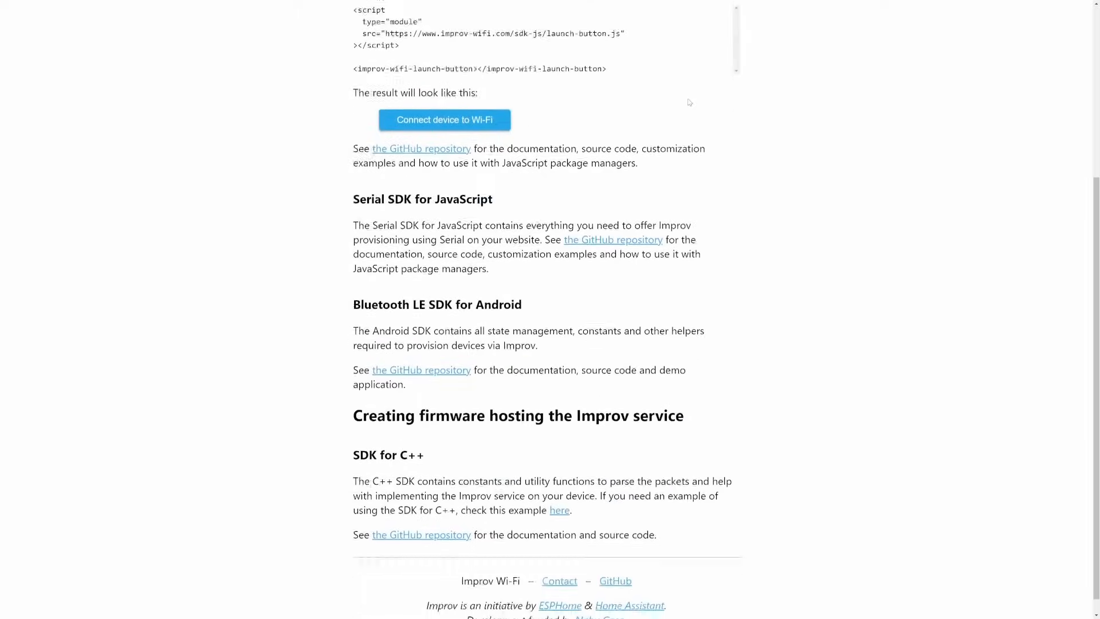
{"action": "scroll", "scroll_direction": "up", "scroll_amount": 3}
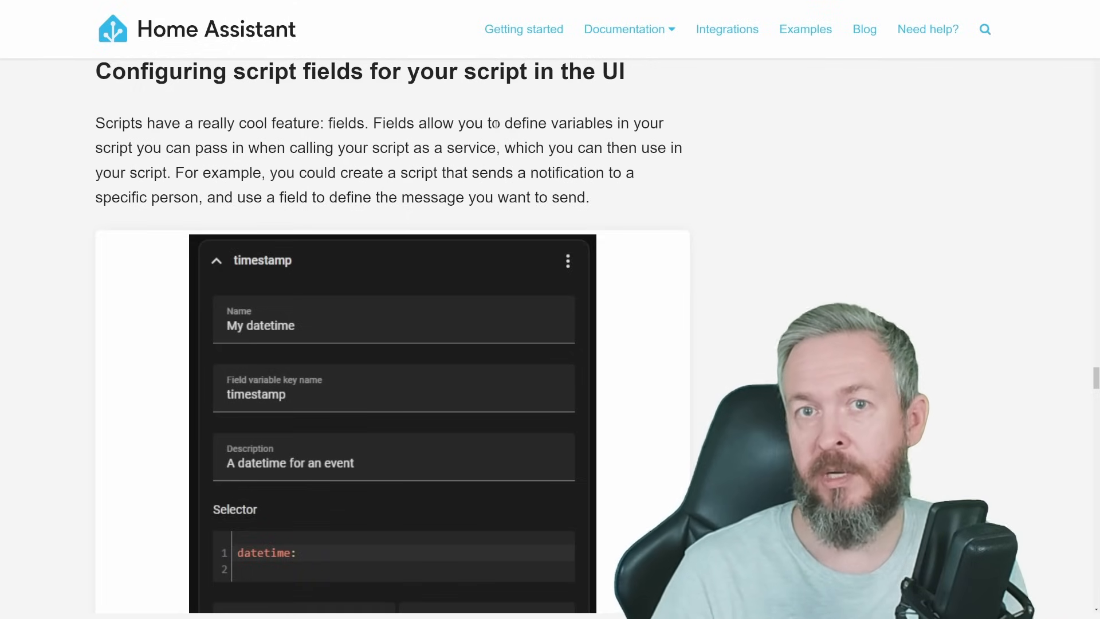
- Scroll the release blog to the script fields and country selector sections
{"action": "scroll", "scroll_direction": "down", "scroll_amount": 3}
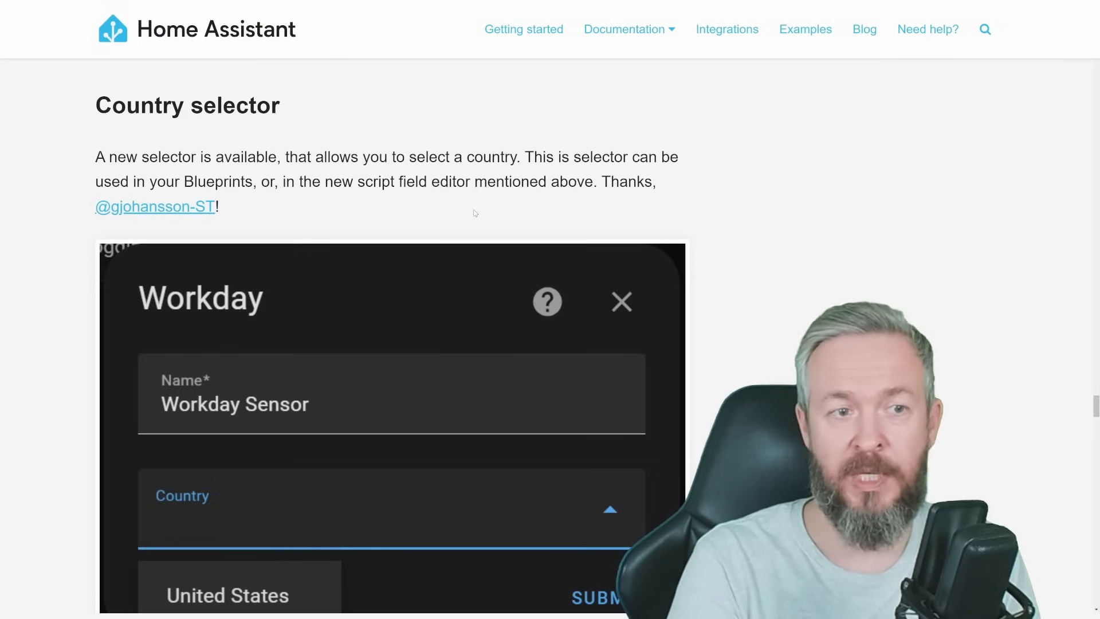
{"action": "scroll", "scroll_direction": "down", "scroll_amount": 3}
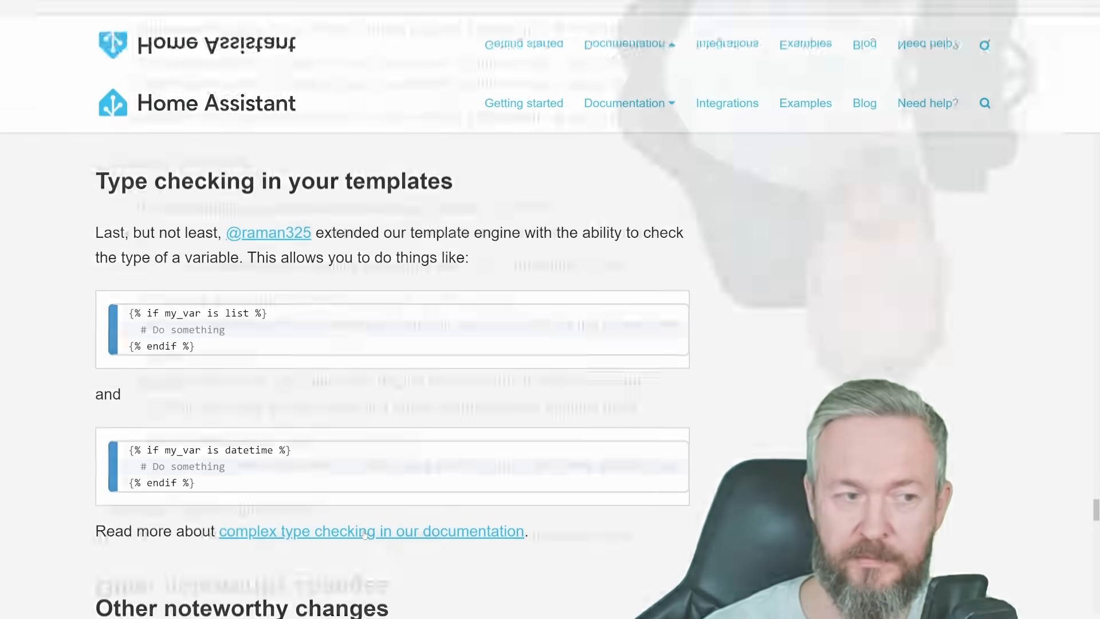
- Scroll through type checking, noteworthy changes, new integrations and breaking changes
{"action": "scroll", "scroll_direction": "down", "scroll_amount": 3}
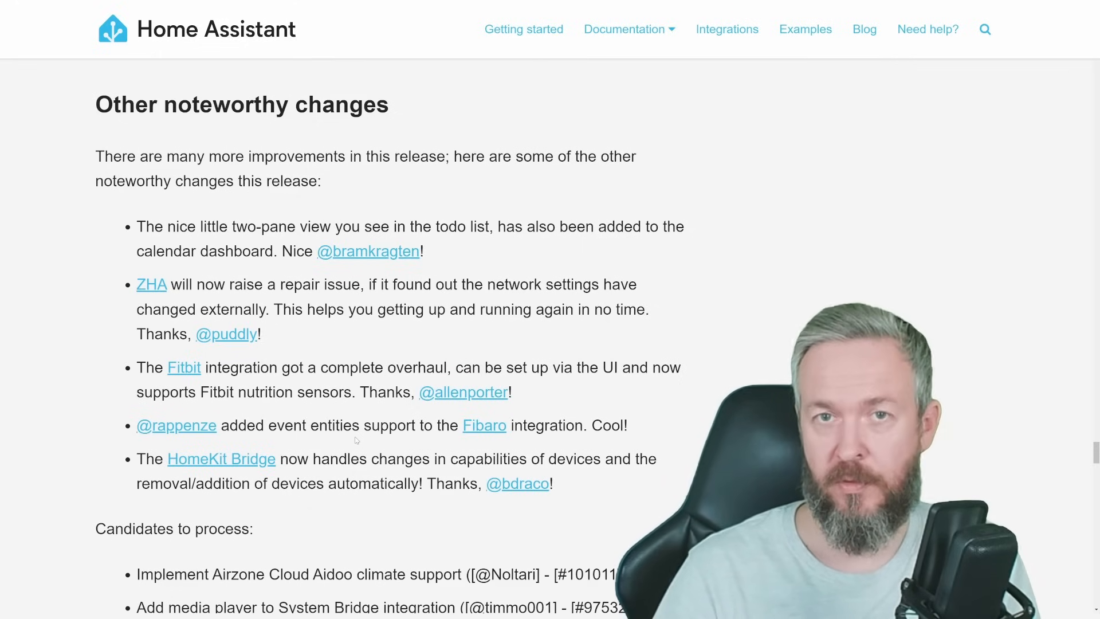
{"action": "scroll", "scroll_direction": "up", "scroll_amount": 3}
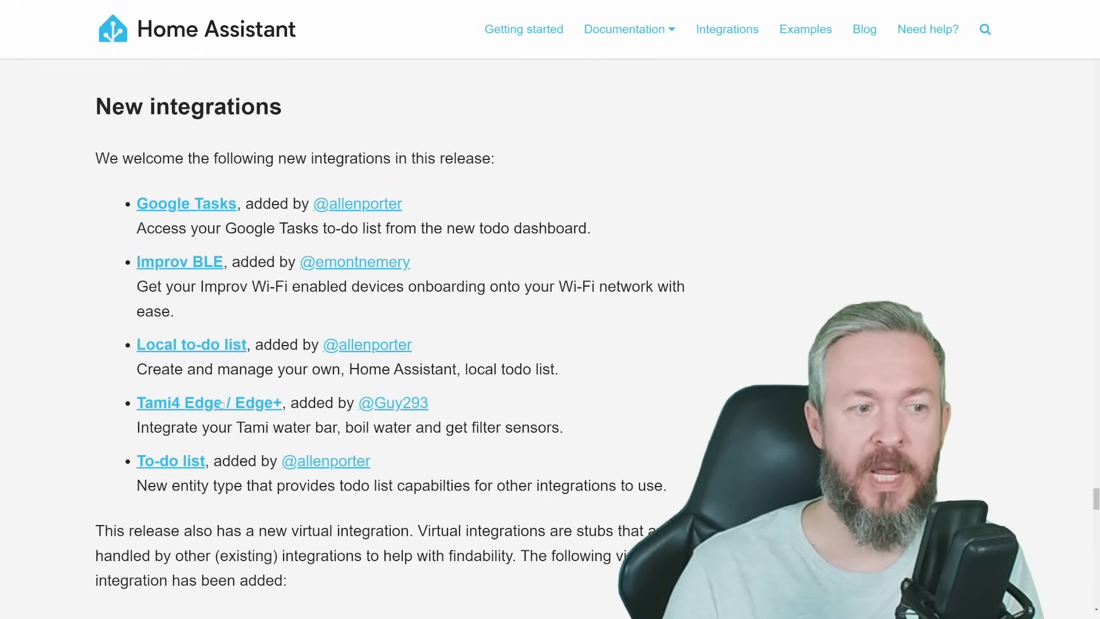
{"action": "mouse_move", "coordinate": [271, 394]}
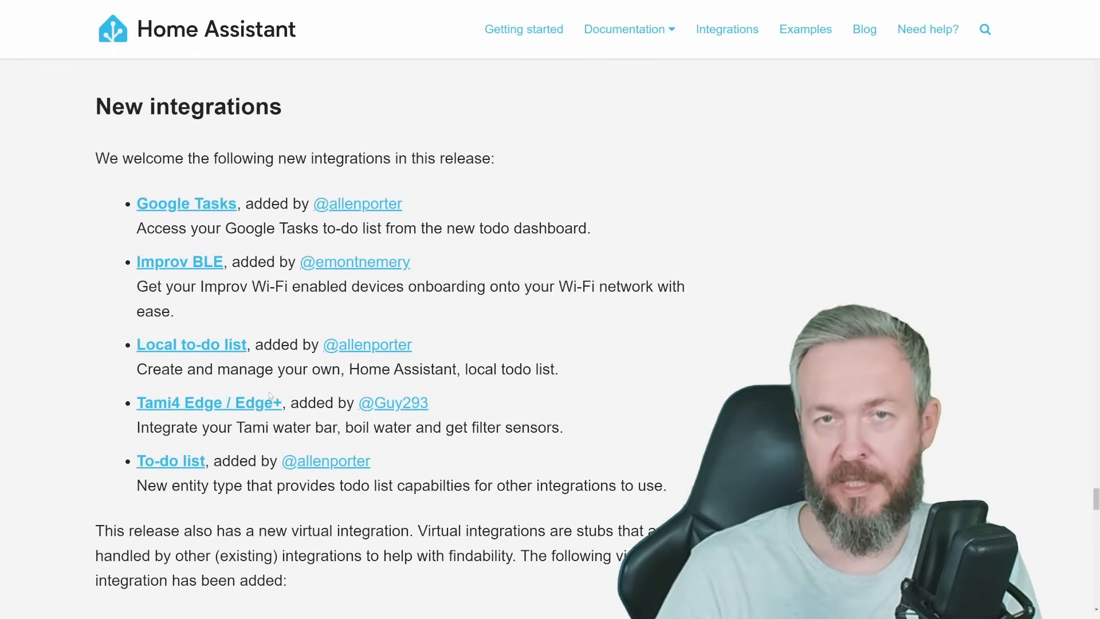
{"action": "scroll", "scroll_direction": "down", "scroll_amount": 3}
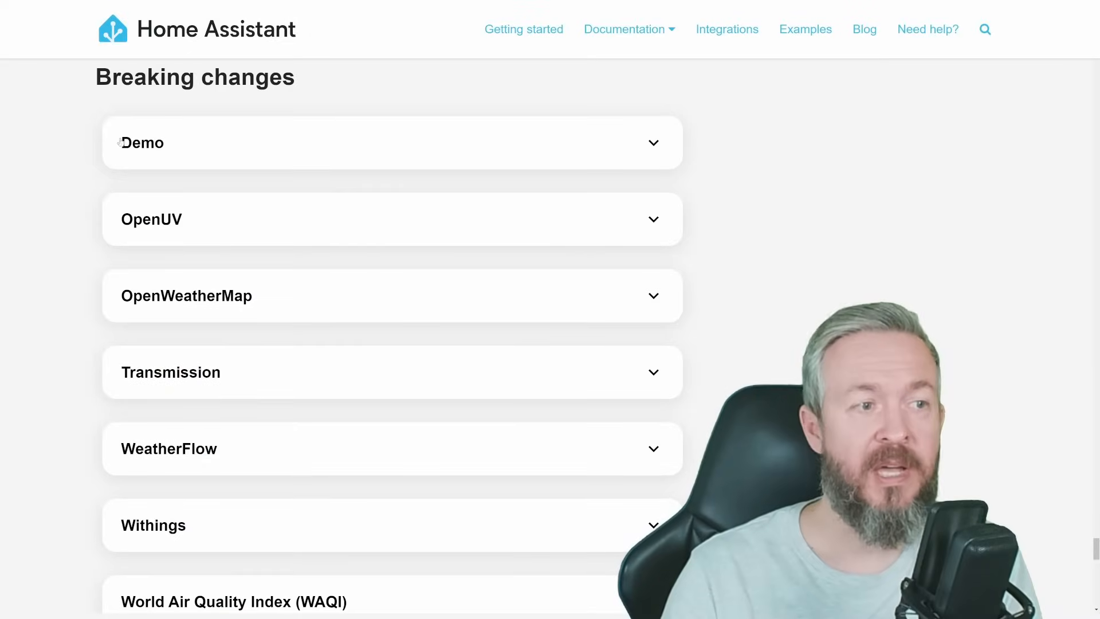
{"action": "mouse_move", "coordinate": [189, 530]}
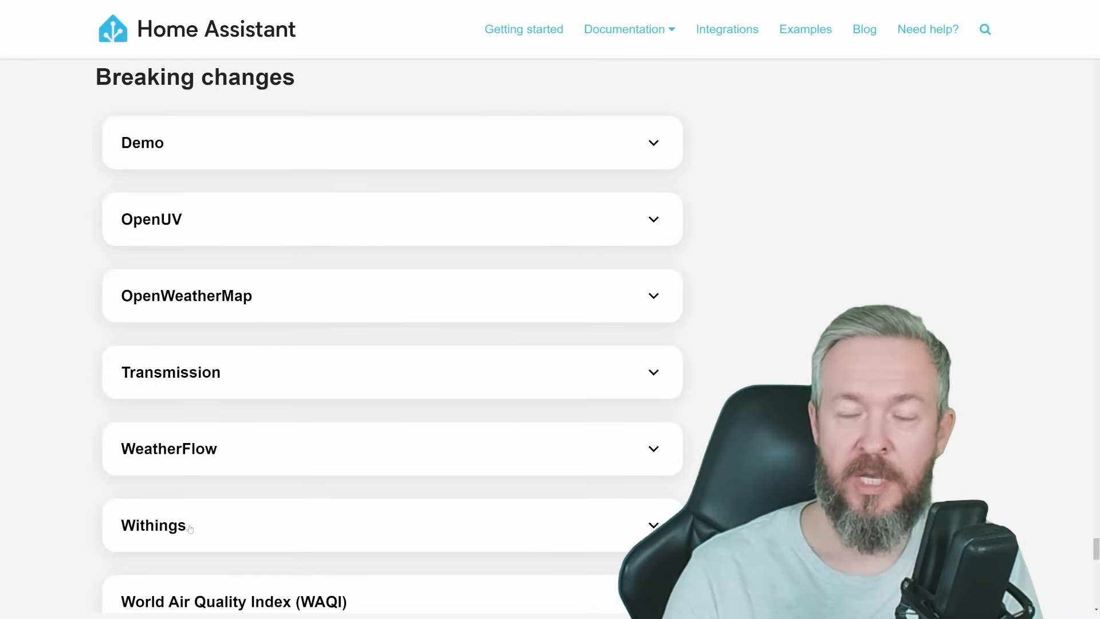
{"action": "mouse_move", "coordinate": [293, 224]}
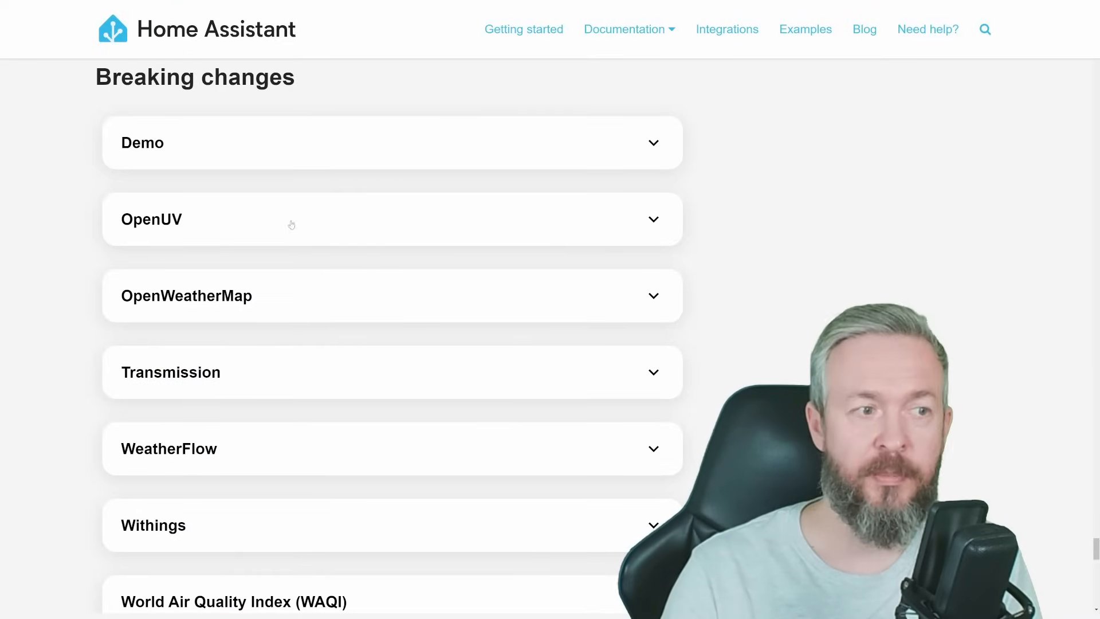
{"action": "mouse_move", "coordinate": [259, 157]}
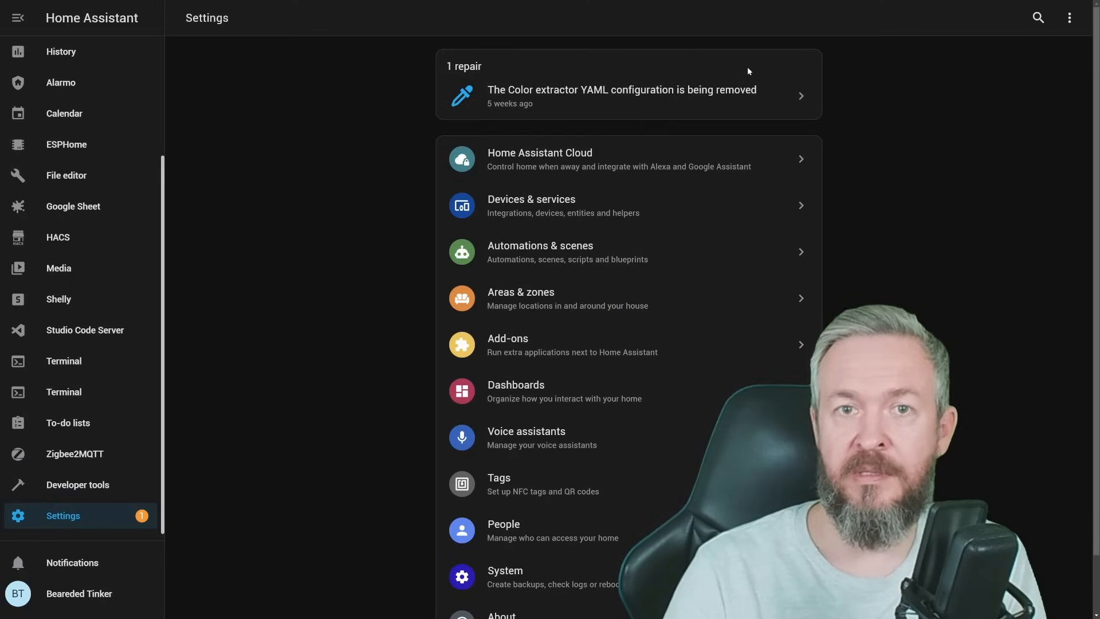
- Open the Color extractor YAML repair warning it stops working in 2024.4.0
{"action": "left_click", "coordinate": [621, 94]}
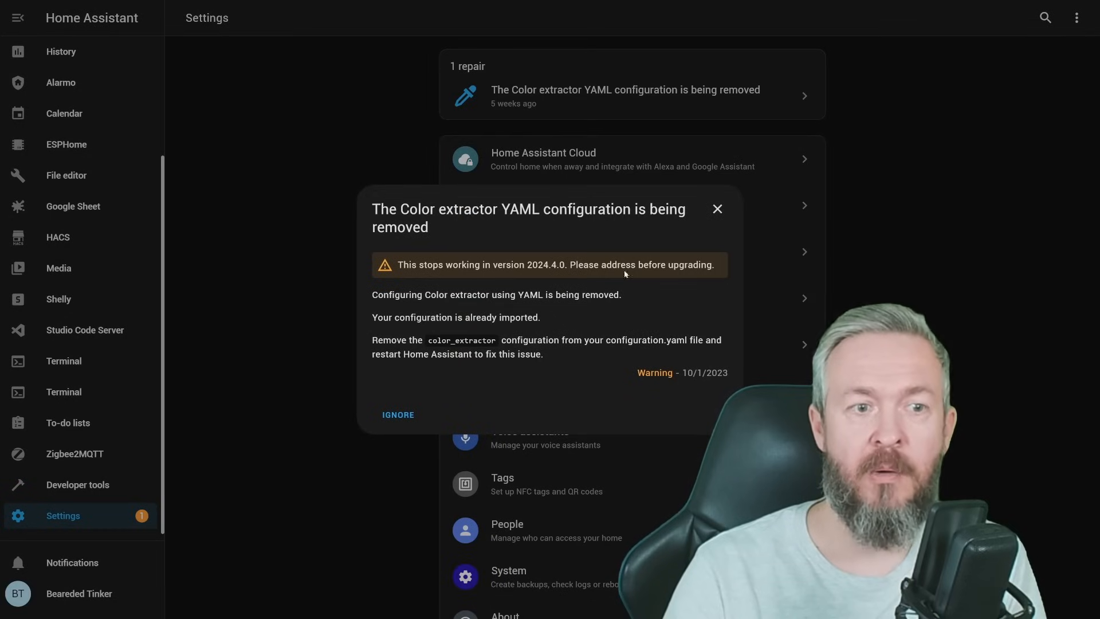
{"action": "mouse_move", "coordinate": [465, 332]}
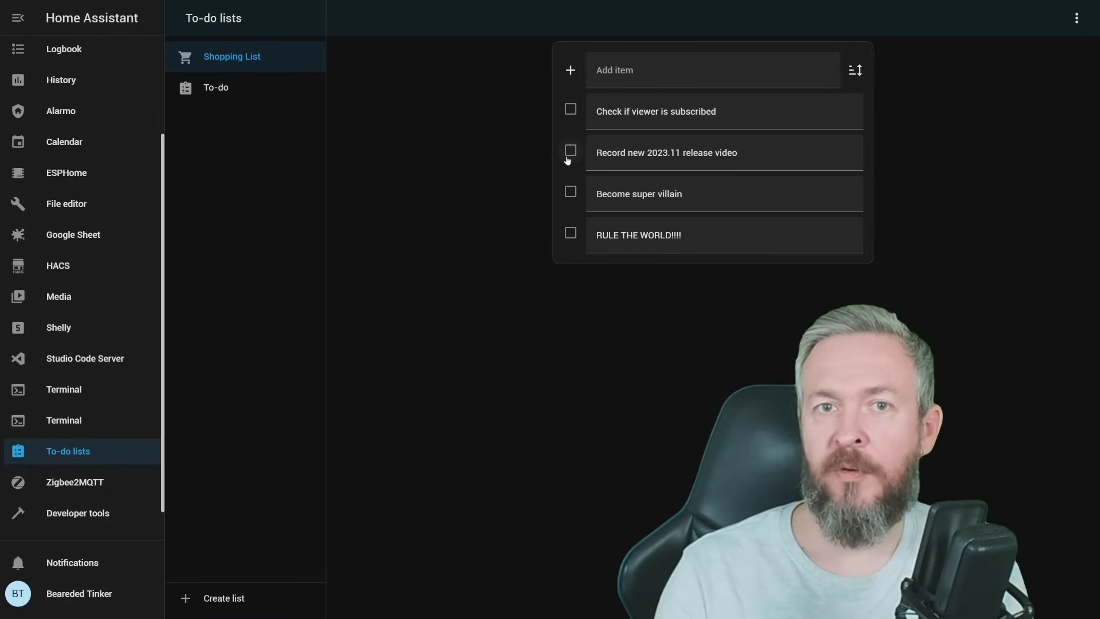
- Check off 'Record new 2023.11 release video' on the Shopping List
{"action": "left_click", "coordinate": [571, 152]}
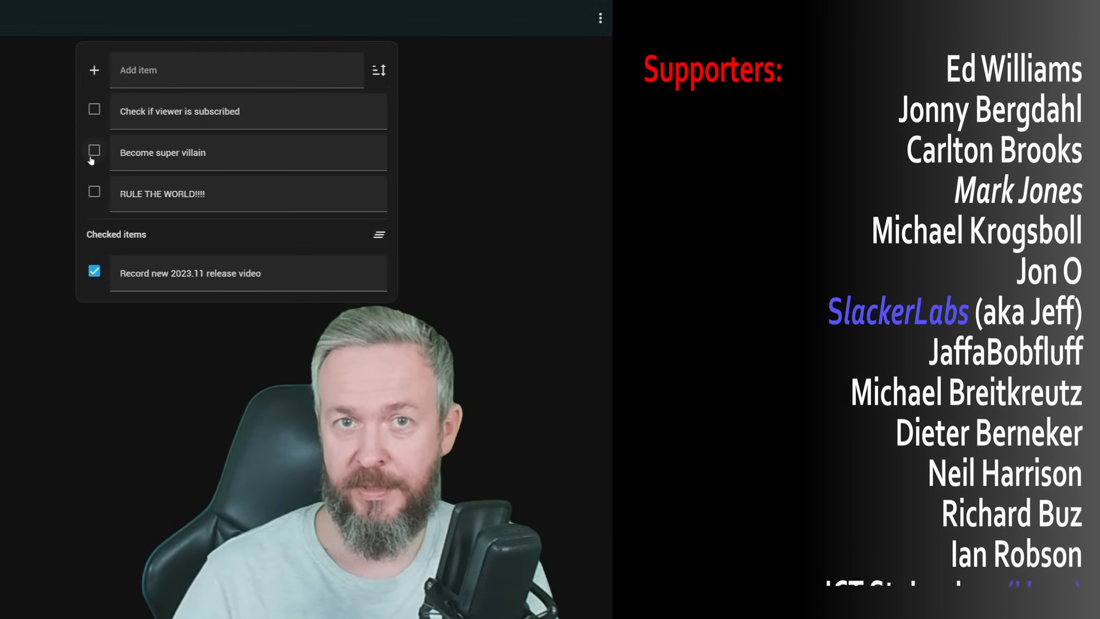
{"action": "scroll", "scroll_direction": "down", "scroll_amount": 3}
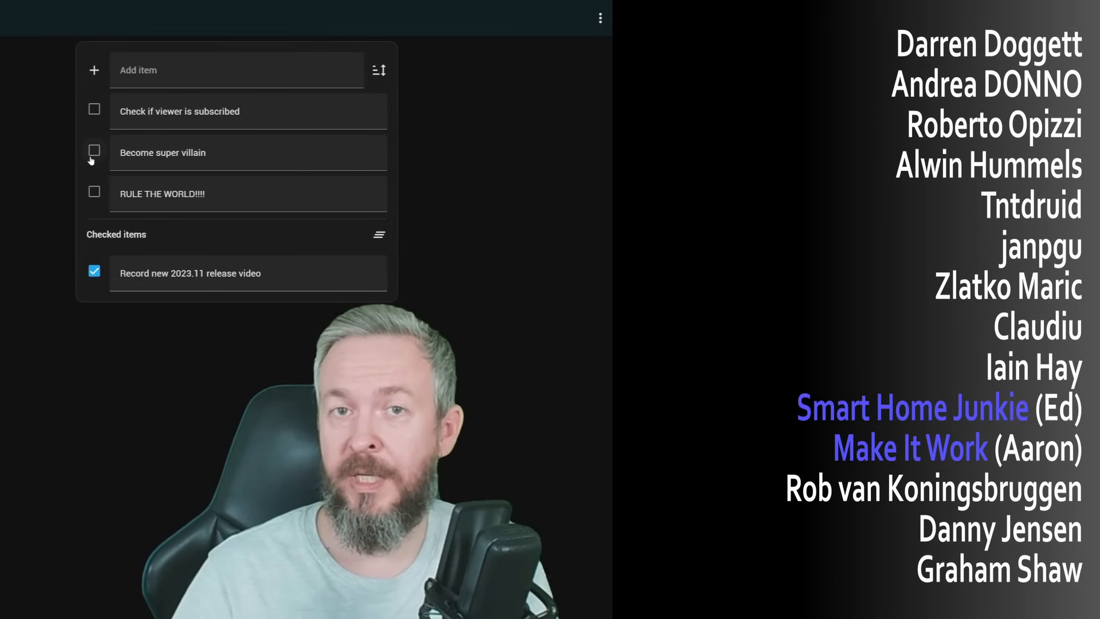
{"action": "scroll", "scroll_direction": "down", "scroll_amount": 3}
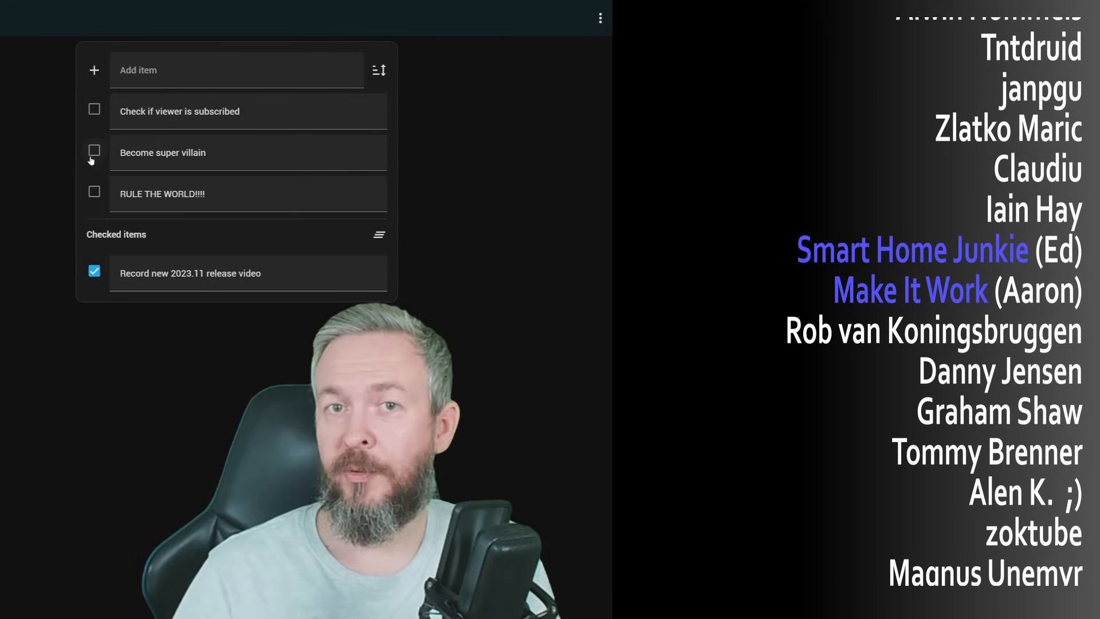